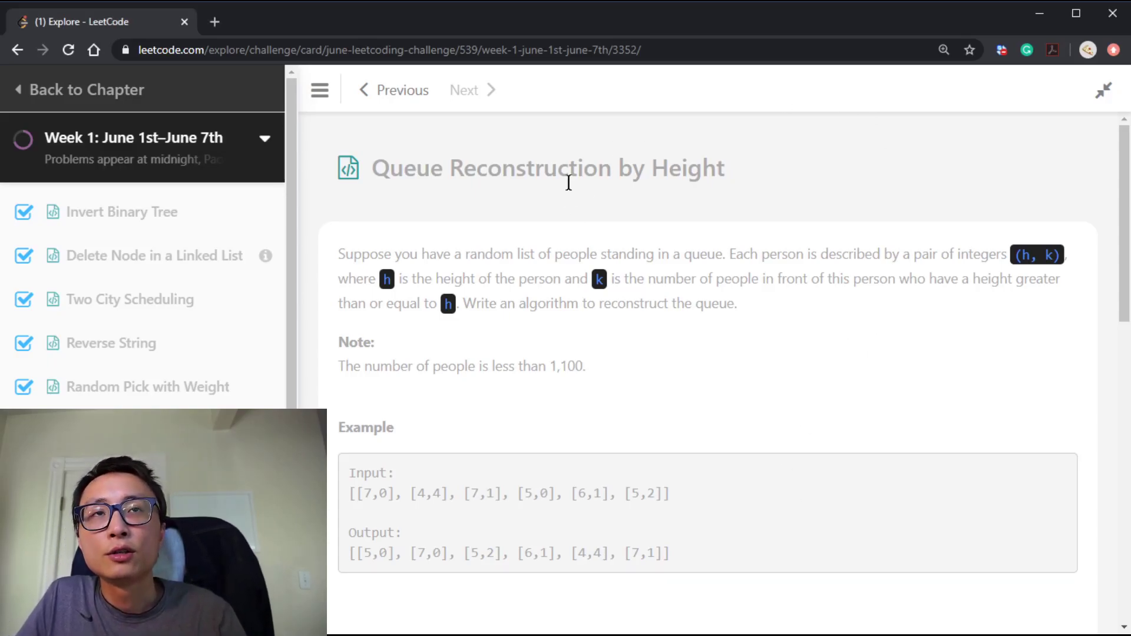
{"action": "mouse_move", "coordinate": [543, 167]}
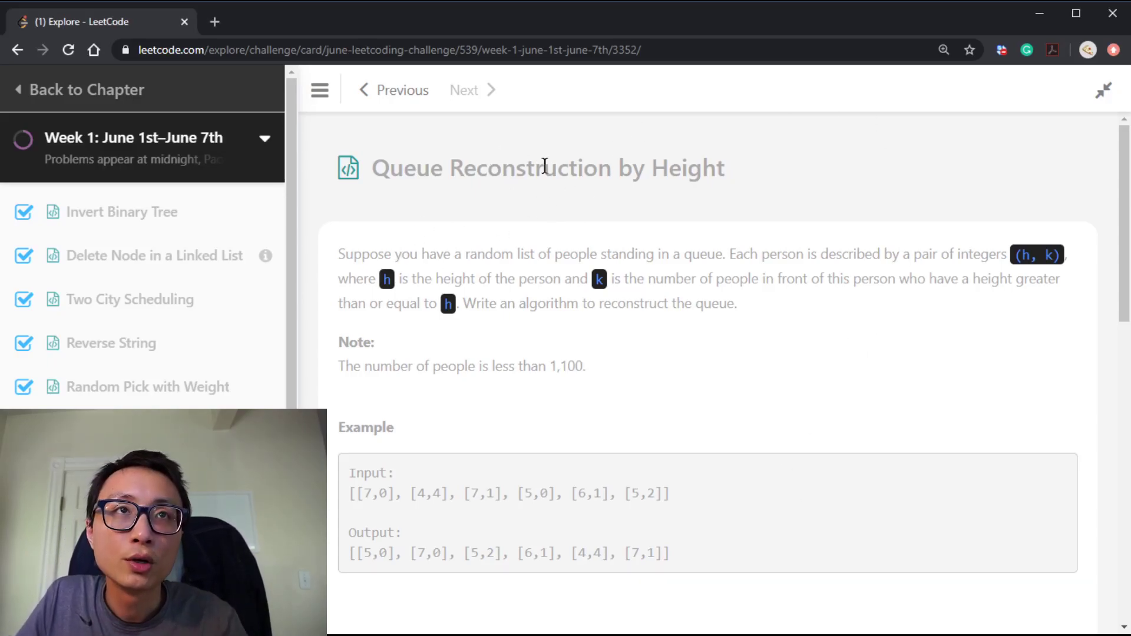
Highlight the [7,0] and [4,4] pairs in the example input and output.
{"action": "scroll", "scroll_direction": "down", "scroll_amount": 3}
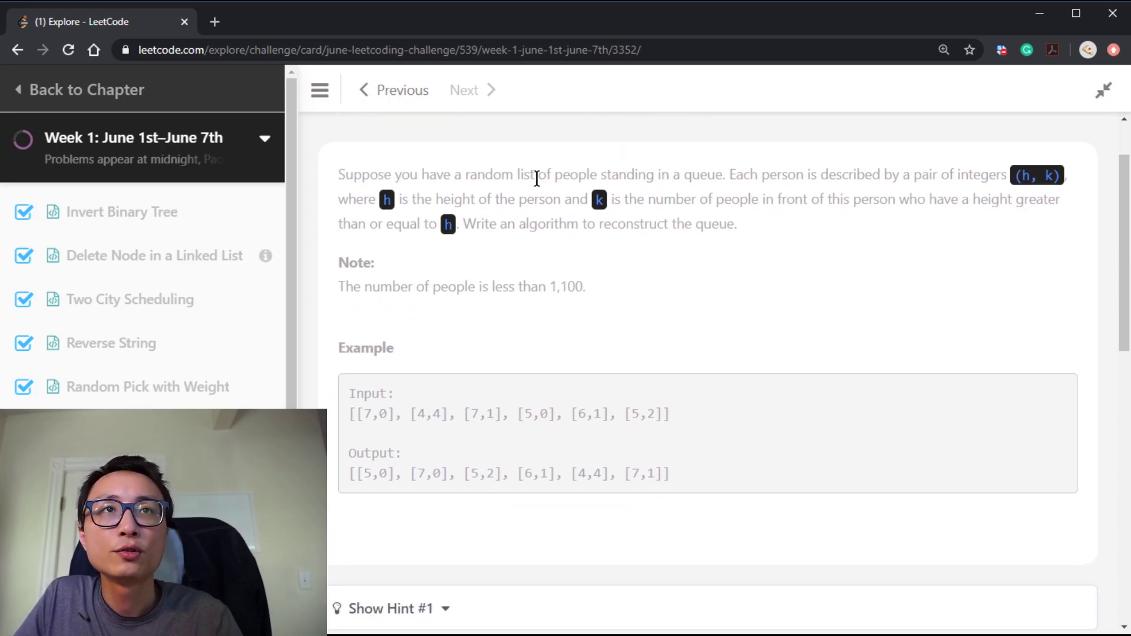
{"action": "mouse_move", "coordinate": [622, 175]}
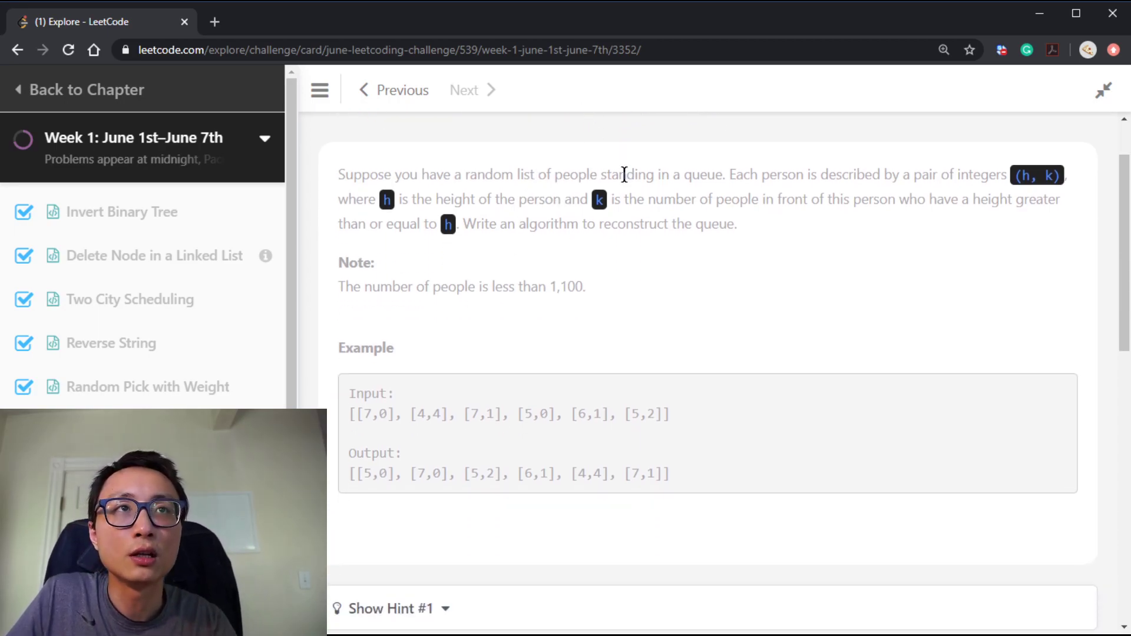
{"action": "mouse_move", "coordinate": [703, 144]}
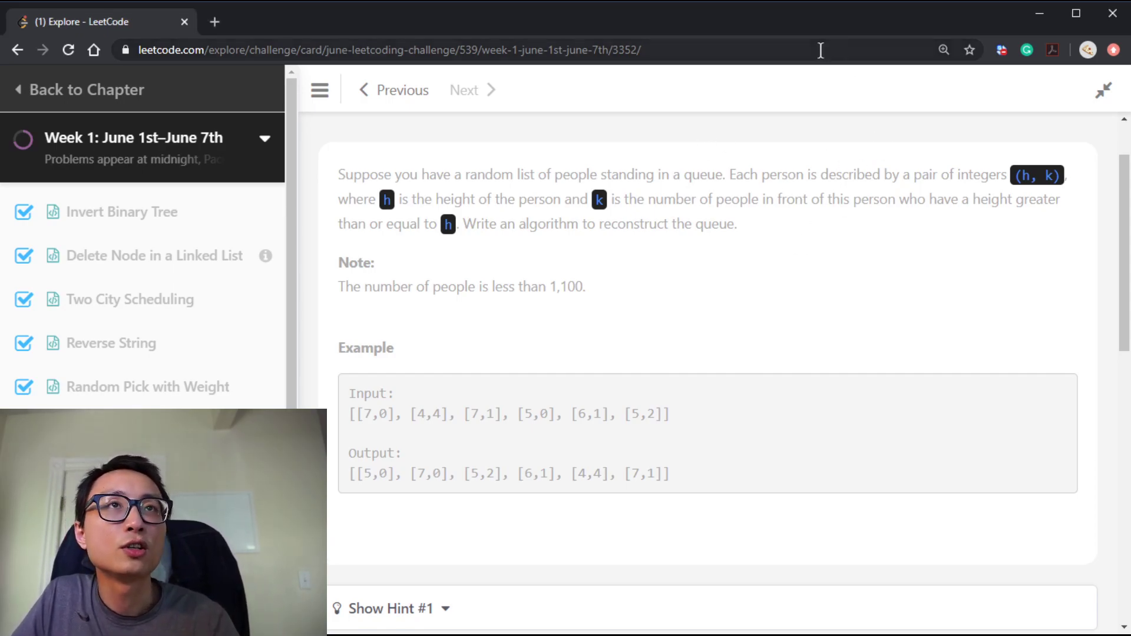
{"action": "mouse_move", "coordinate": [1006, 193]}
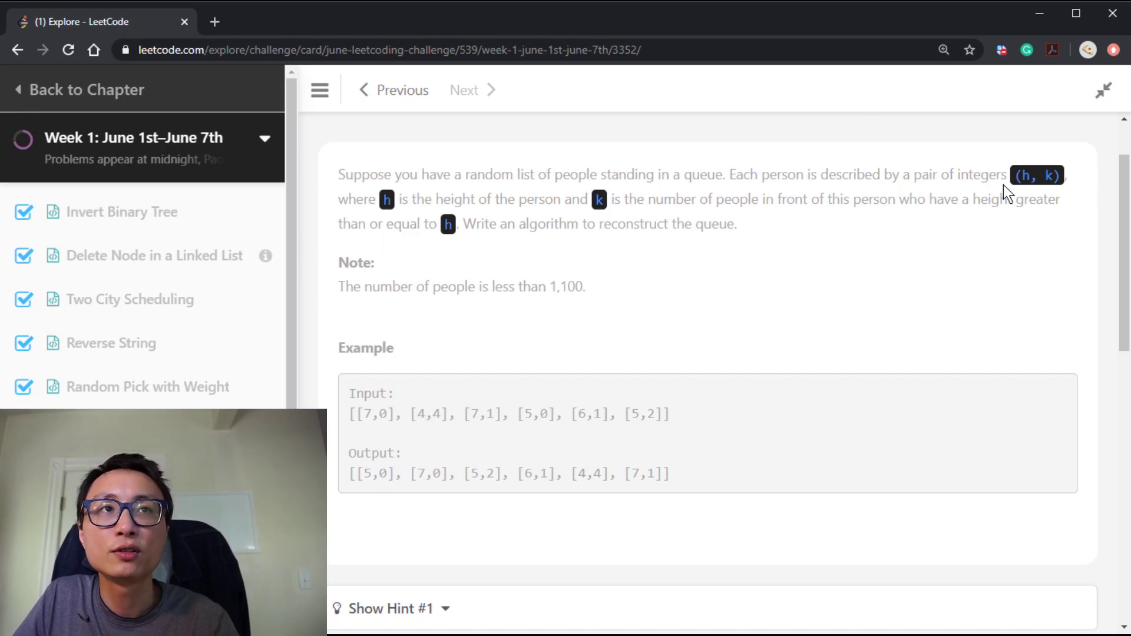
{"action": "mouse_move", "coordinate": [609, 220]}
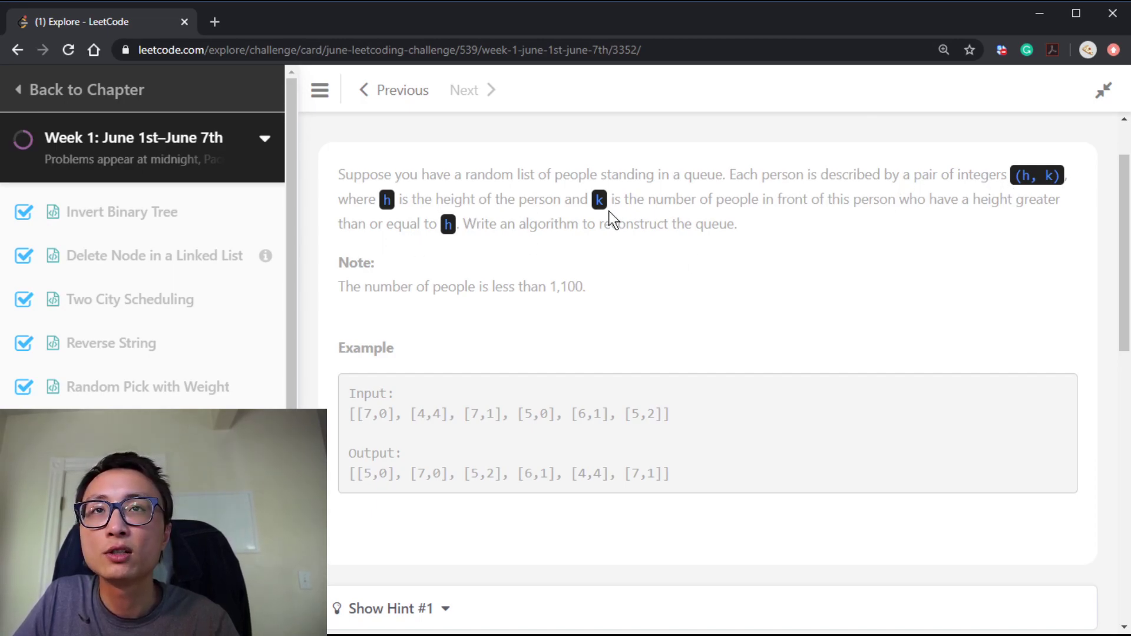
{"action": "mouse_move", "coordinate": [834, 219]}
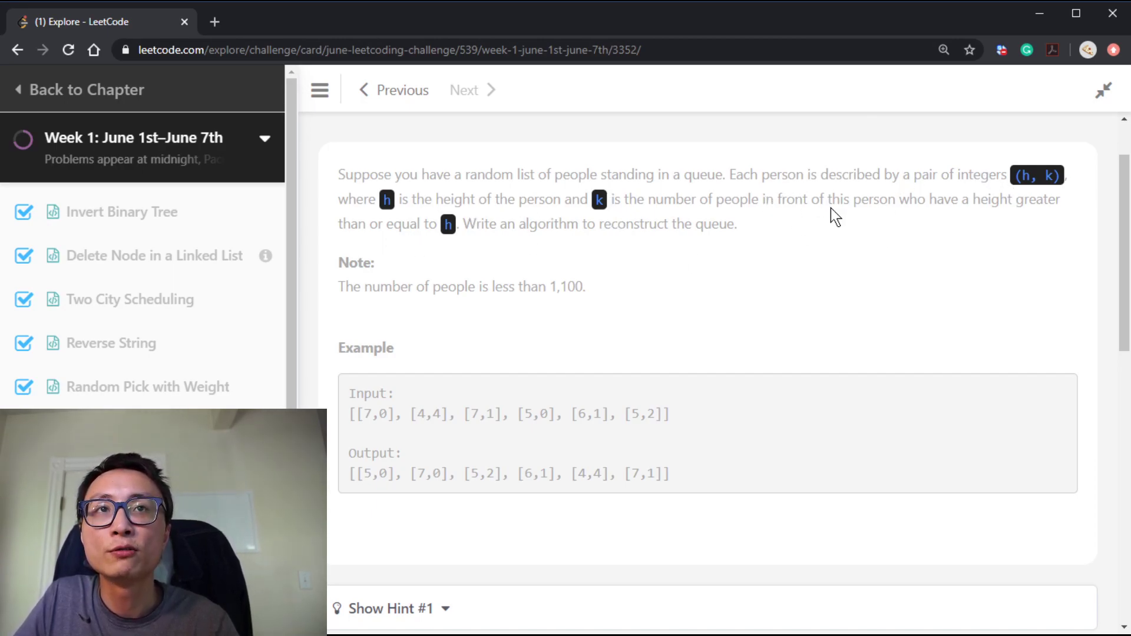
{"action": "mouse_move", "coordinate": [564, 291]}
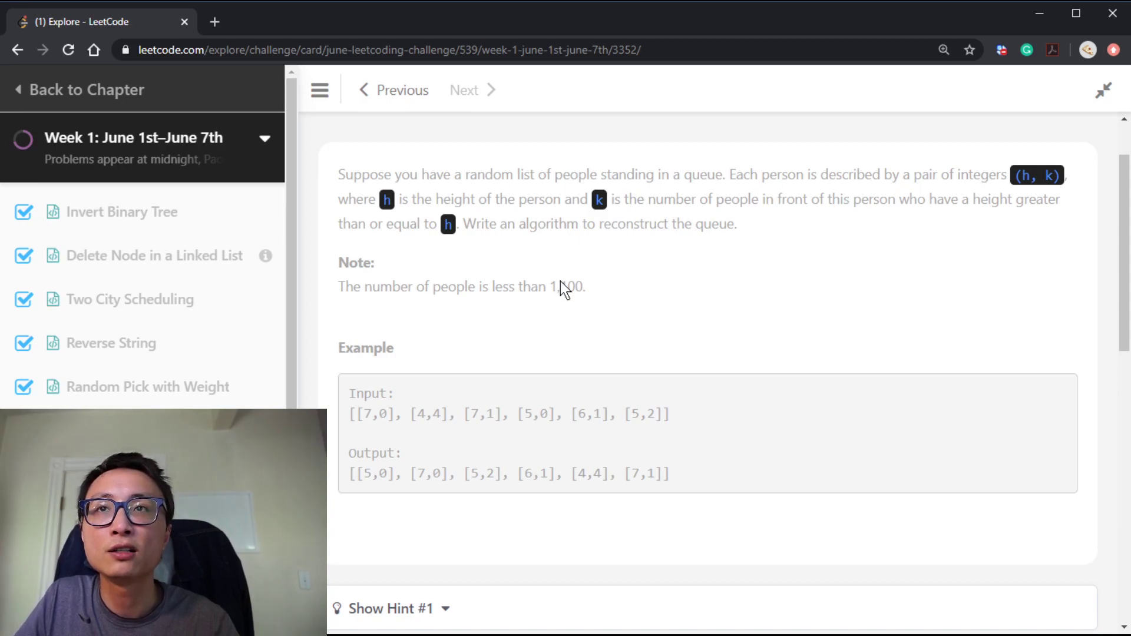
{"action": "mouse_move", "coordinate": [465, 220]}
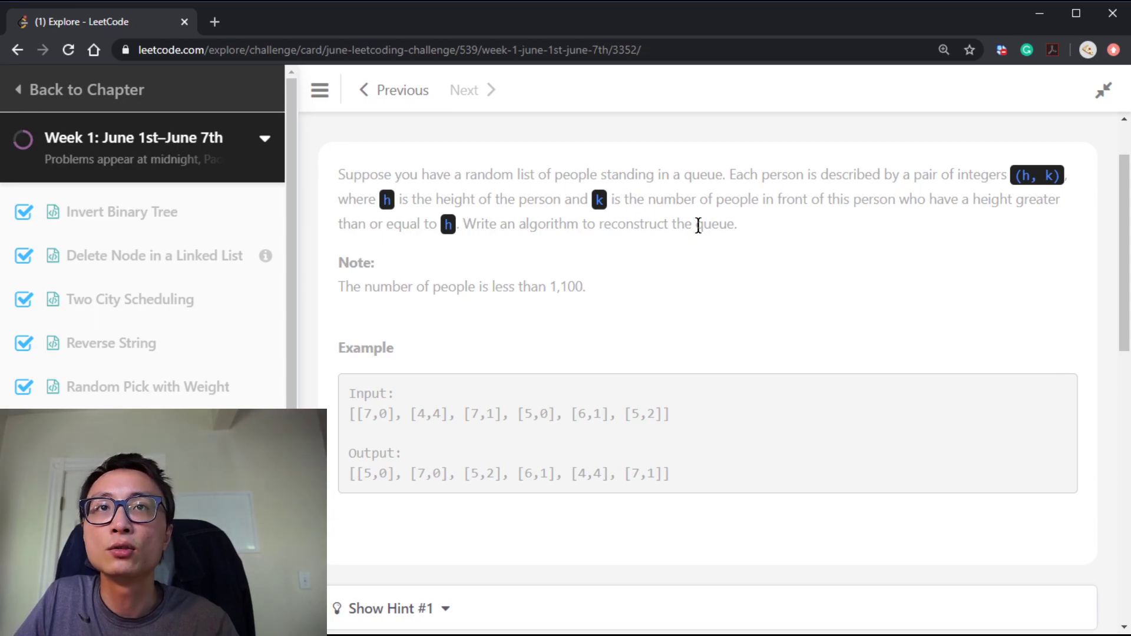
{"action": "mouse_move", "coordinate": [764, 30]}
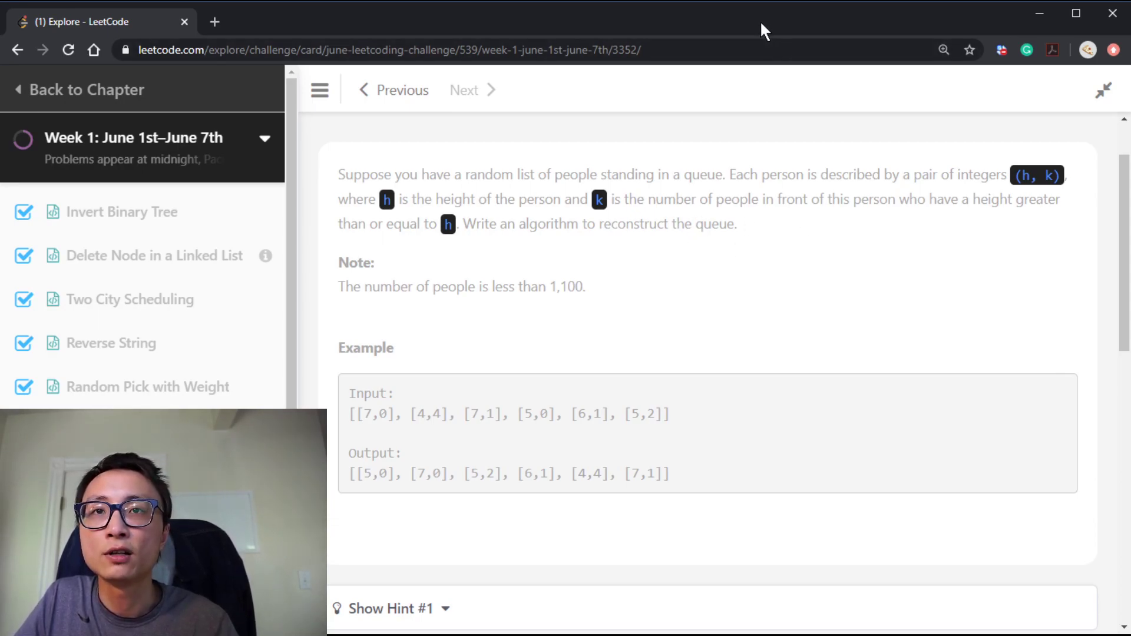
{"action": "mouse_move", "coordinate": [442, 430]}
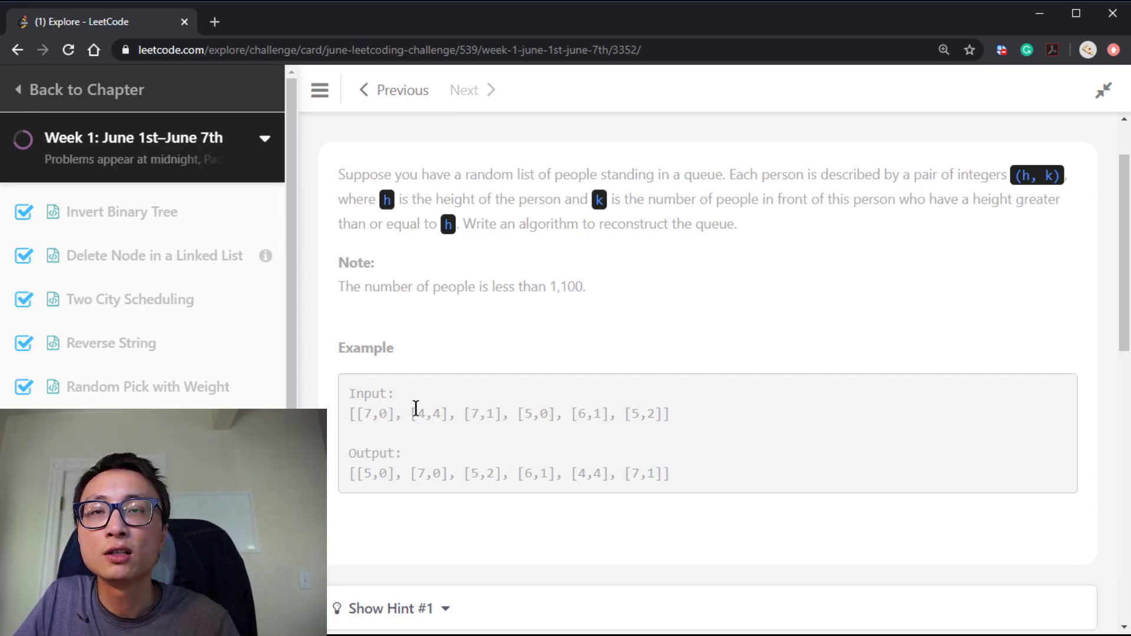
{"action": "mouse_move", "coordinate": [541, 38]}
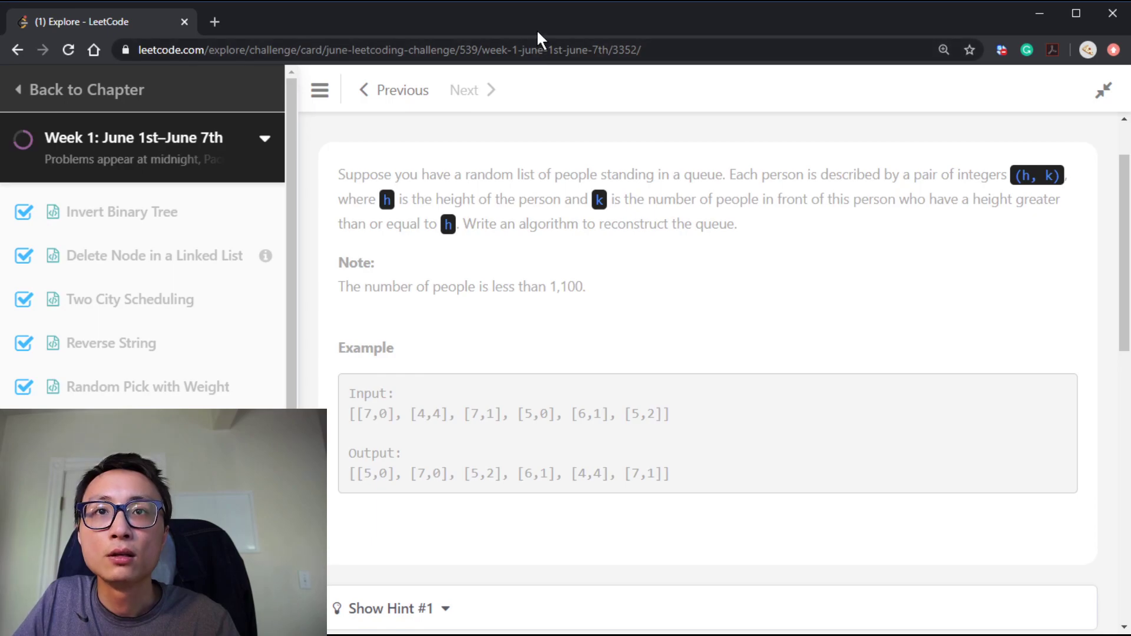
{"action": "mouse_move", "coordinate": [578, 413]}
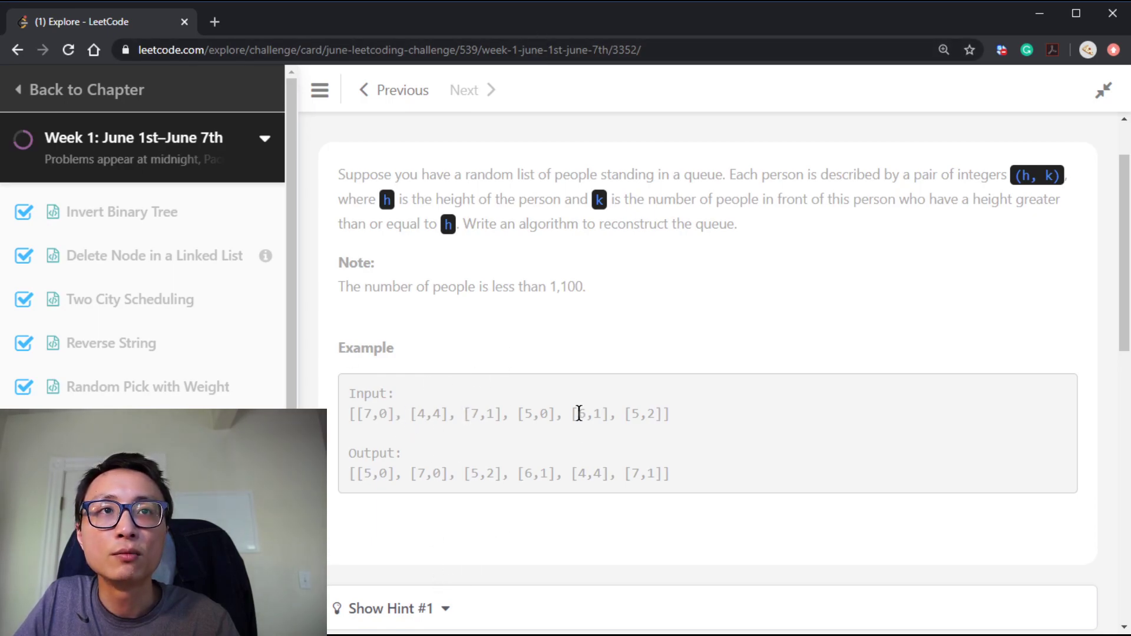
{"action": "double_click", "coordinate": [589, 414]}
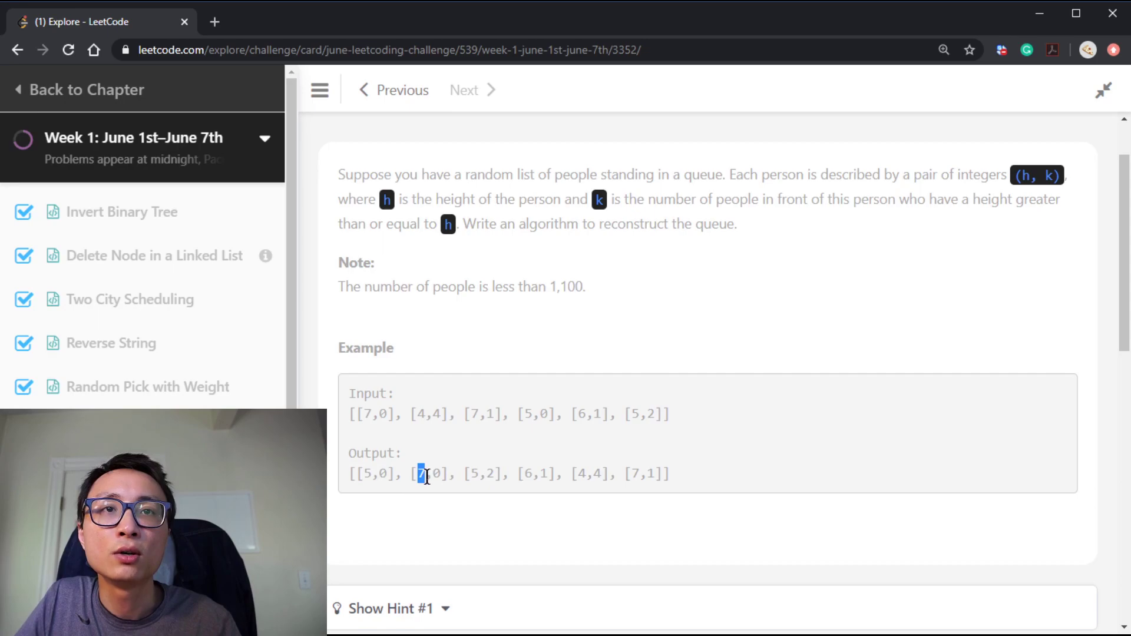
{"action": "mouse_move", "coordinate": [530, 474]}
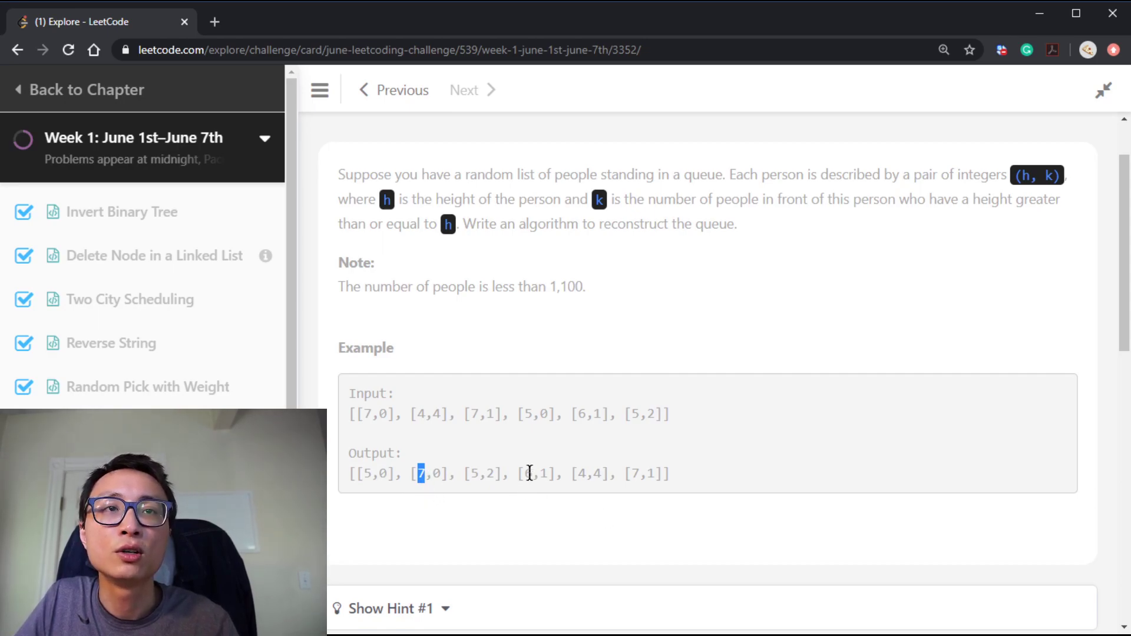
{"action": "mouse_move", "coordinate": [523, 488]}
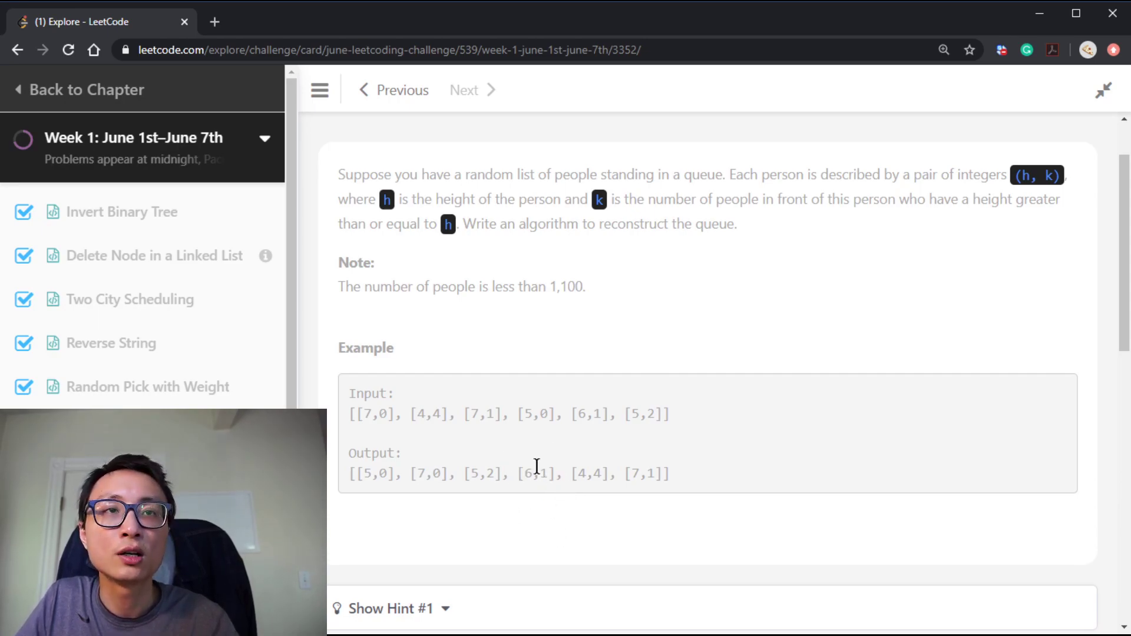
{"action": "mouse_move", "coordinate": [540, 494]}
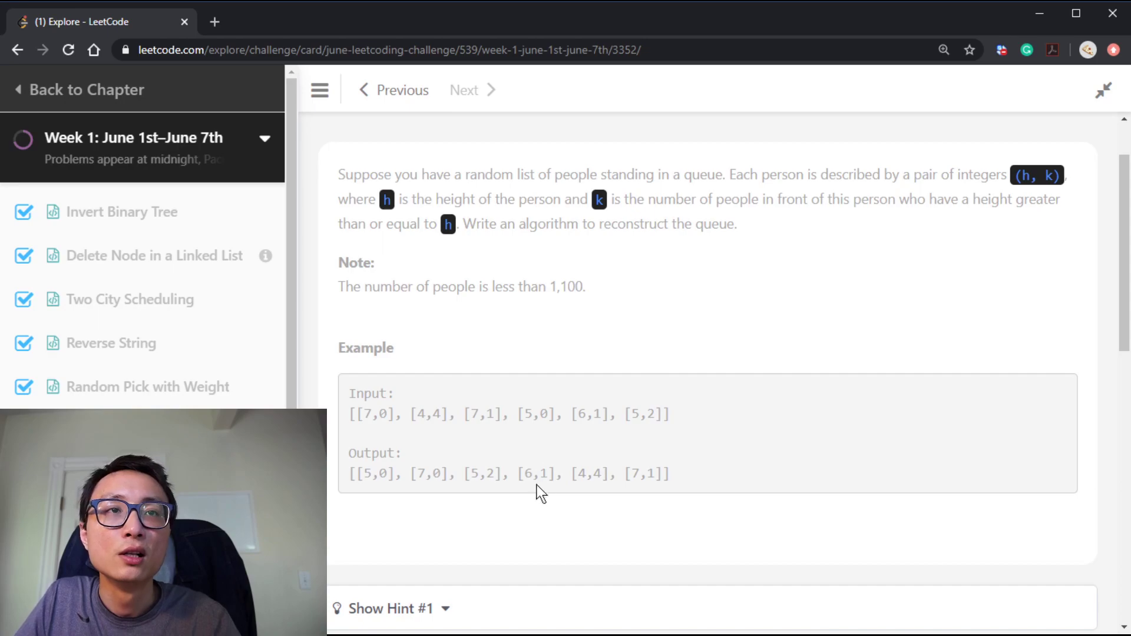
{"action": "double_click", "coordinate": [424, 414]}
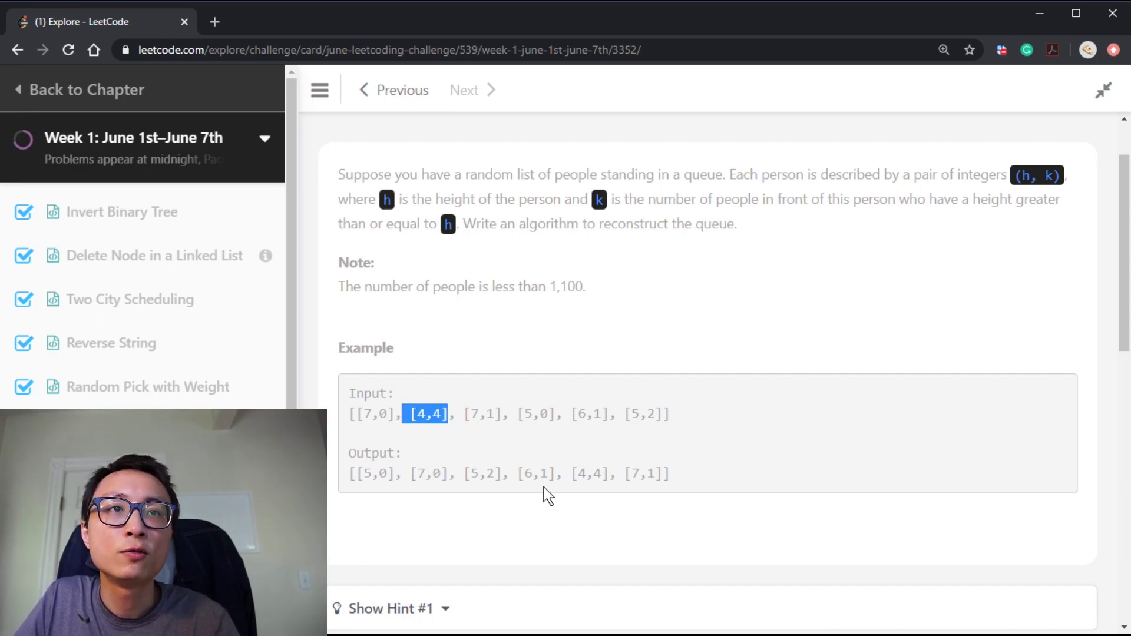
{"action": "left_click", "coordinate": [584, 476]}
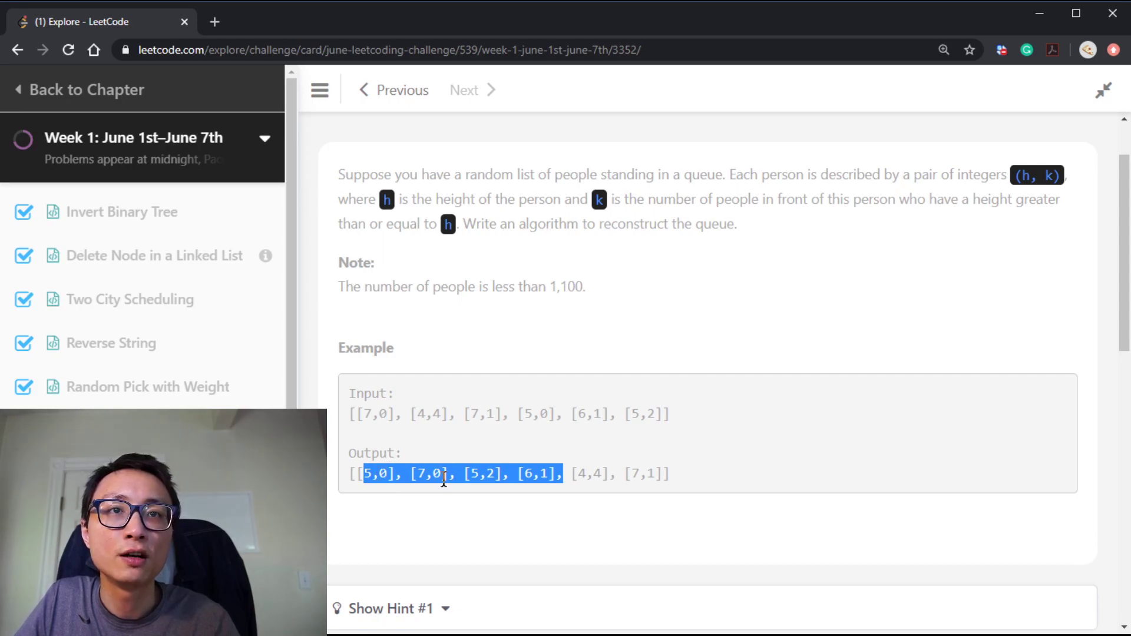
{"action": "left_click", "coordinate": [583, 473]}
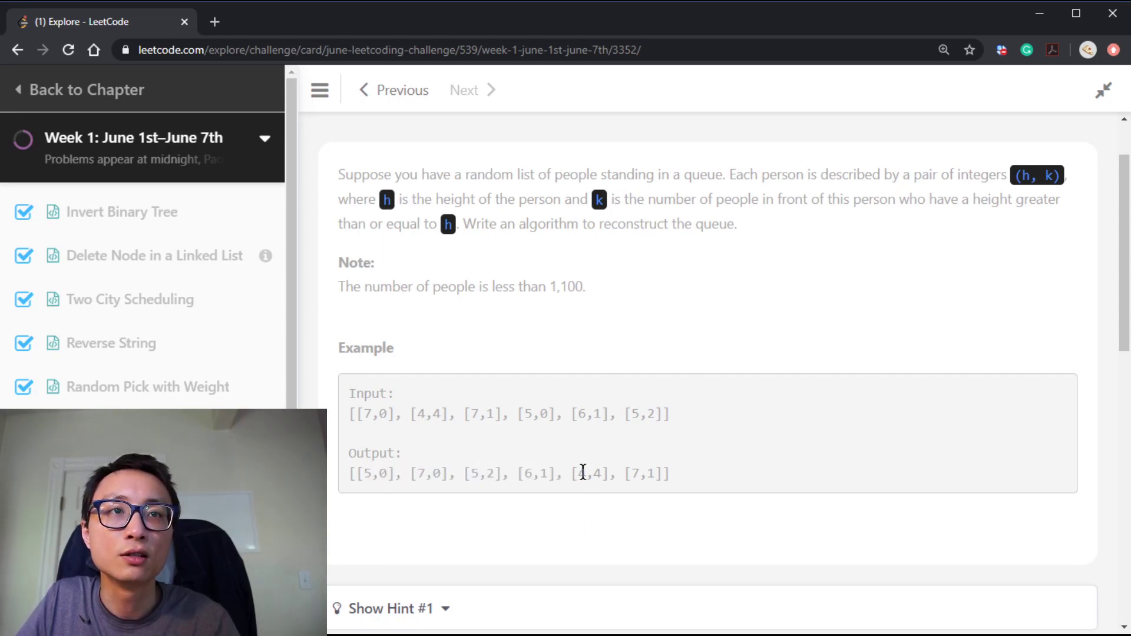
{"action": "double_click", "coordinate": [592, 473]}
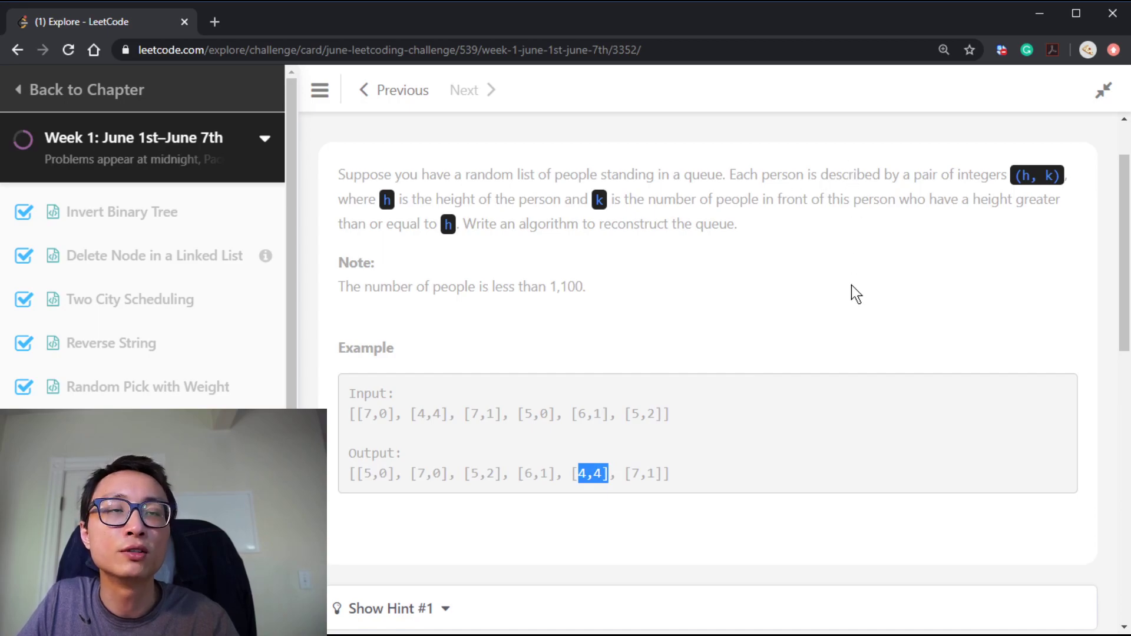
Type the example input [[7,0], [4,4], [7,1], [5,0], [6,1], [5,2]] and empty result slots.
{"action": "scroll", "scroll_direction": "up", "scroll_amount": 3}
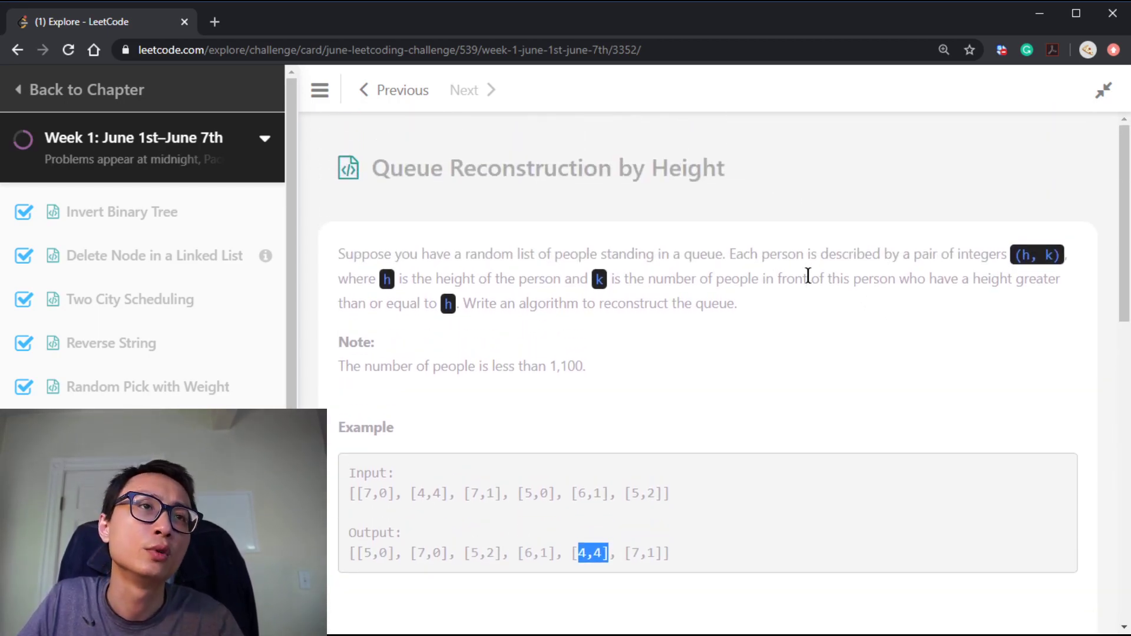
{"action": "scroll", "scroll_direction": "down", "scroll_amount": 3}
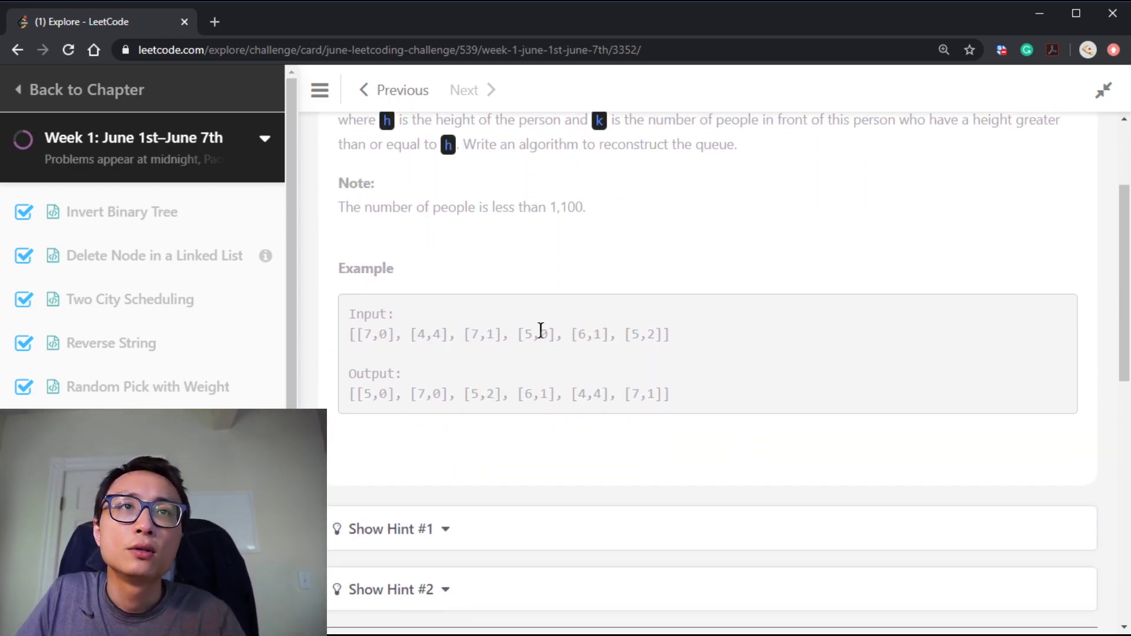
{"action": "scroll", "scroll_direction": "down", "scroll_amount": 3}
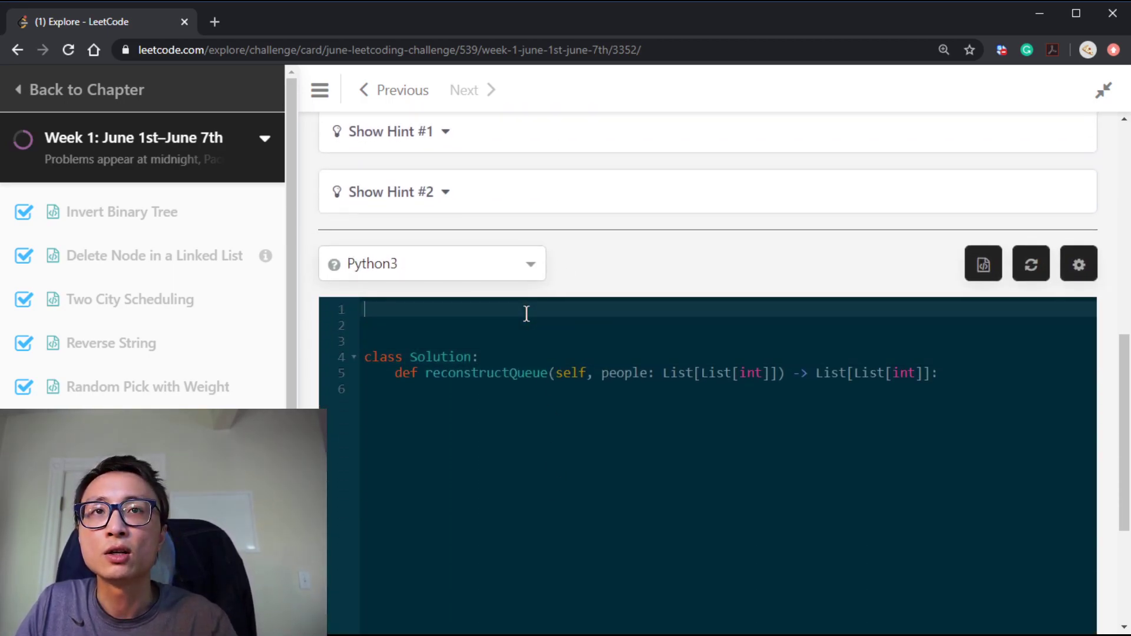
{"action": "type", "text": "[[7,0], [4,4], [7,1], [5,0], [6,1], [5,2]]"}
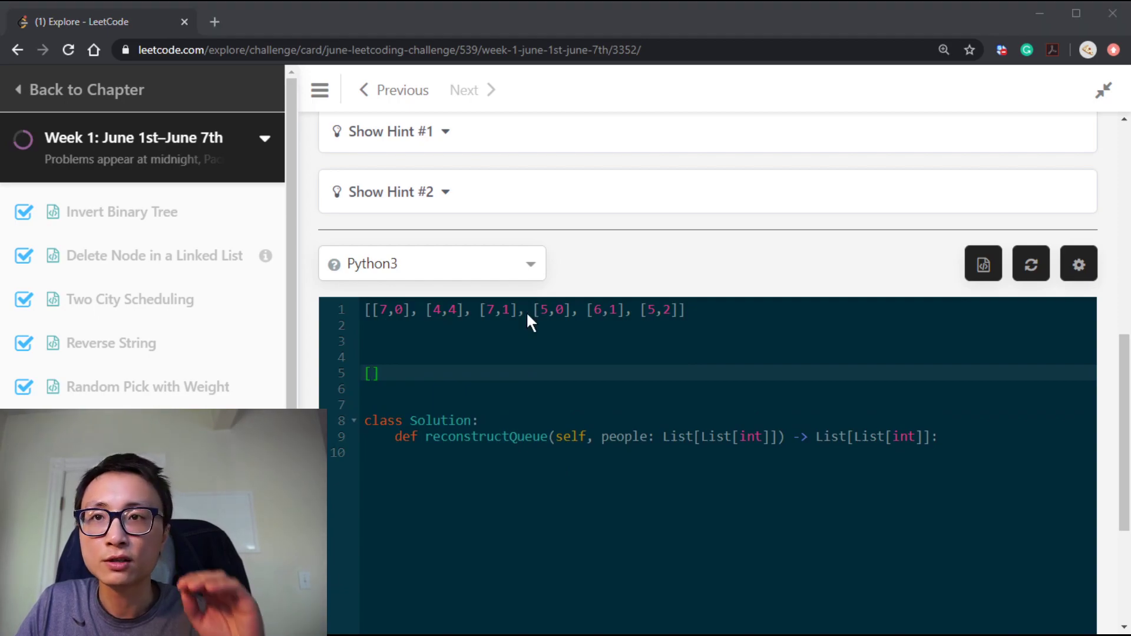
{"action": "mouse_move", "coordinate": [525, 316]}
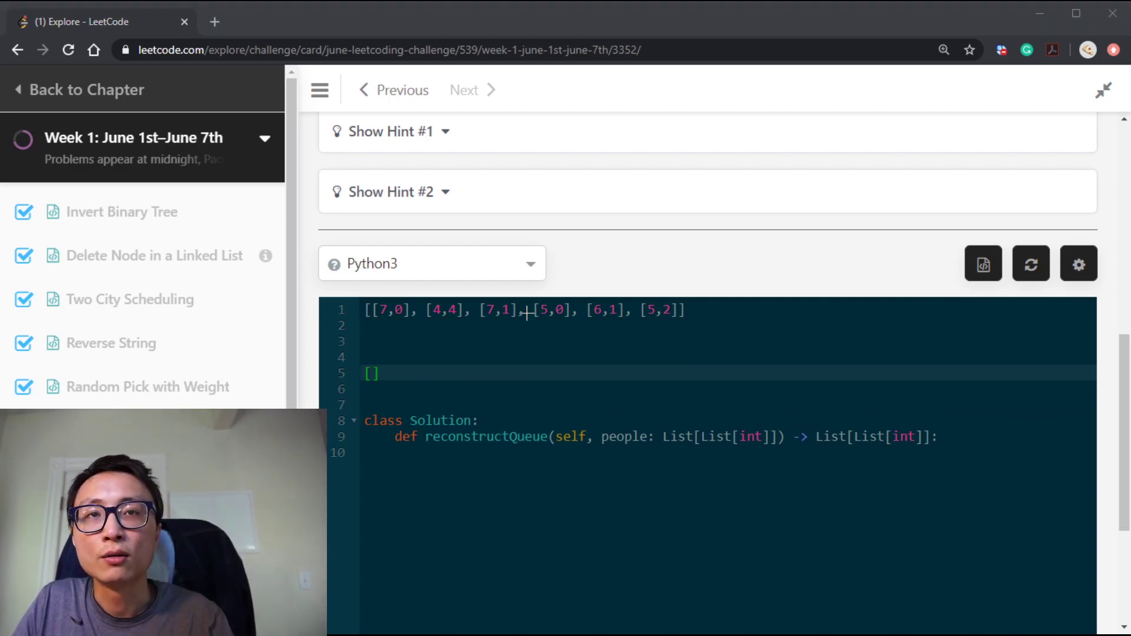
{"action": "mouse_move", "coordinate": [529, 322]}
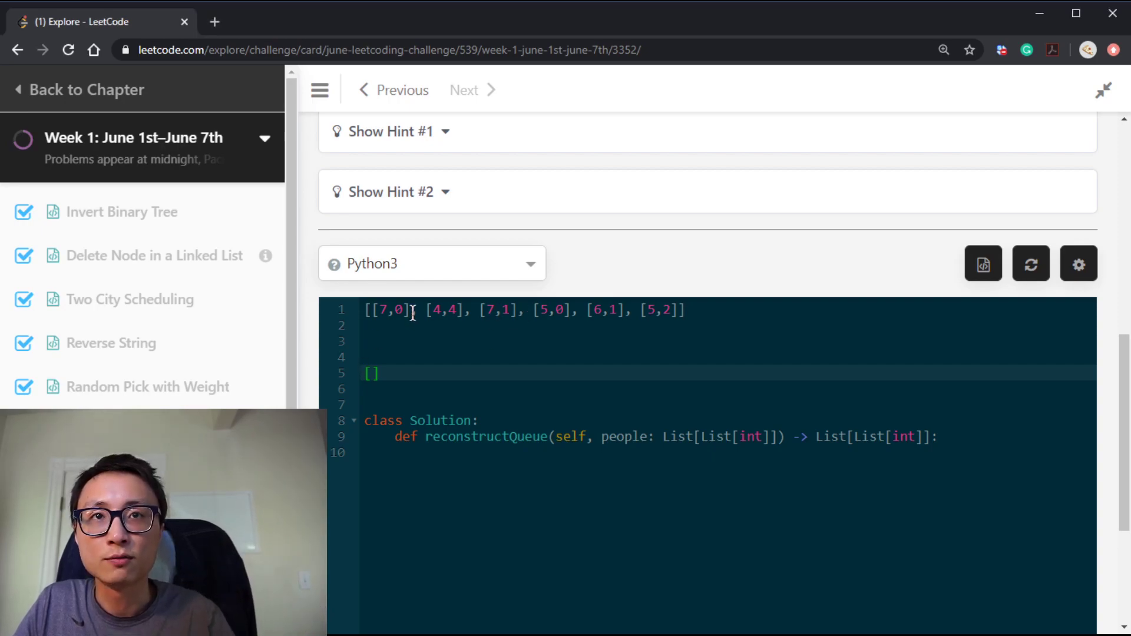
{"action": "mouse_move", "coordinate": [424, 376]}
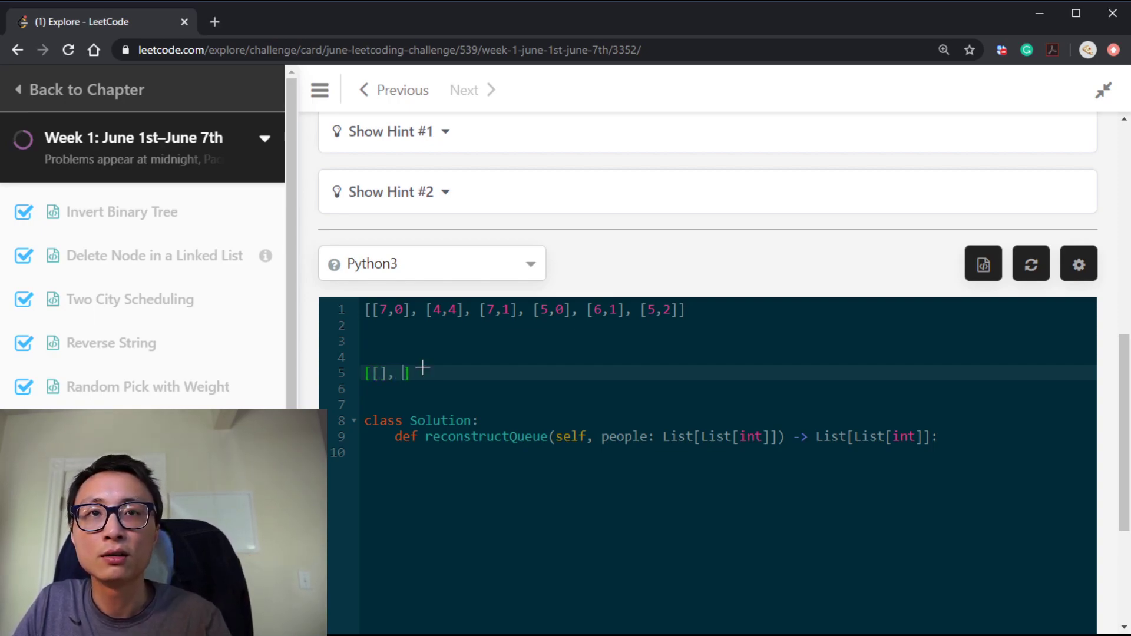
{"action": "type", "text": "[]"}
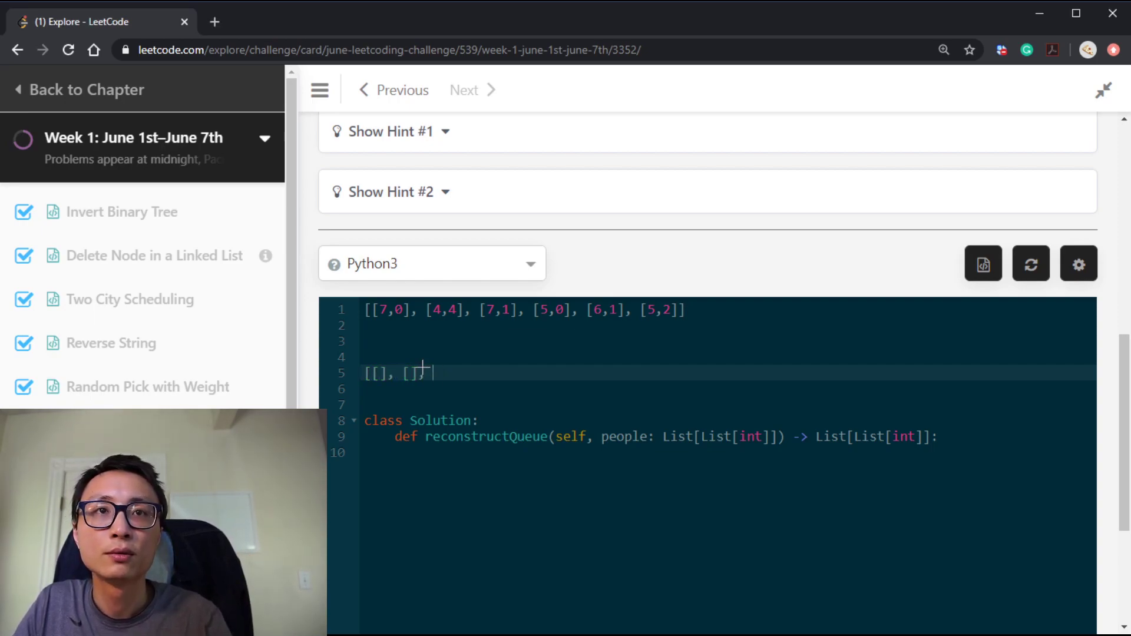
{"action": "type", "text": "[], []m"}
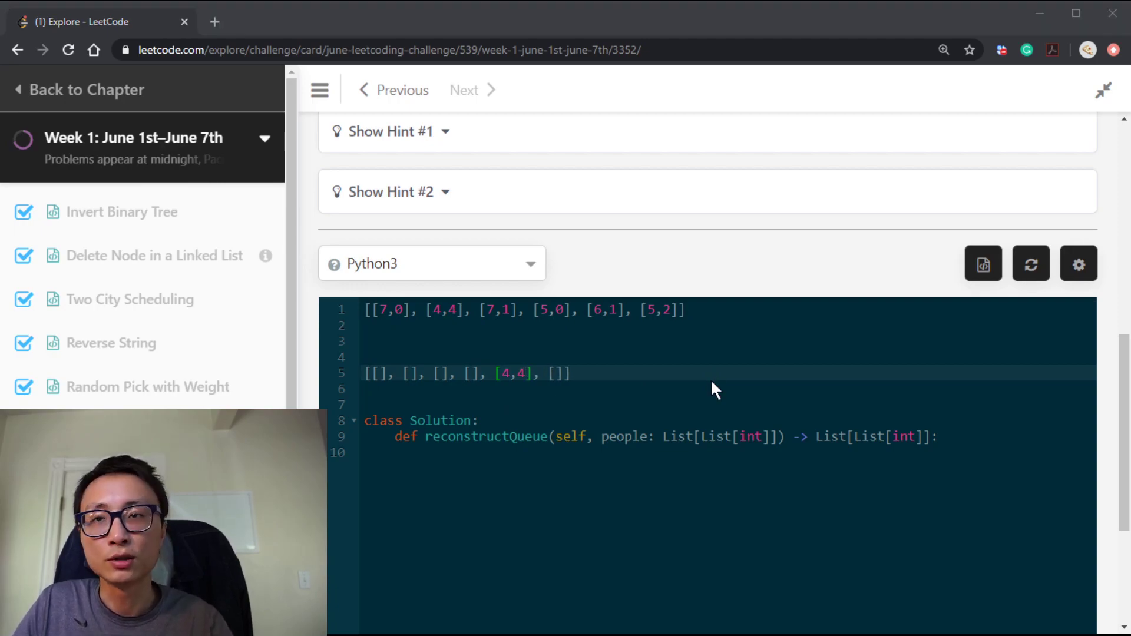
{"action": "mouse_move", "coordinate": [469, 357]}
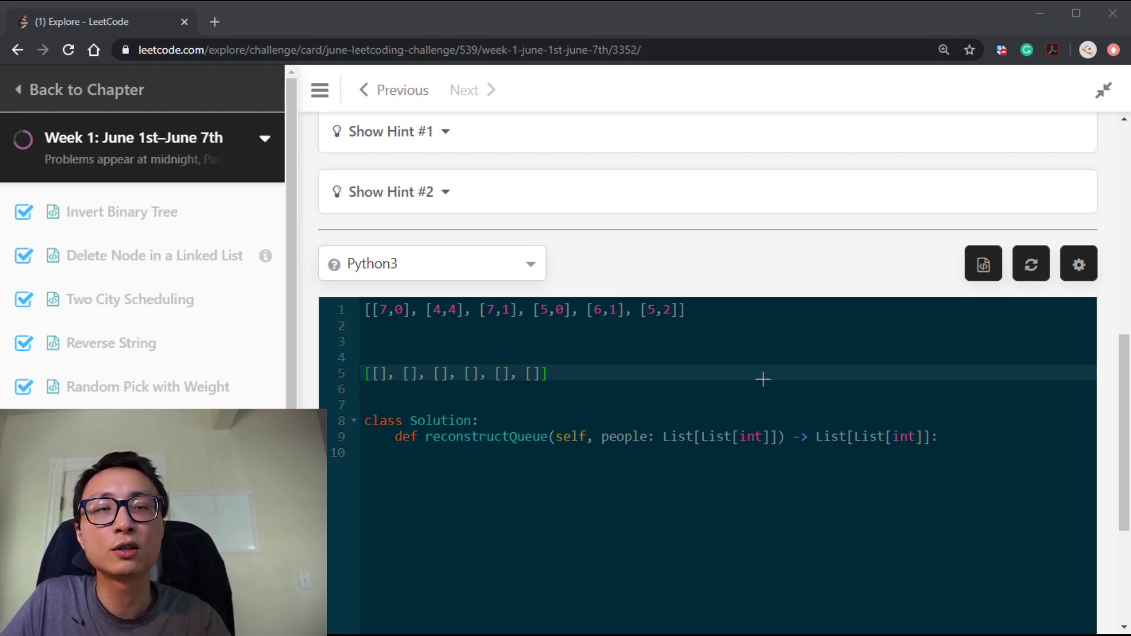
Scroll up to reread the problem statement, then return to the editor.
{"action": "scroll", "scroll_direction": "up", "scroll_amount": 3}
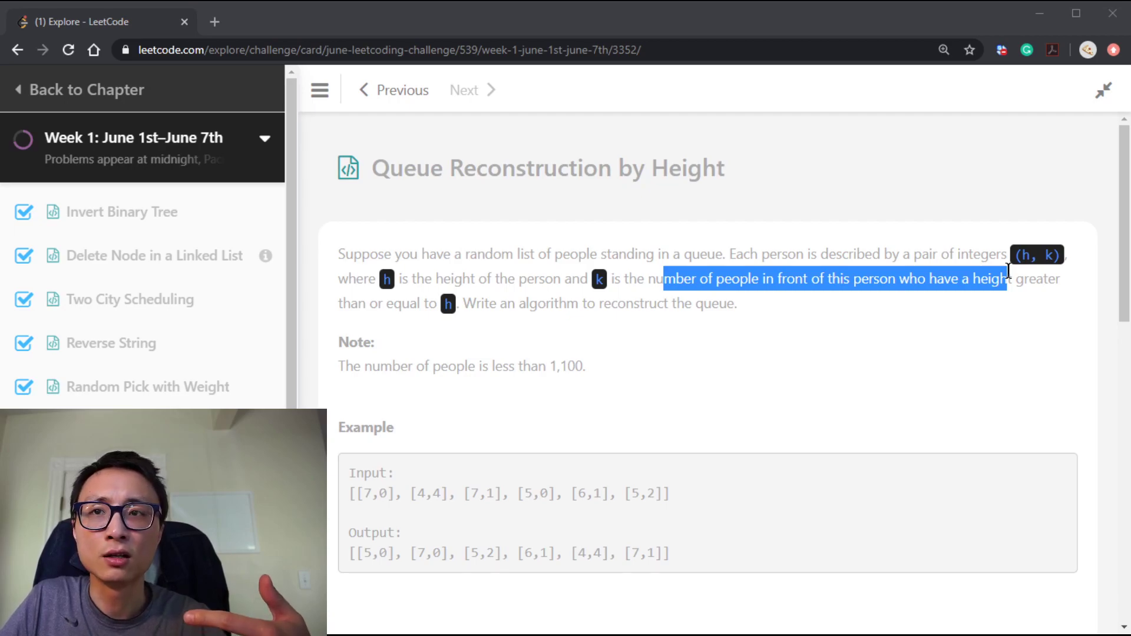
{"action": "scroll", "scroll_direction": "down", "scroll_amount": 3}
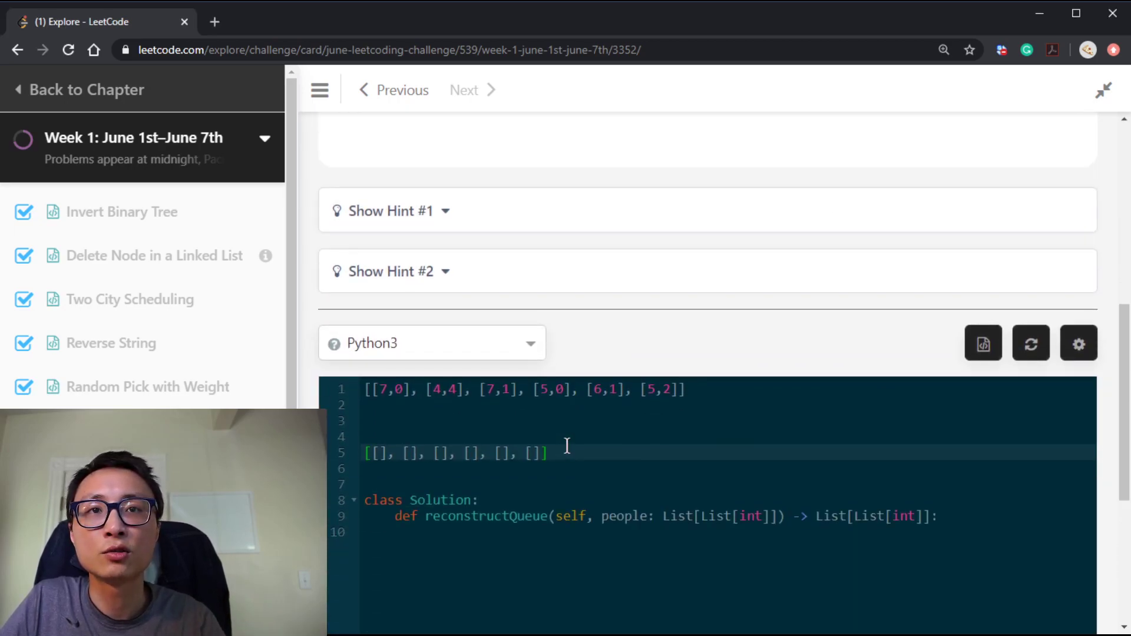
{"action": "mouse_move", "coordinate": [590, 445]}
{"action": "type", "text": "4"}
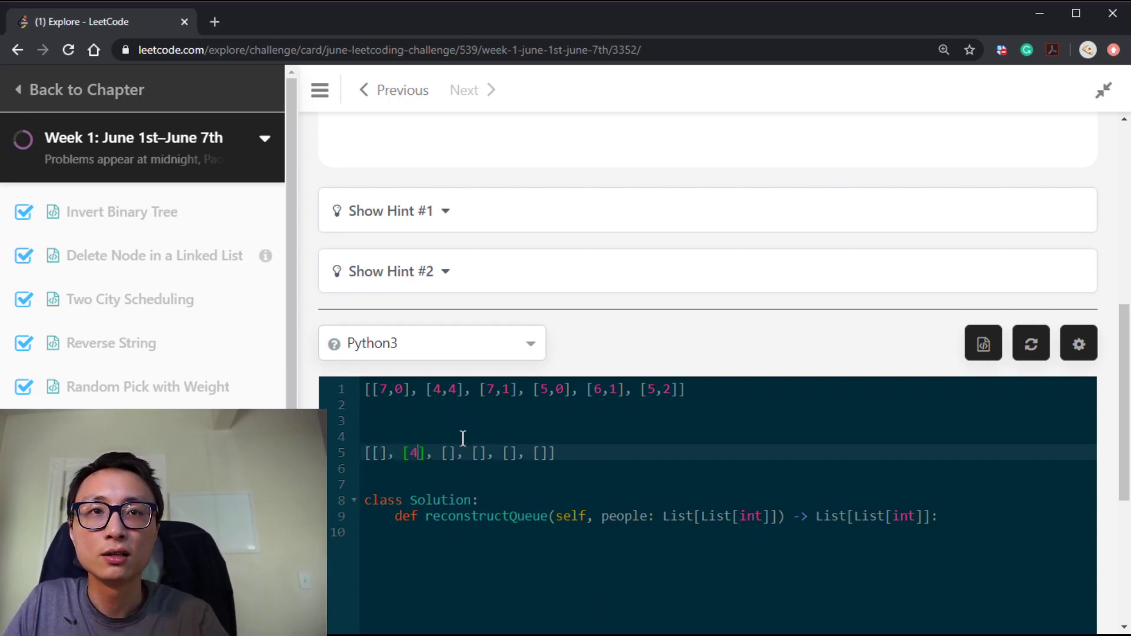
Fill the queue sketch with 4 and 3, and note [5,2] with count 0.
{"action": "type", "text": "3"}
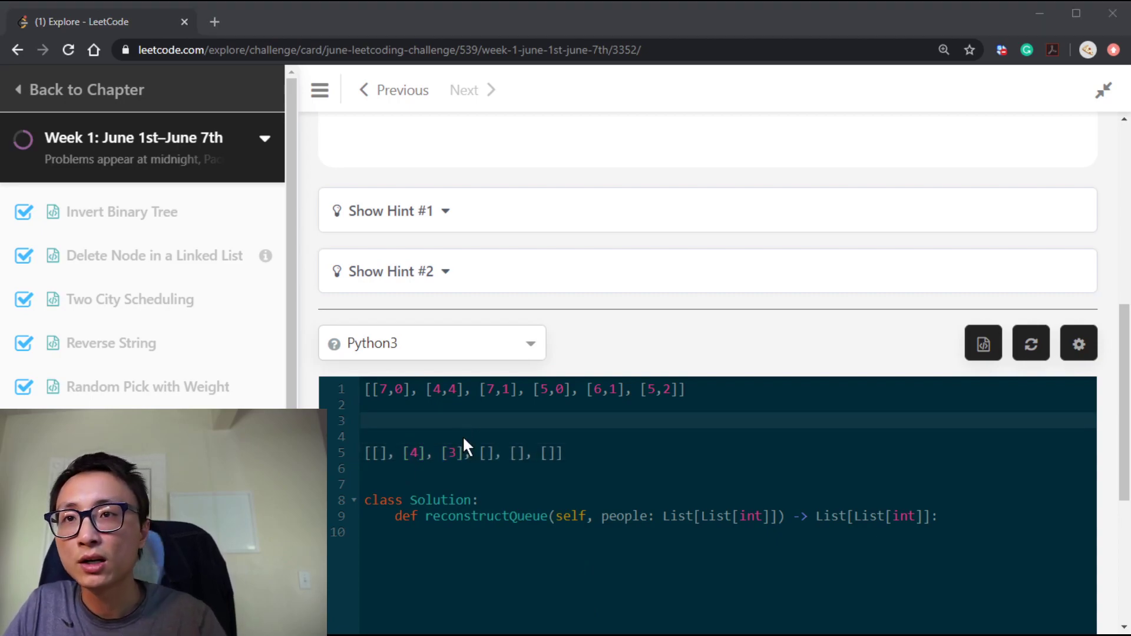
{"action": "type", "text": "[4]"}
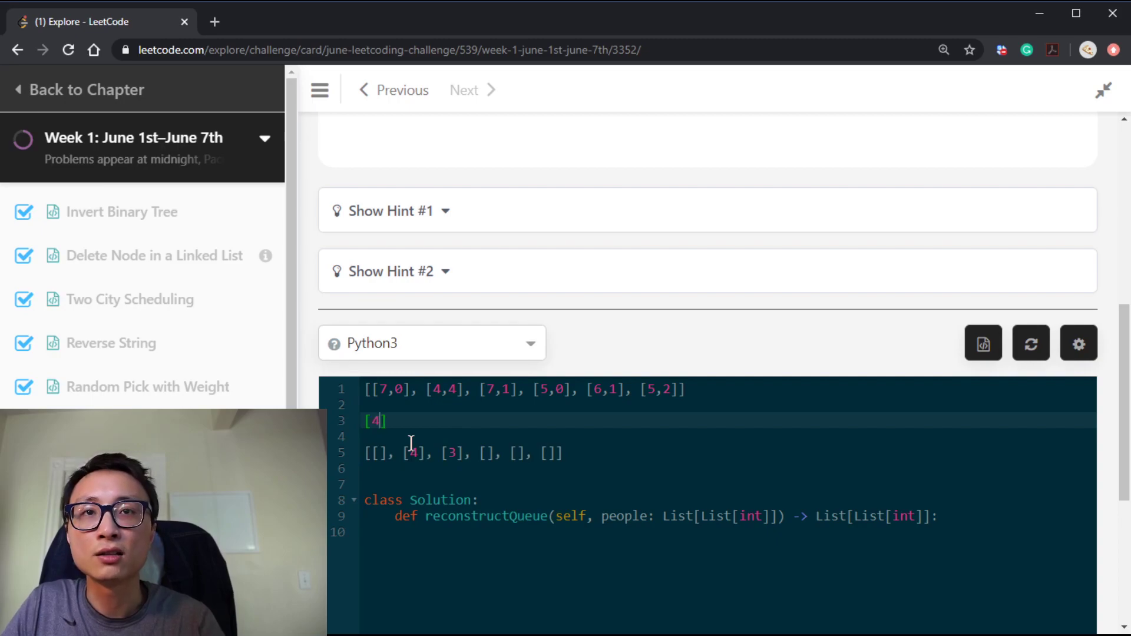
{"action": "type", "text": "5,2"}
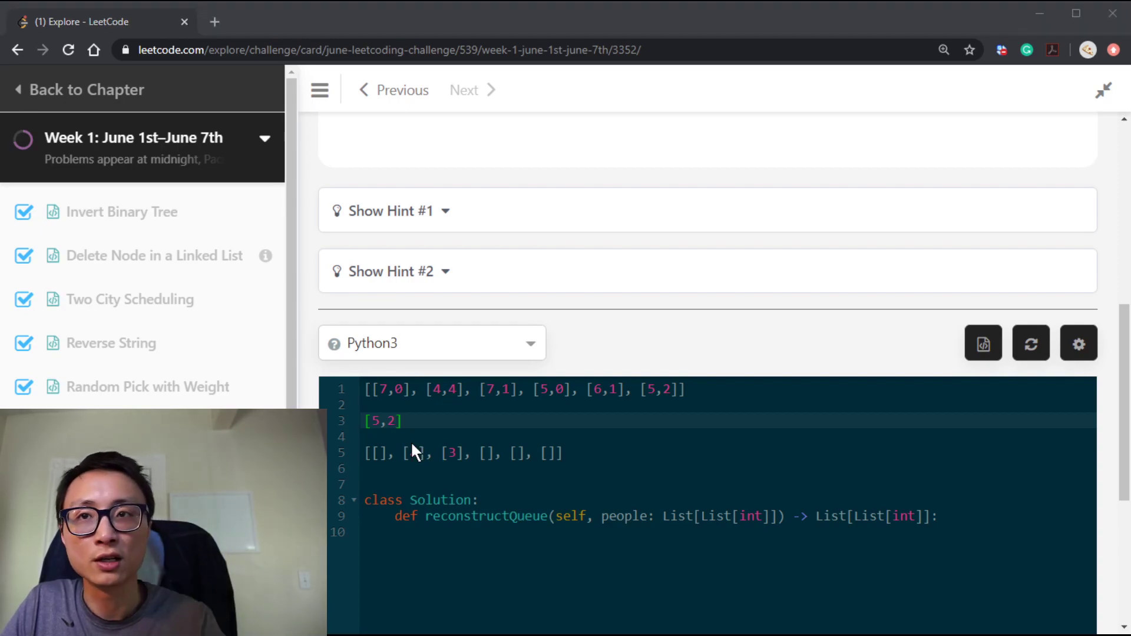
{"action": "type", "text": "2"}
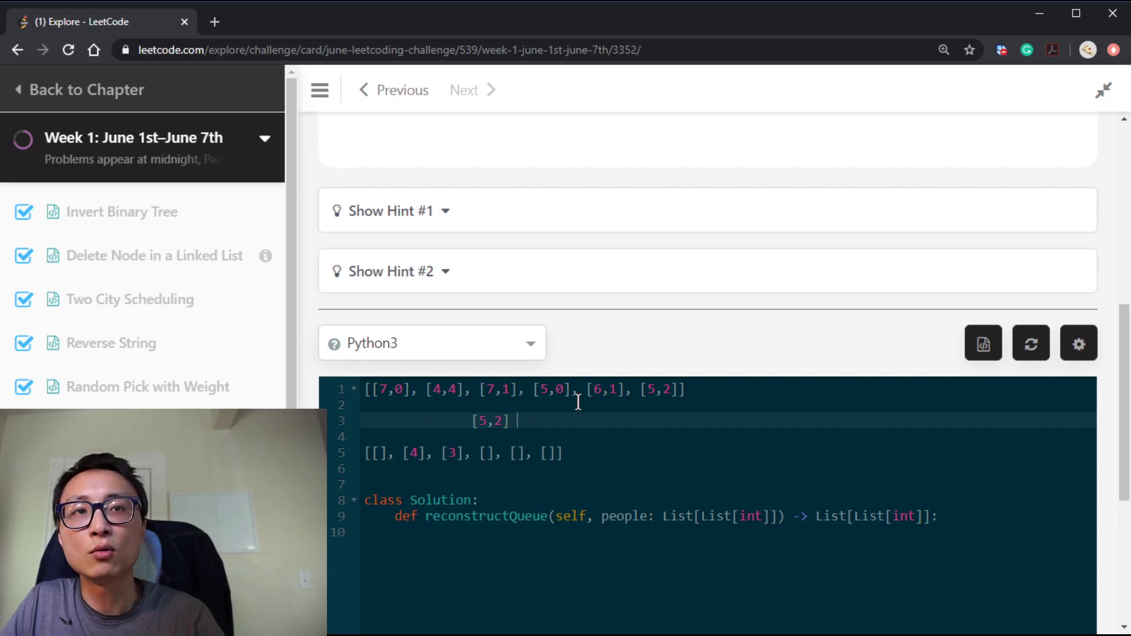
{"action": "type", "text": "0"}
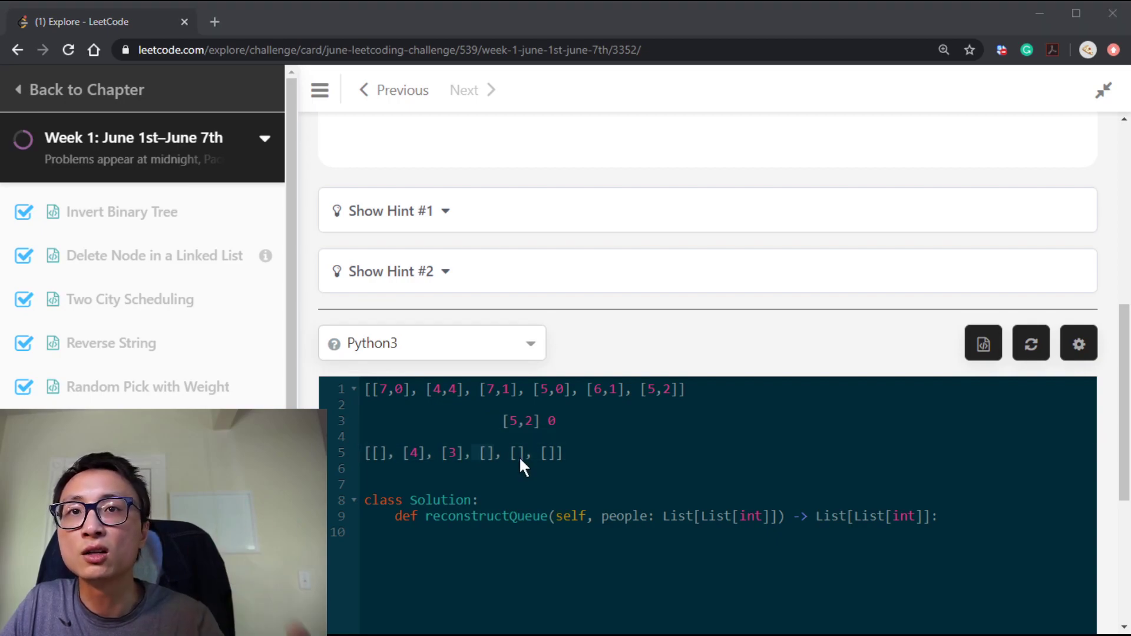
{"action": "mouse_move", "coordinate": [523, 417]}
{"action": "type", "text": "5,2"}
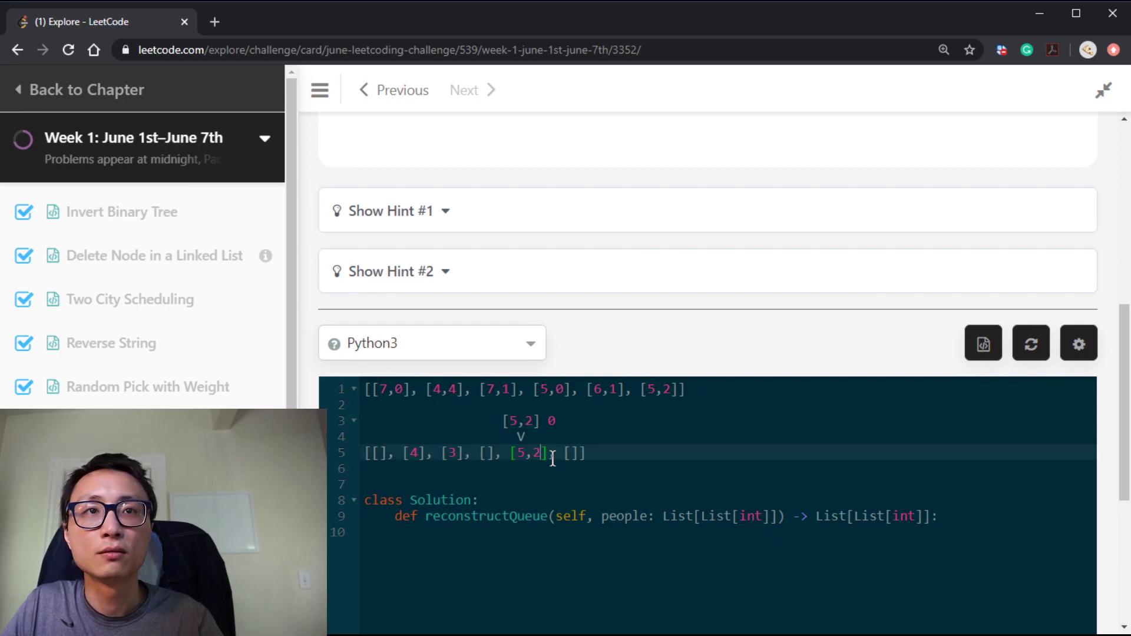
{"action": "mouse_move", "coordinate": [572, 459]}
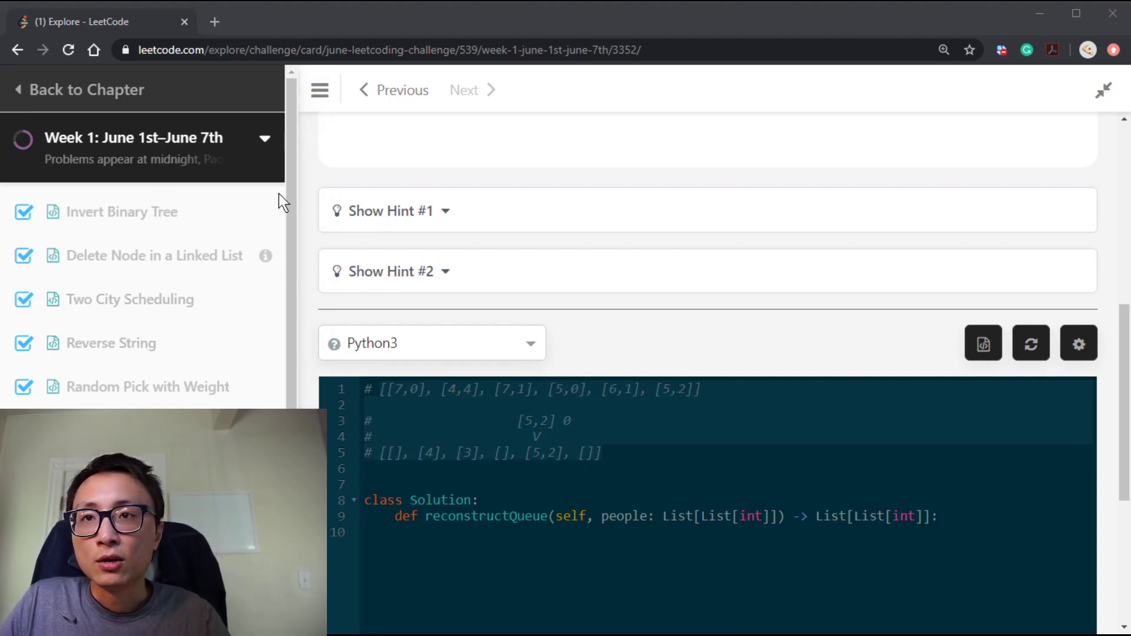
{"action": "mouse_move", "coordinate": [325, 160]}
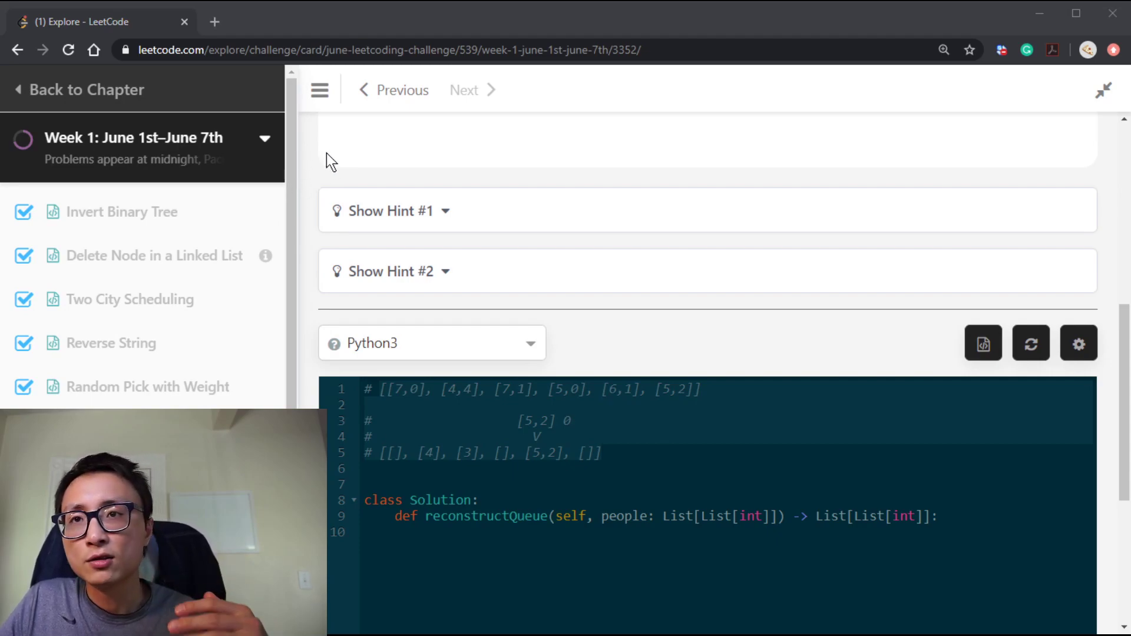
{"action": "mouse_move", "coordinate": [627, 473]}
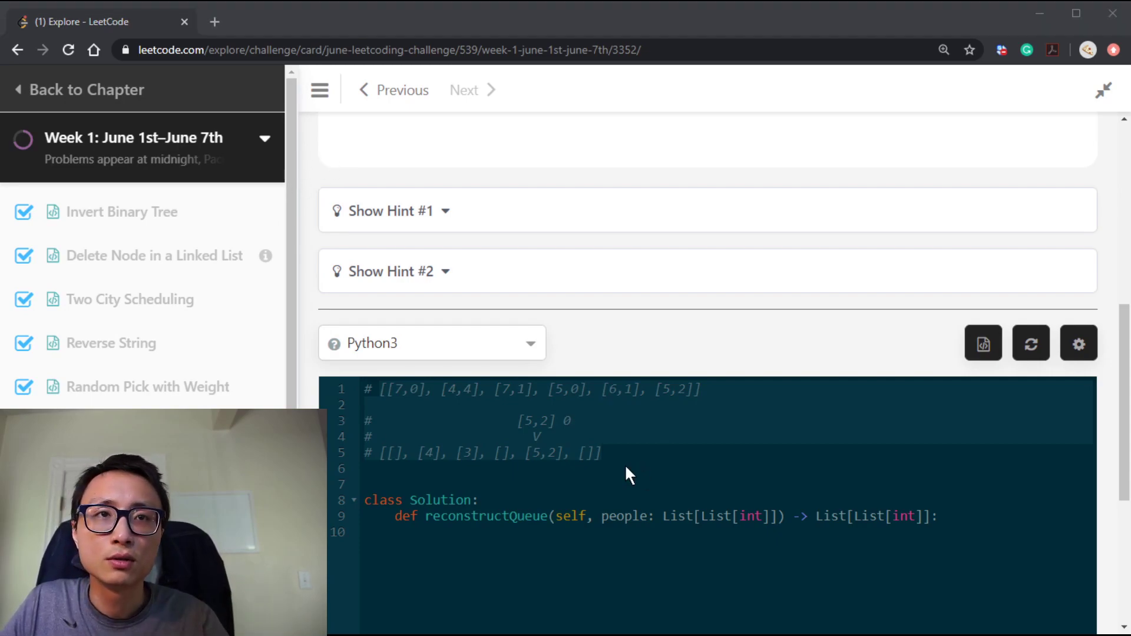
{"action": "mouse_move", "coordinate": [623, 476]}
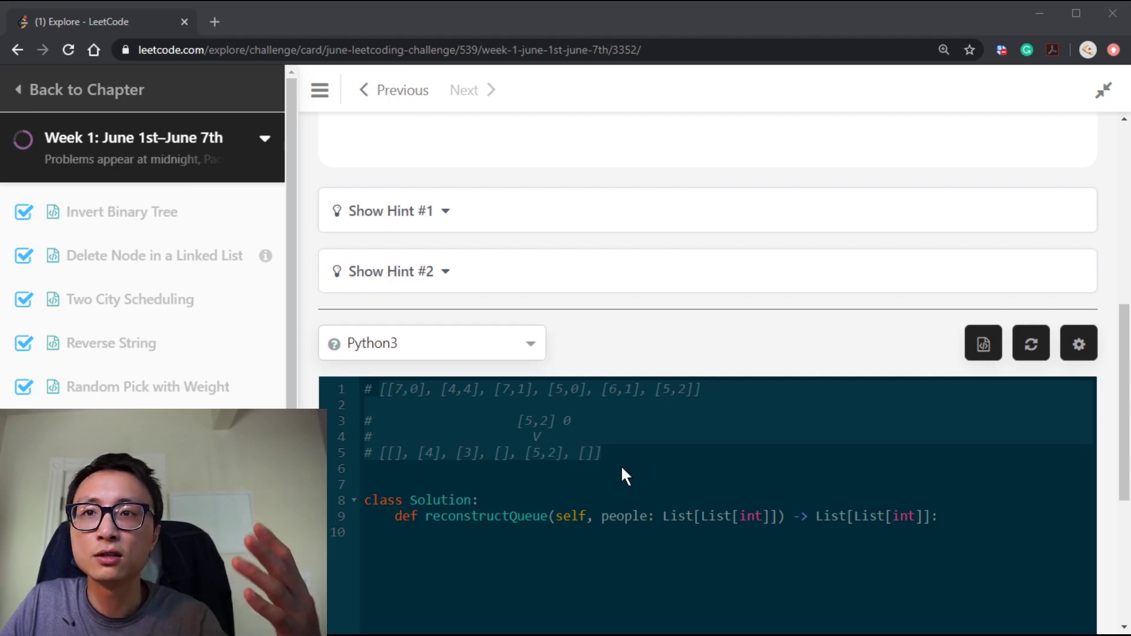
{"action": "mouse_move", "coordinate": [330, 416]}
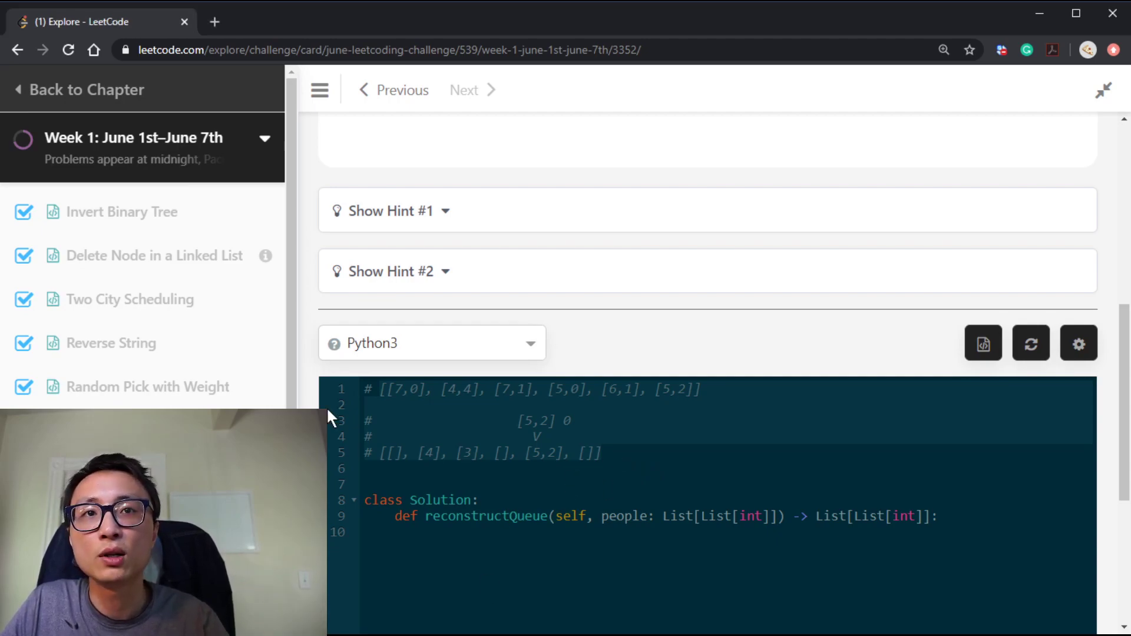
Write queue = [[] * range(len(people))] as the first line of reconstructQueue.
{"action": "scroll", "scroll_direction": "down", "scroll_amount": 3}
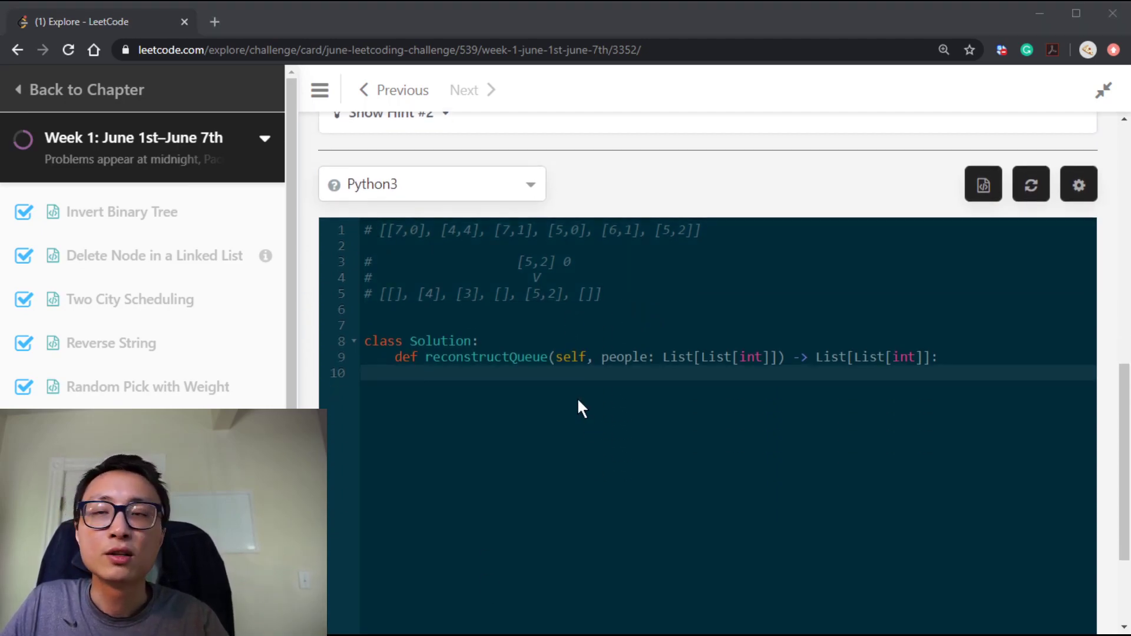
{"action": "mouse_move", "coordinate": [572, 332]}
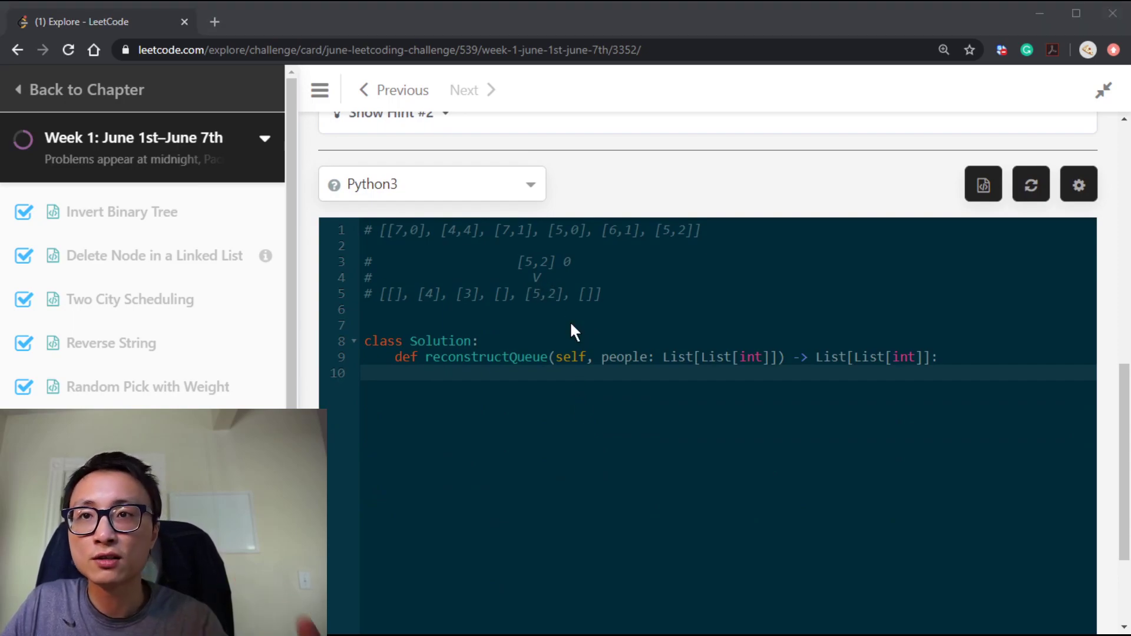
{"action": "mouse_move", "coordinate": [669, 395]}
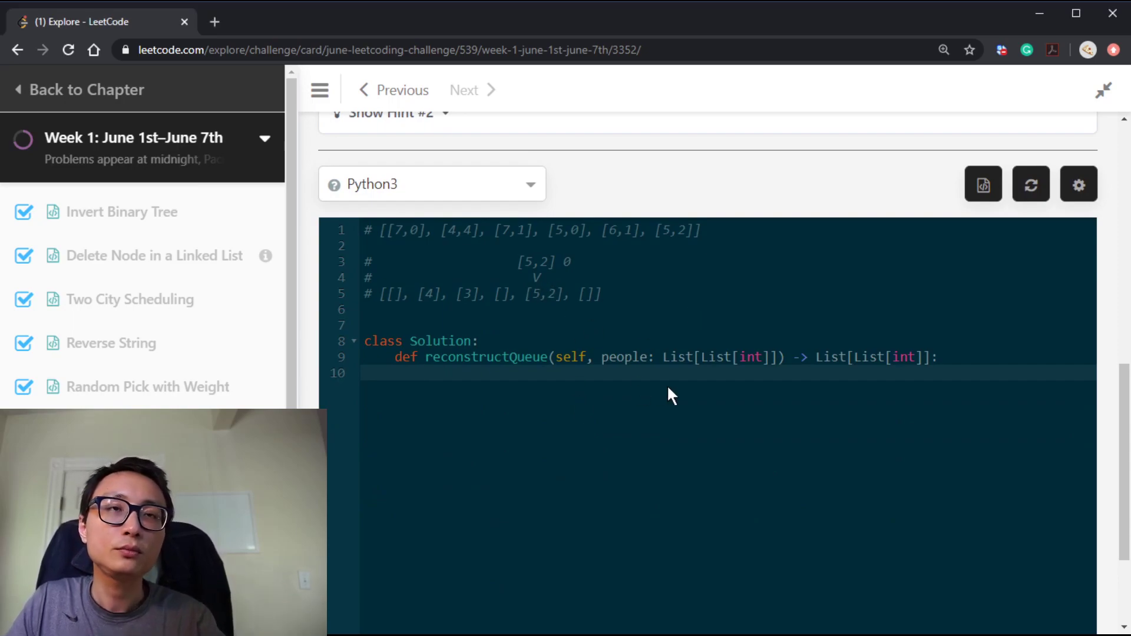
{"action": "type", "text": "quee"}
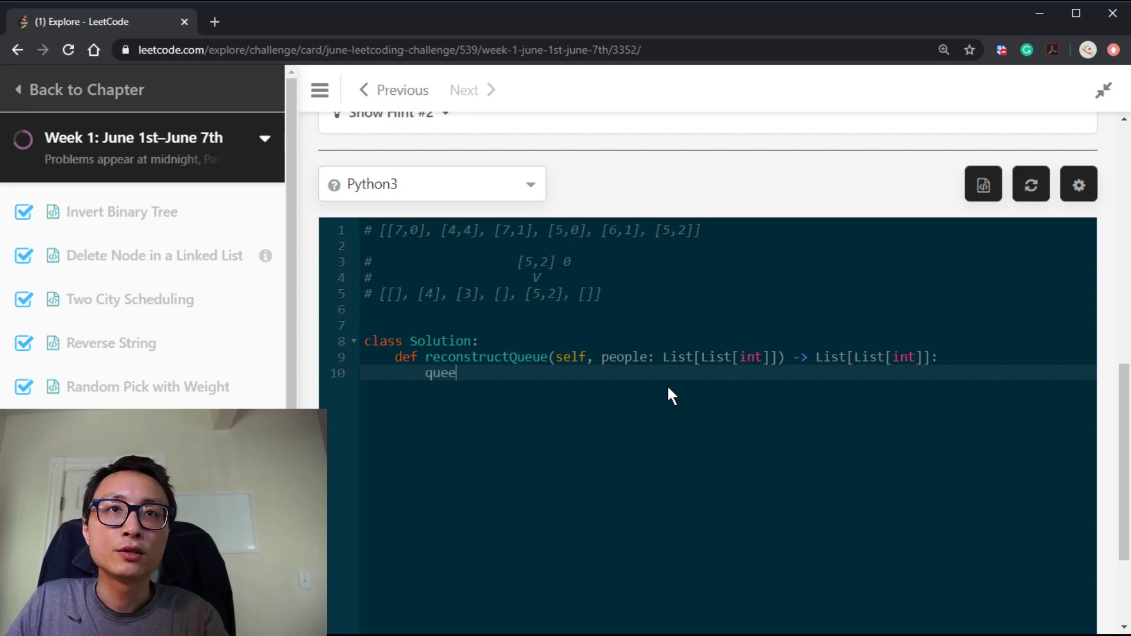
{"action": "type", "text": "ue = []"}
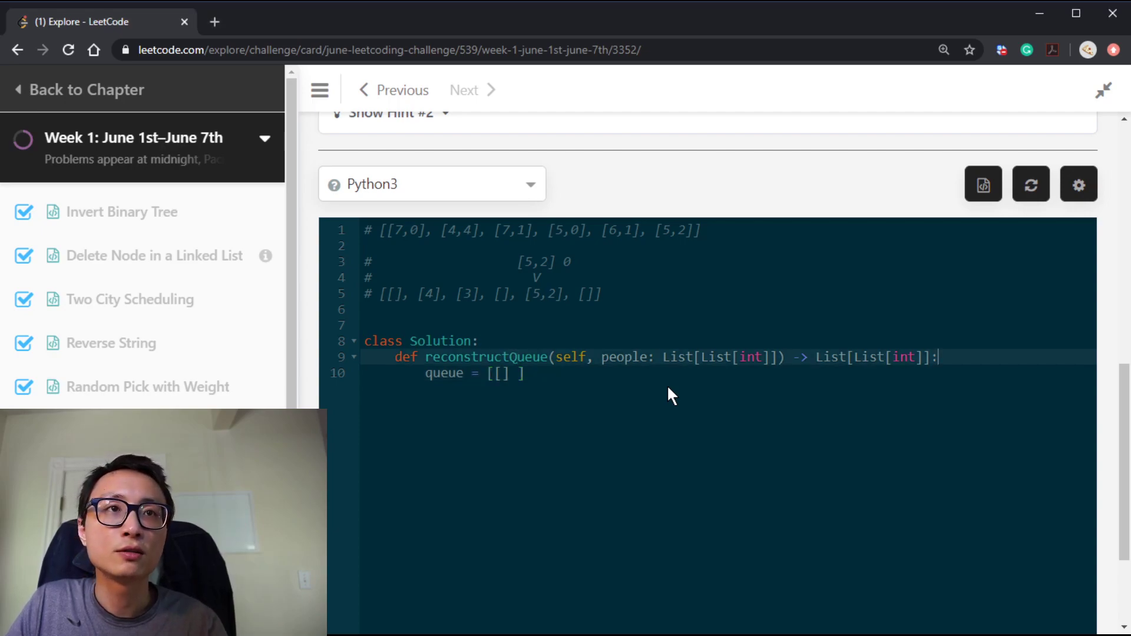
{"action": "type", "text": "* range(len(pe"}
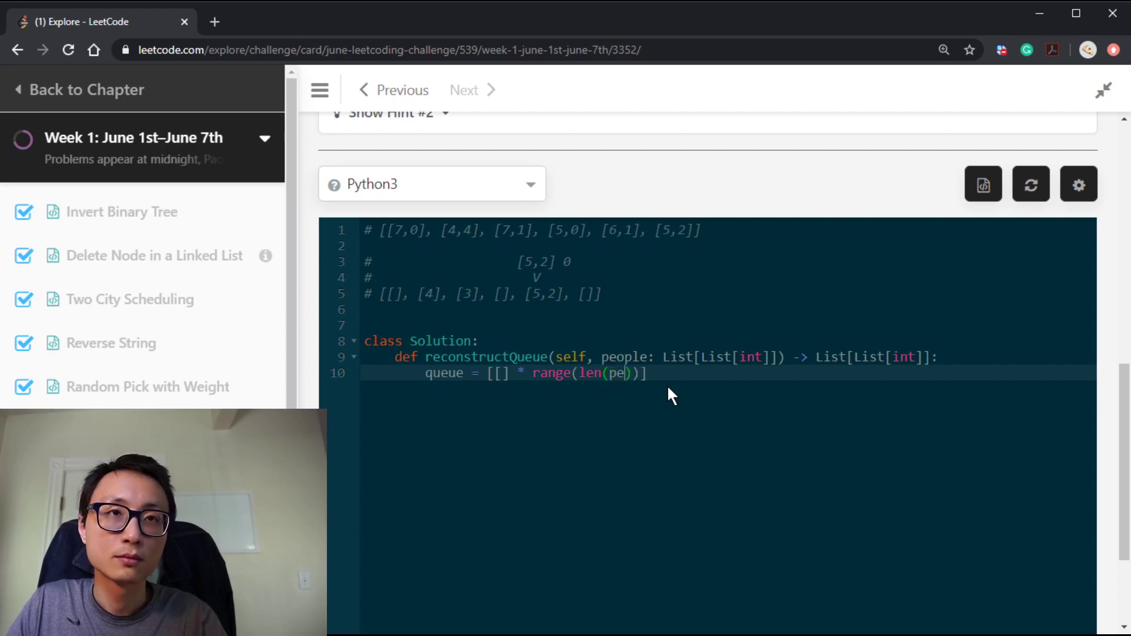
{"action": "type", "text": "ople"}
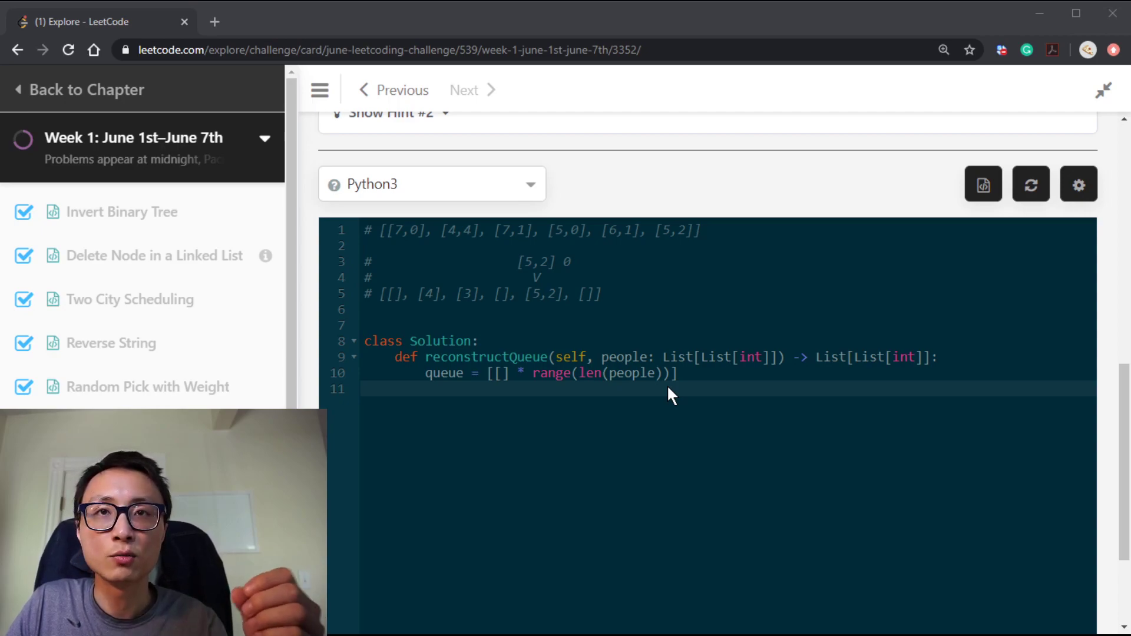
Add people.sort() and a 'for h, k in people:' loop, starting a num_ counter.
{"action": "type", "text": "for"}
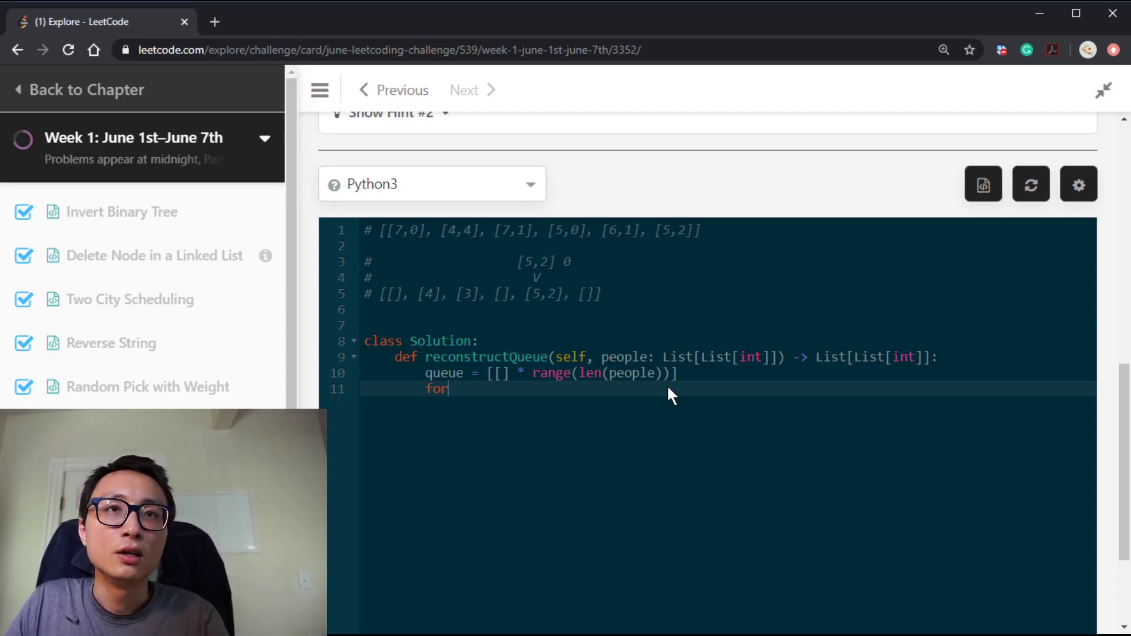
{"action": "key", "text": "Backspace"}
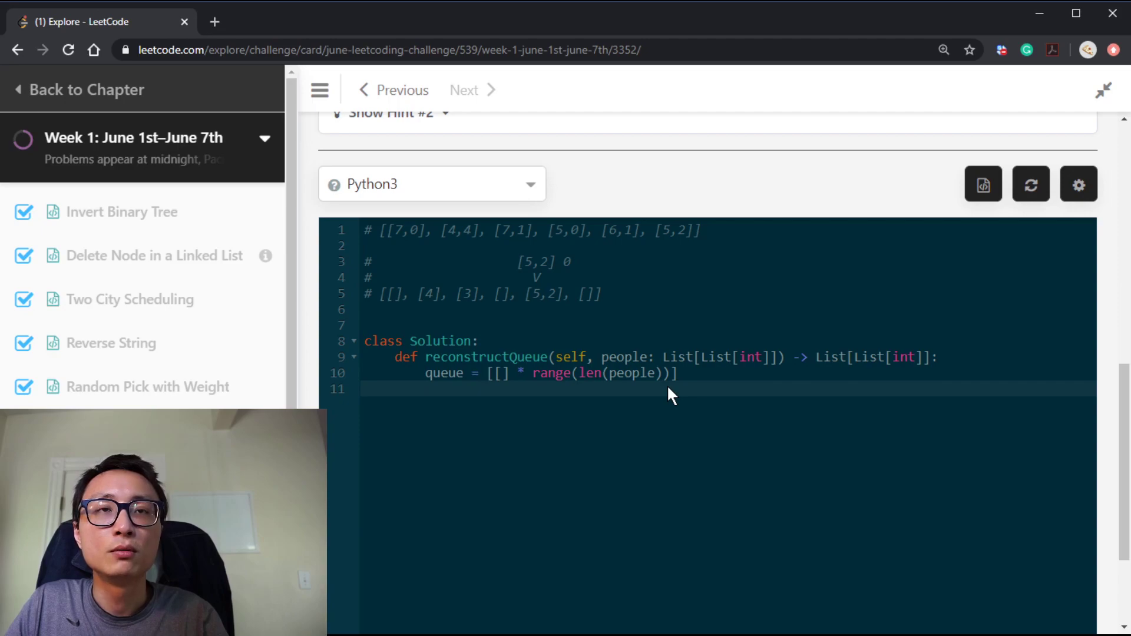
{"action": "type", "text": "people.soe"}
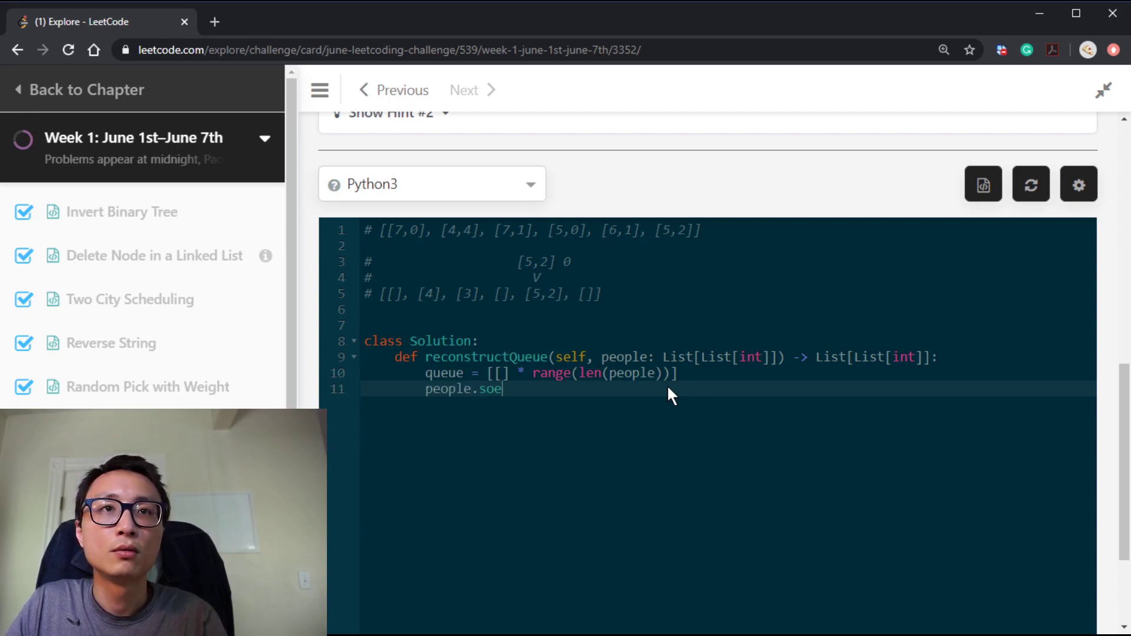
{"action": "type", "text": "rt()"}
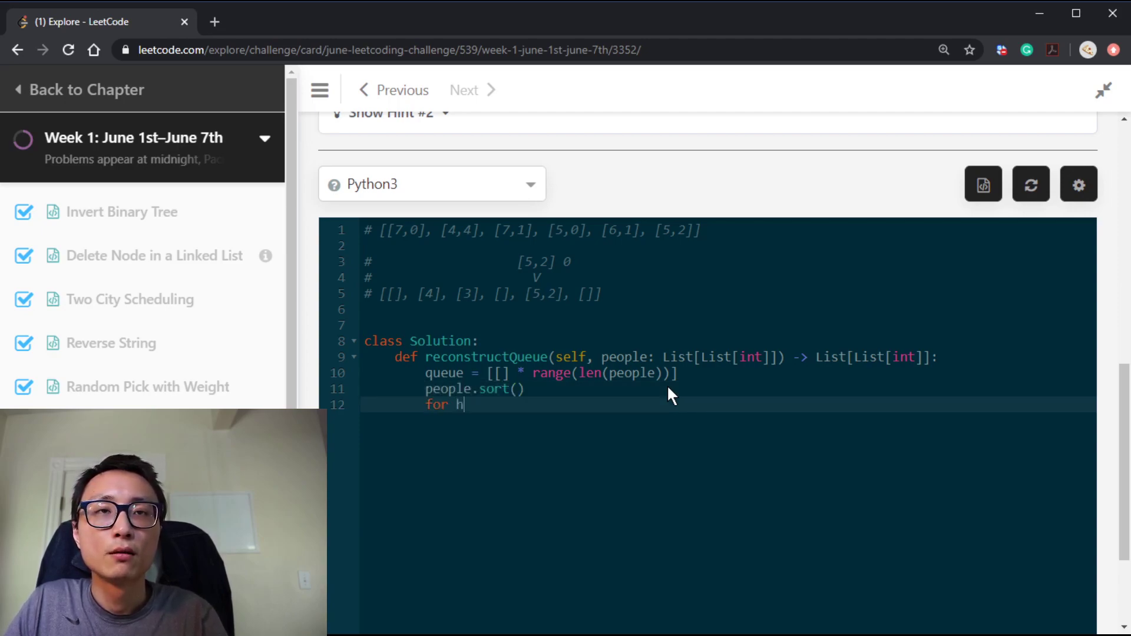
{"action": "type", "text": ", k in"}
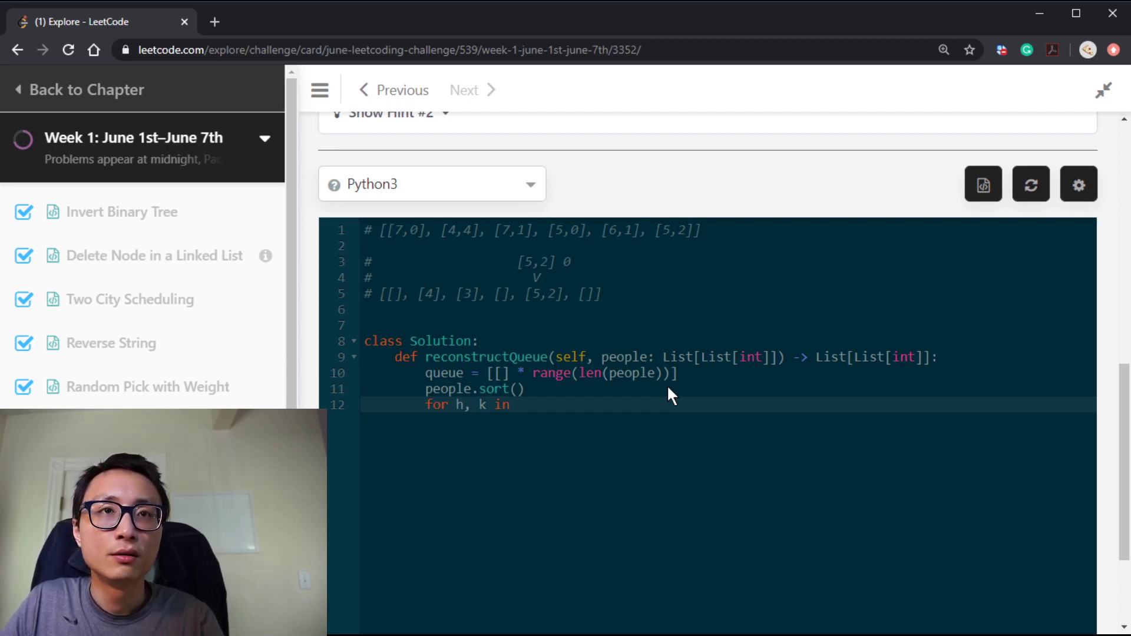
{"action": "type", "text": "people:"}
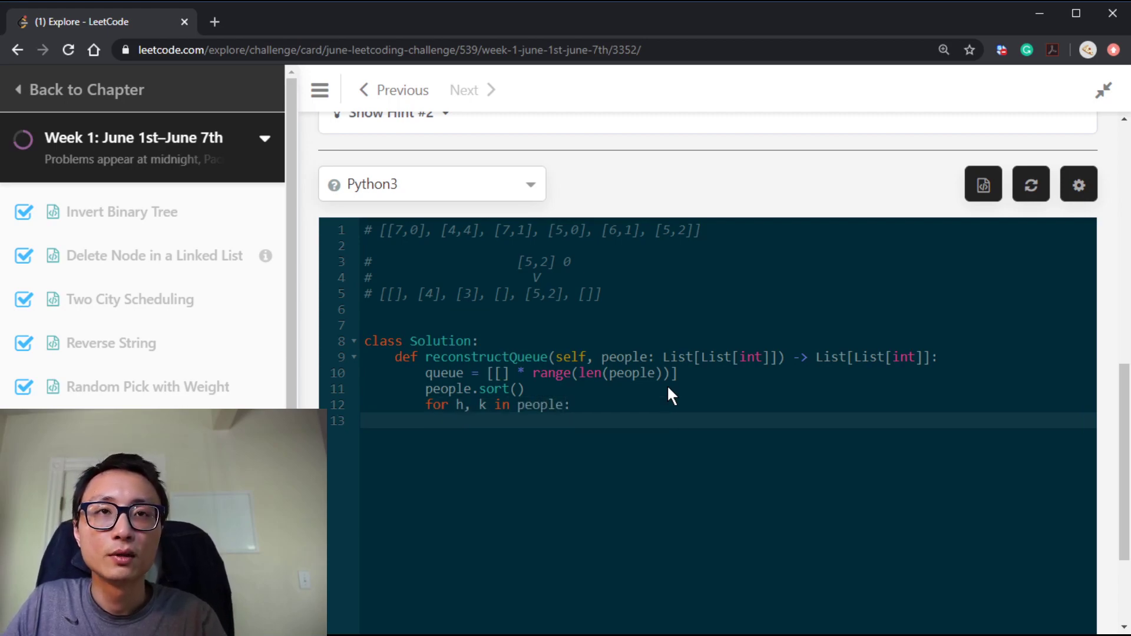
{"action": "type", "text": "num_"}
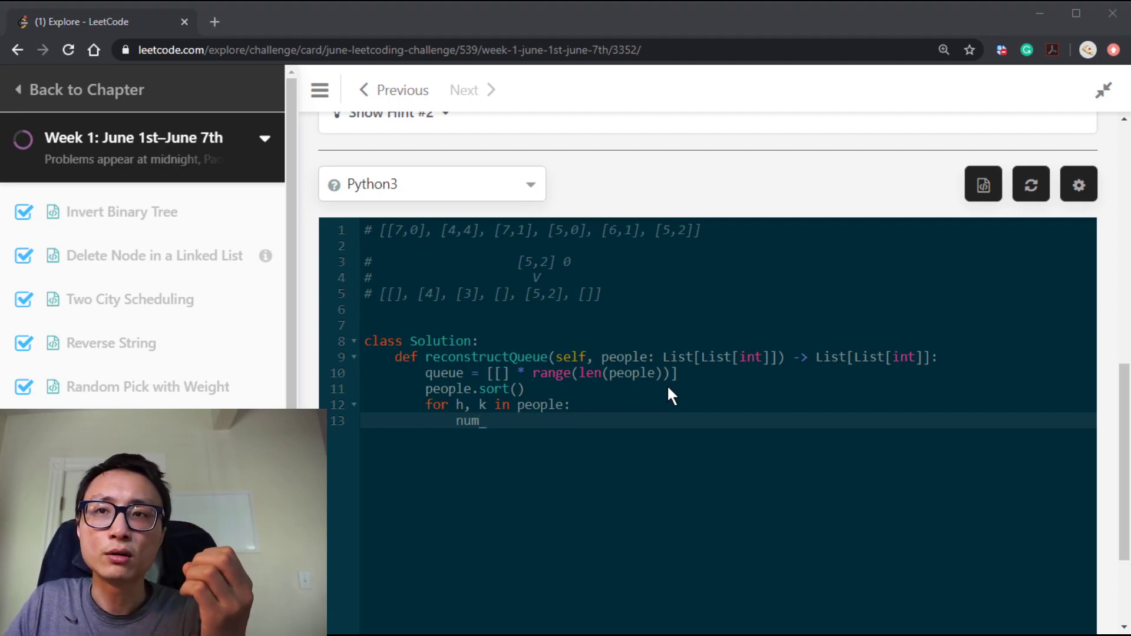
Initialise num_ge = 0 and loop 'for i, loc in enumerate(queue):'.
{"action": "type", "text": "ge"}
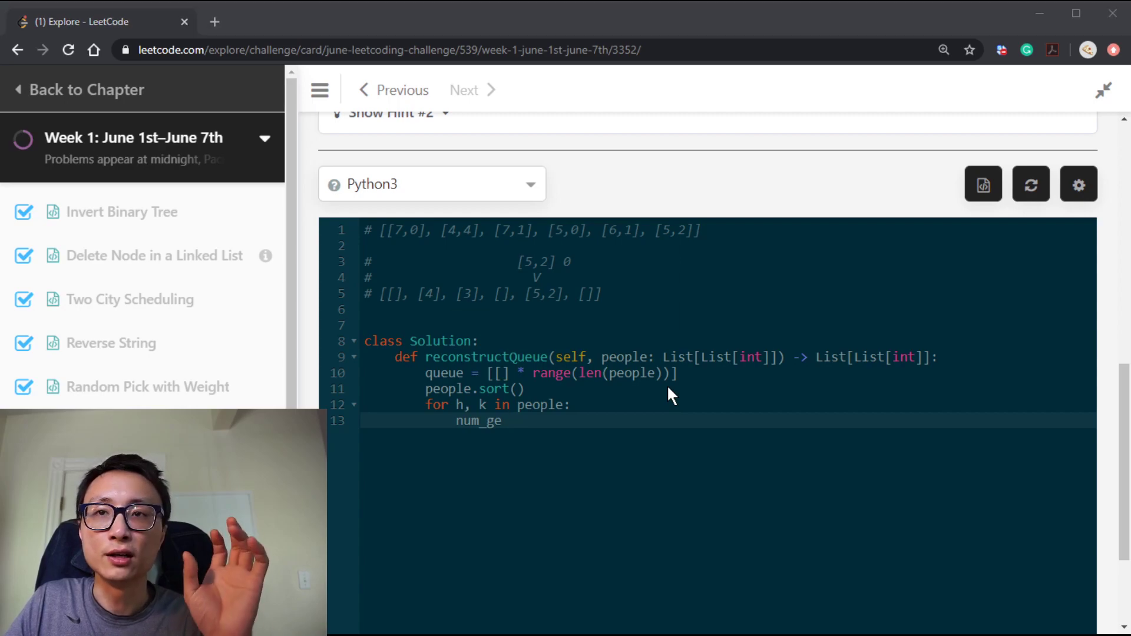
{"action": "type", "text": "= 0"}
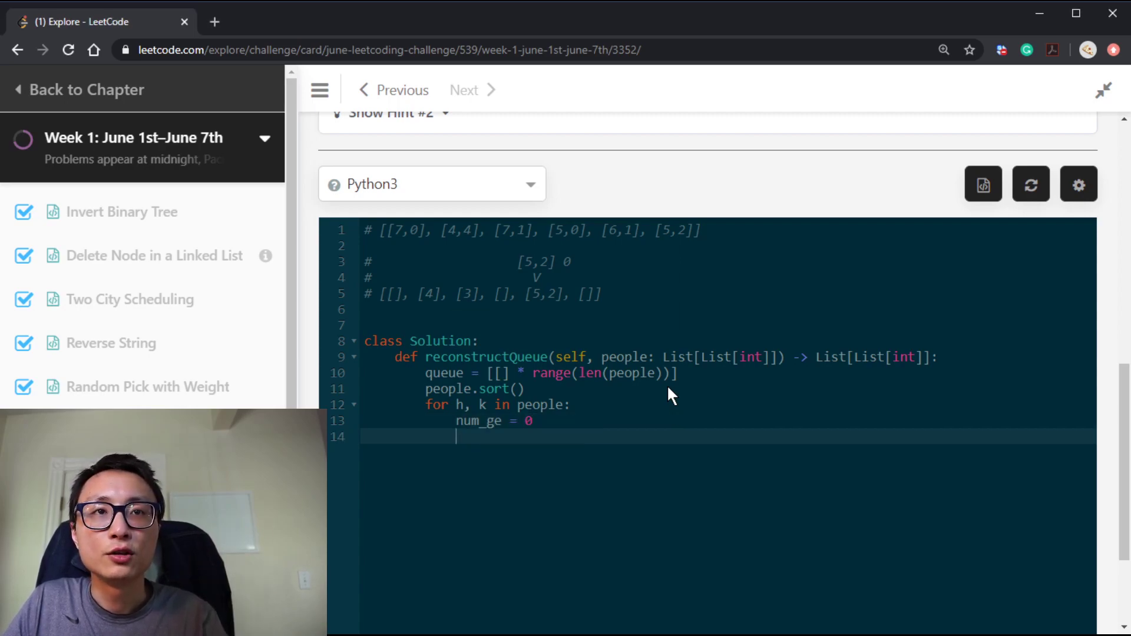
{"action": "type", "text": "for"}
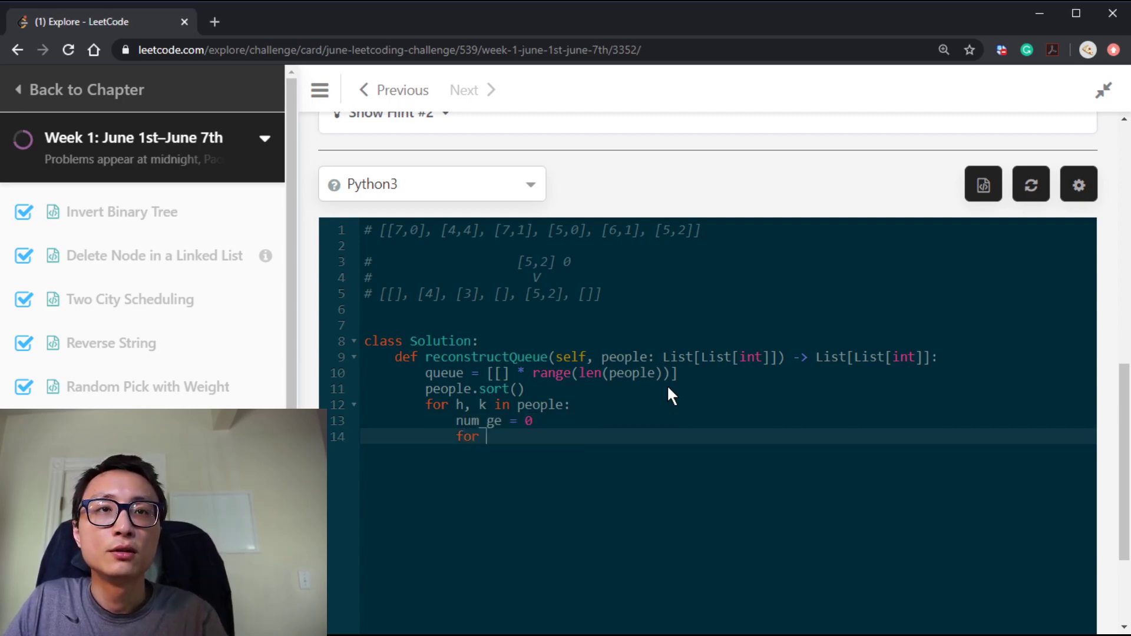
{"action": "type", "text": "i, l"}
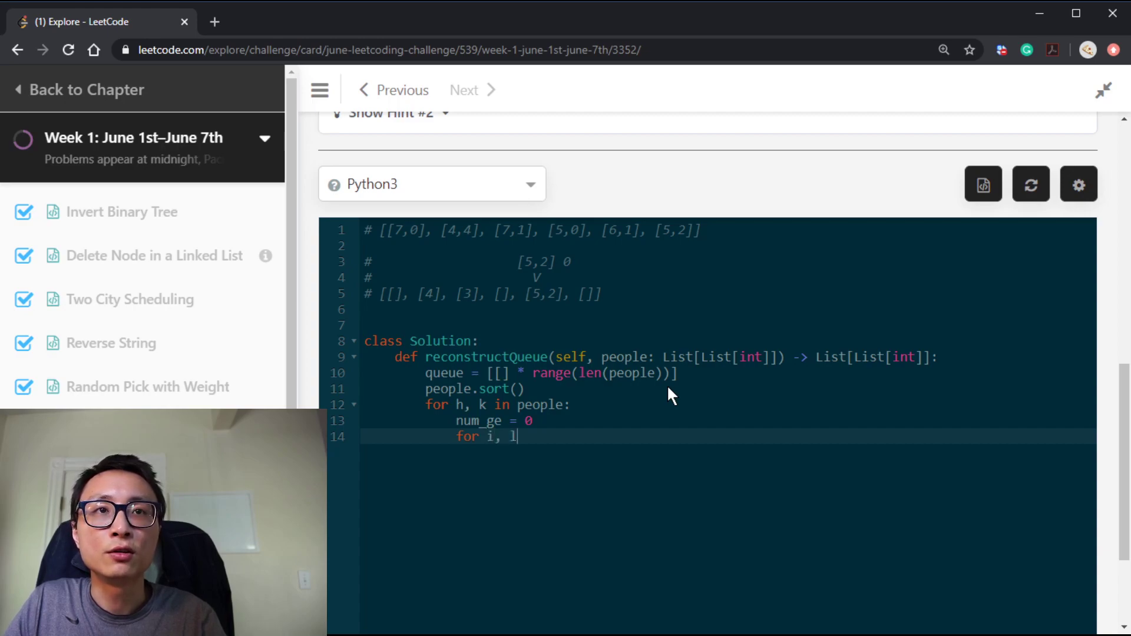
{"action": "type", "text": "oc in e"}
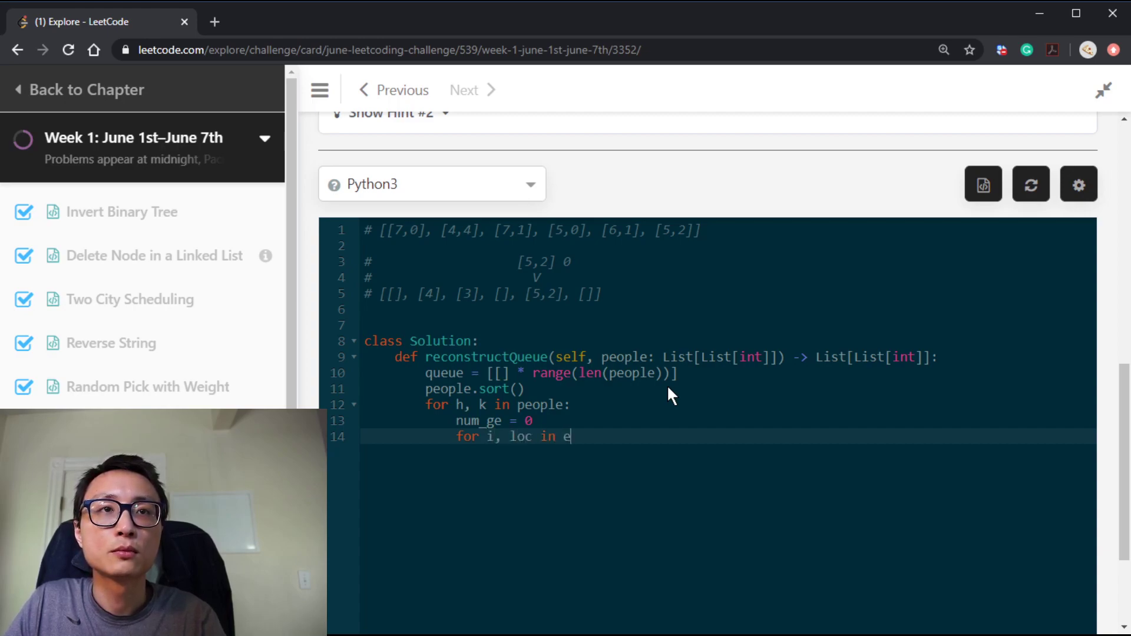
{"action": "type", "text": "nu"}
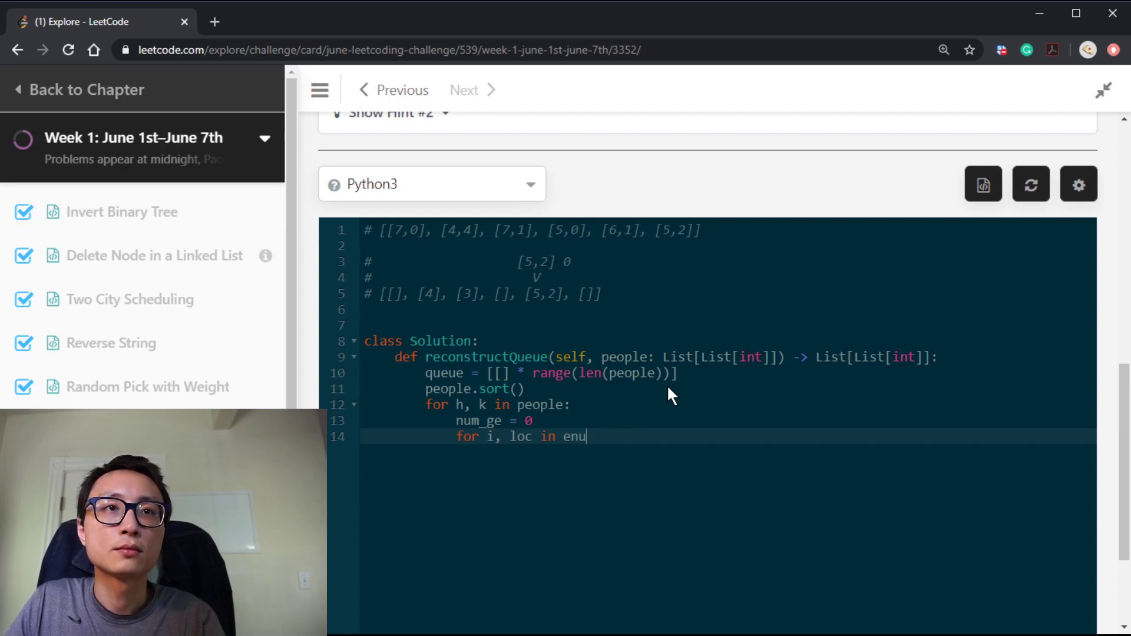
{"action": "type", "text": "merate()"}
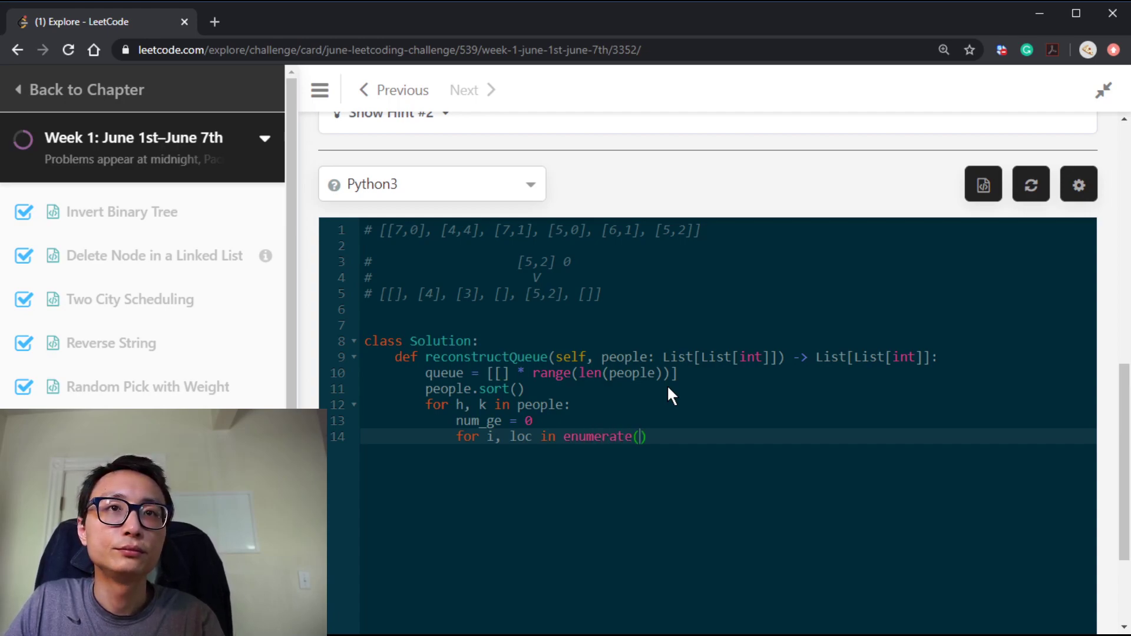
{"action": "type", "text": "queue):"}
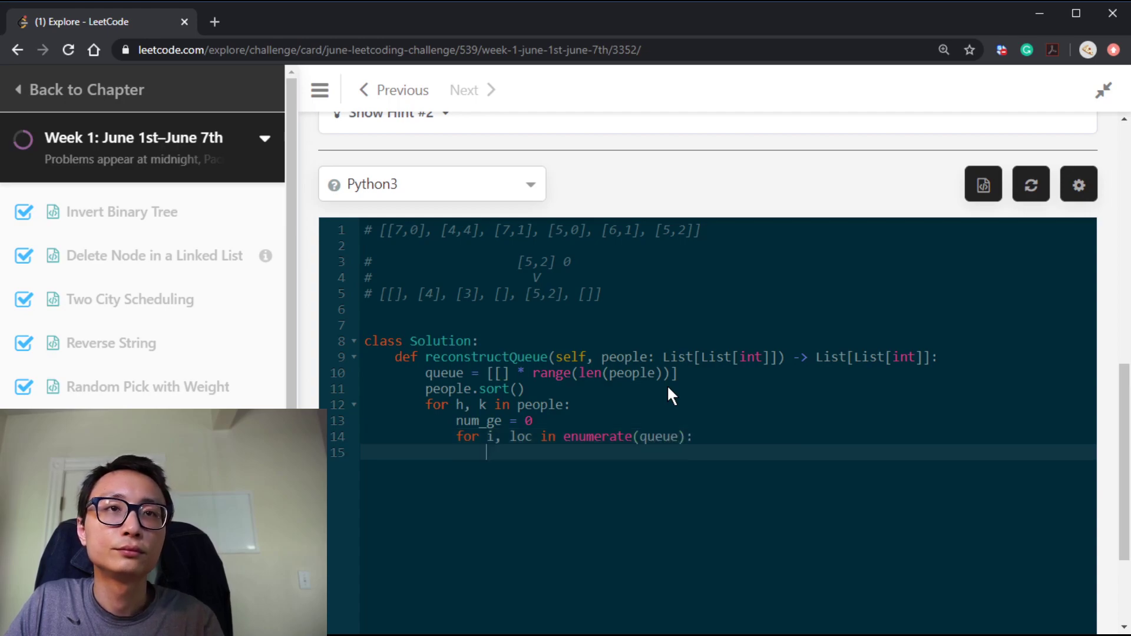
Add a condition on loc and h that increments num_ge += 1.
{"action": "type", "text": "if not l"}
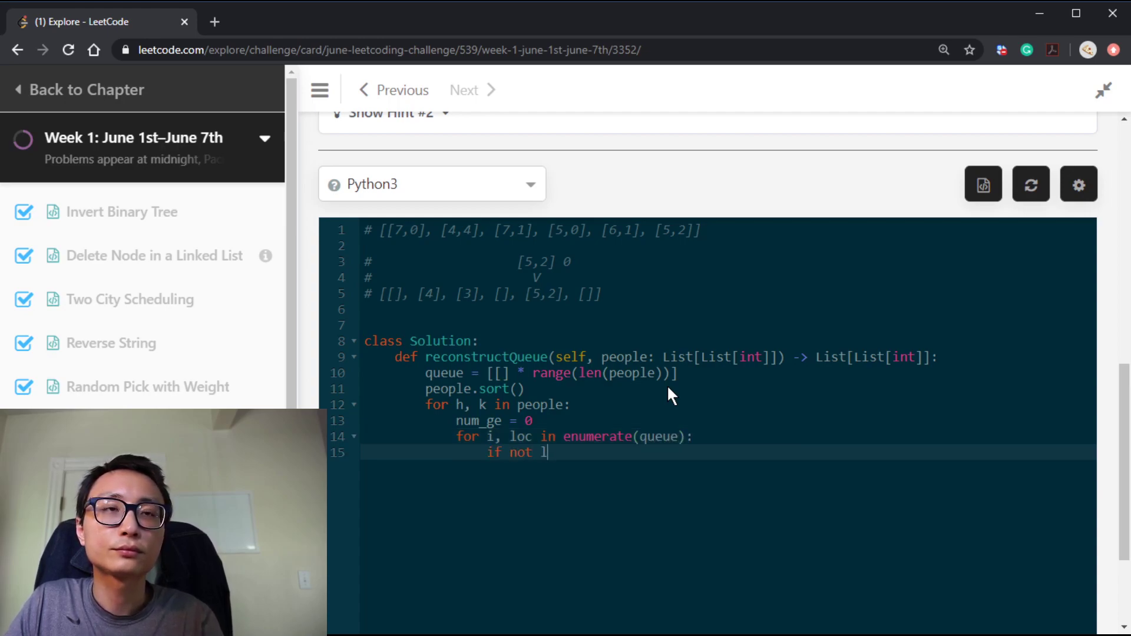
{"action": "type", "text": "oc"}
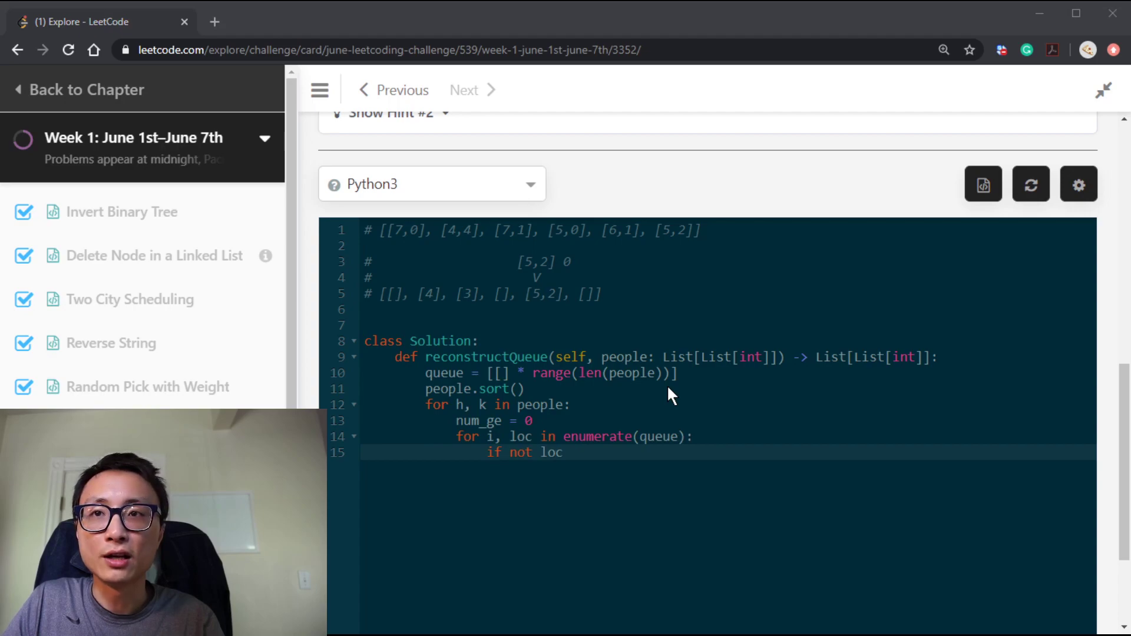
{"action": "type", "text": "or loc["}
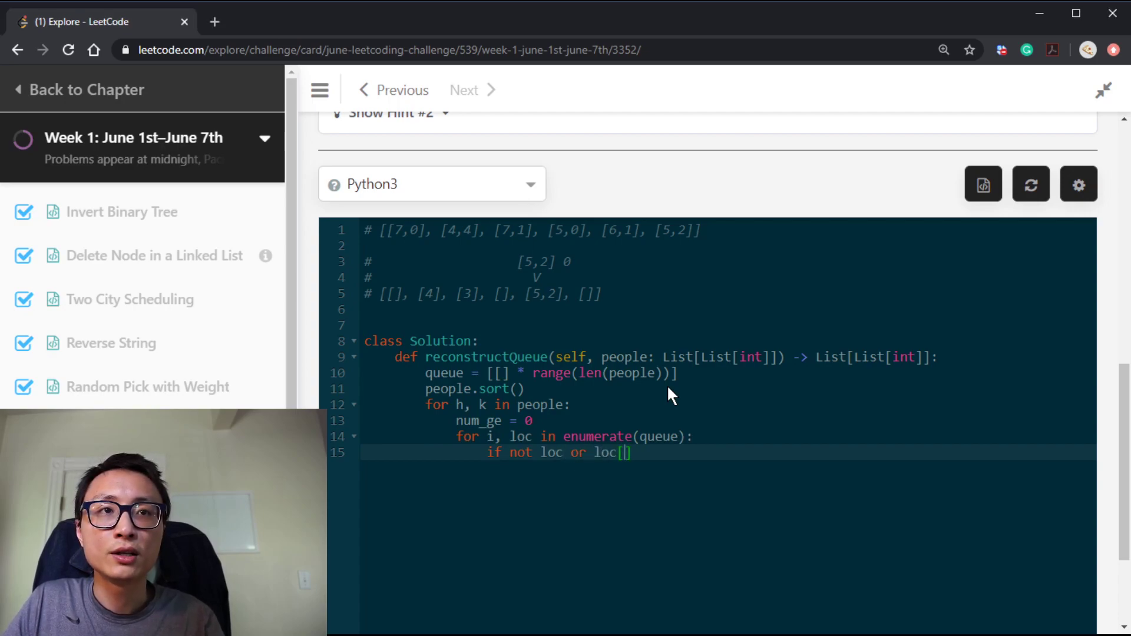
{"action": "type", "text": "0"}
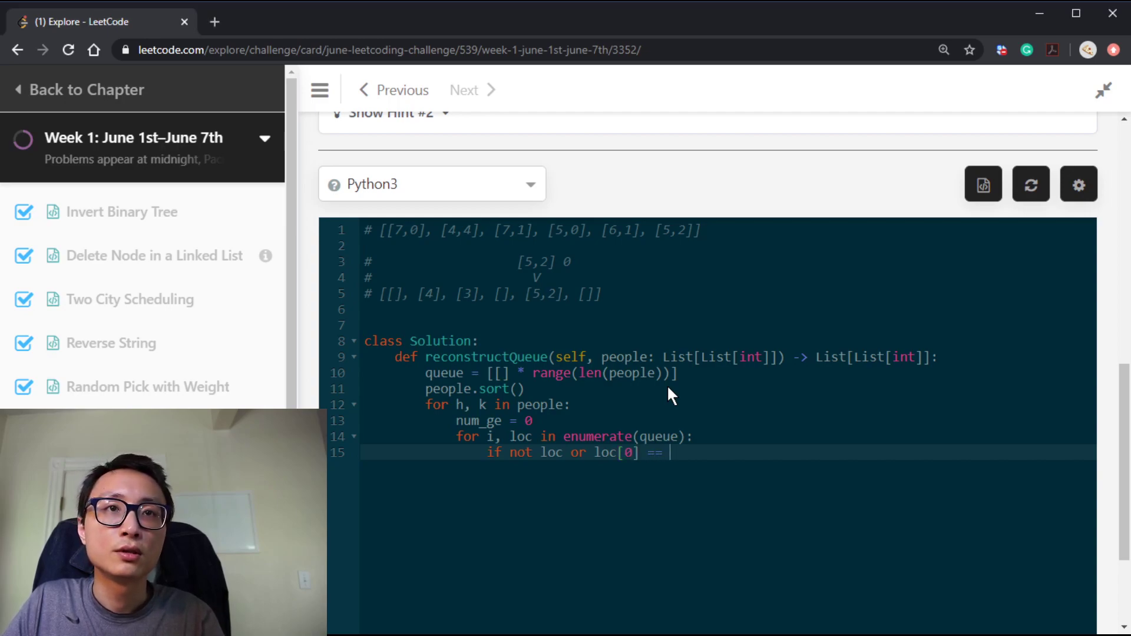
{"action": "type", "text": "h:"}
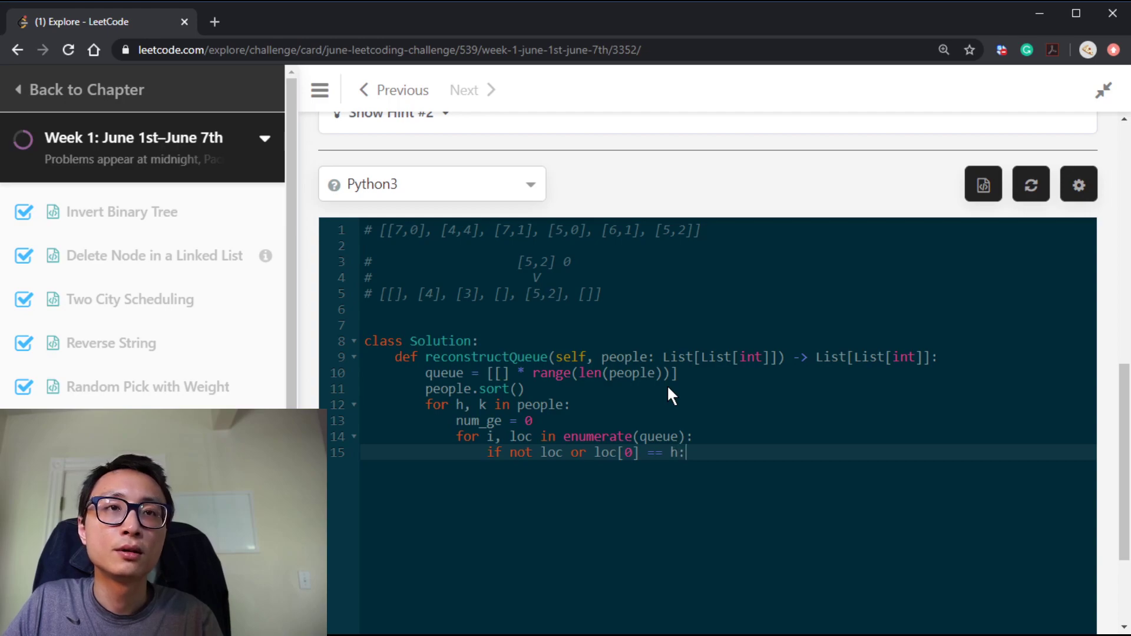
{"action": "mouse_move", "coordinate": [568, 395]}
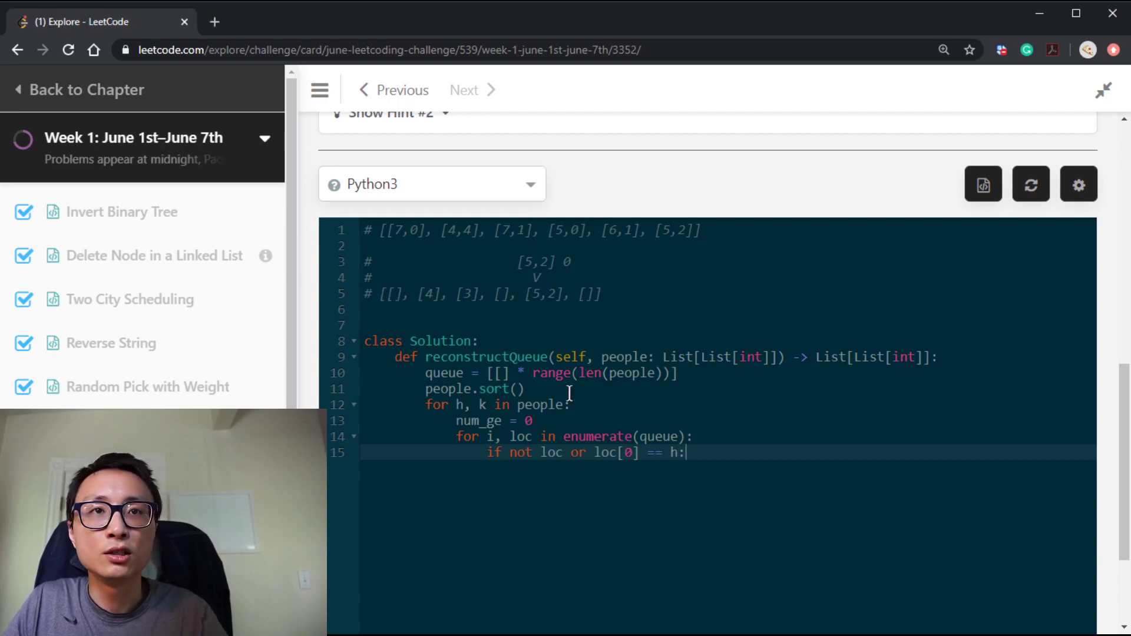
{"action": "mouse_move", "coordinate": [749, 458]}
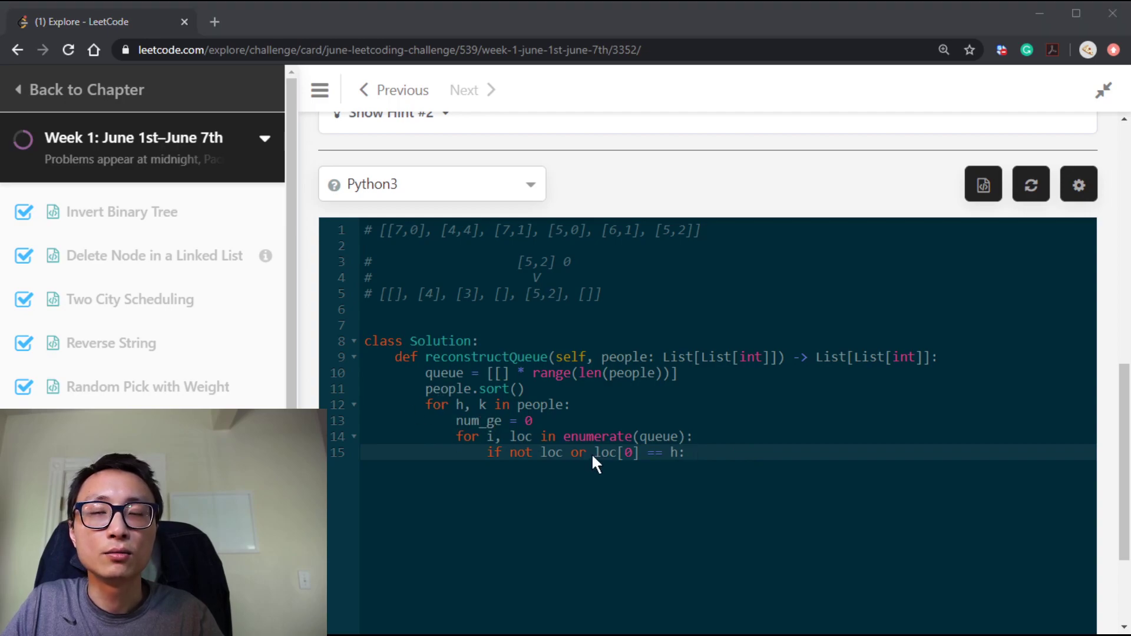
{"action": "type", "text": "num_ge"}
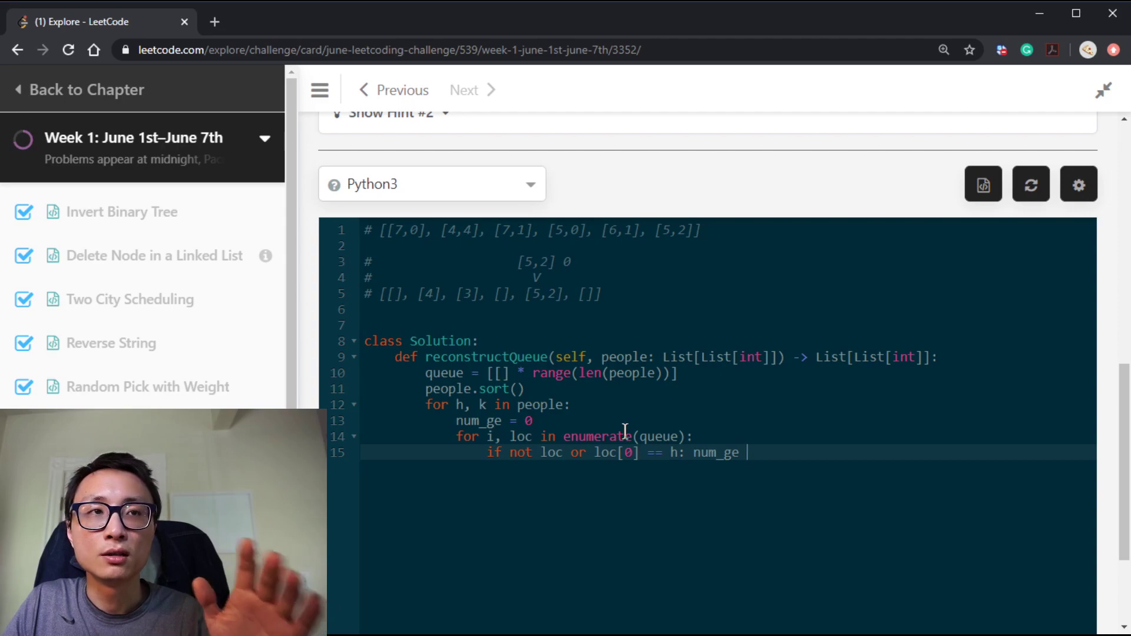
{"action": "type", "text": "+"}
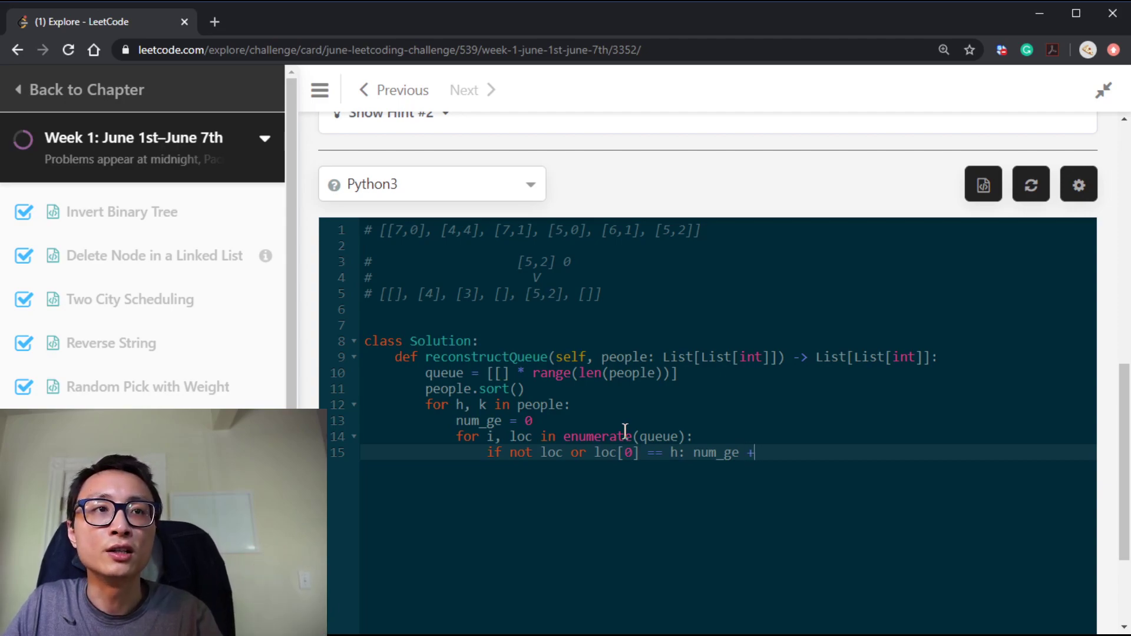
{"action": "type", "text": "= 1"}
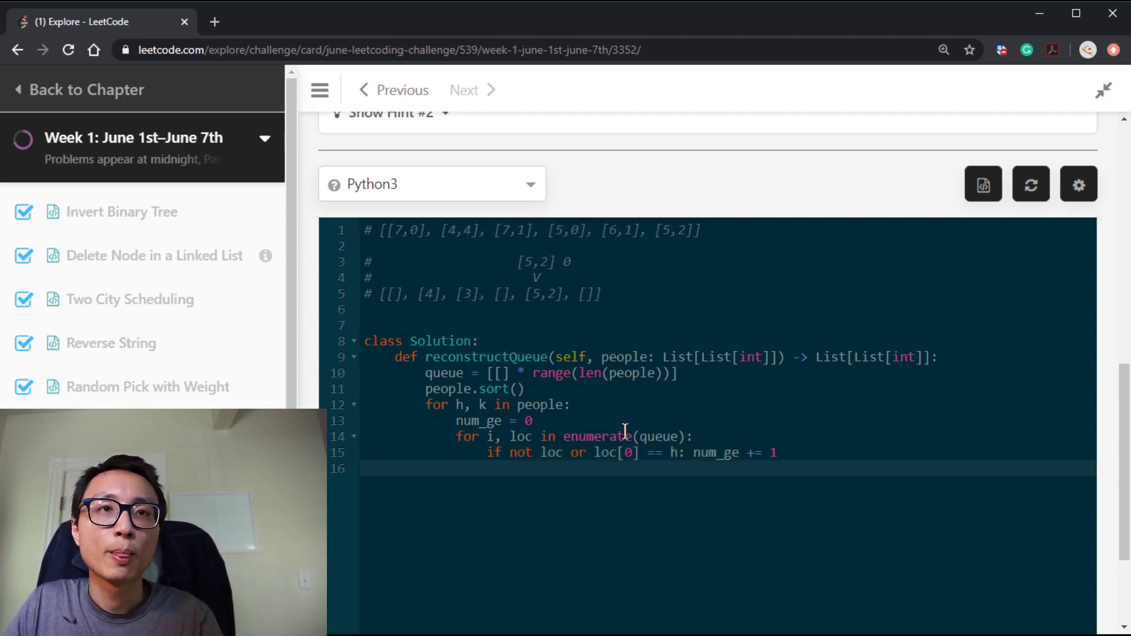
Insert a check that num_ge == k and the slot loc is empty.
{"action": "key", "text": "Return"}
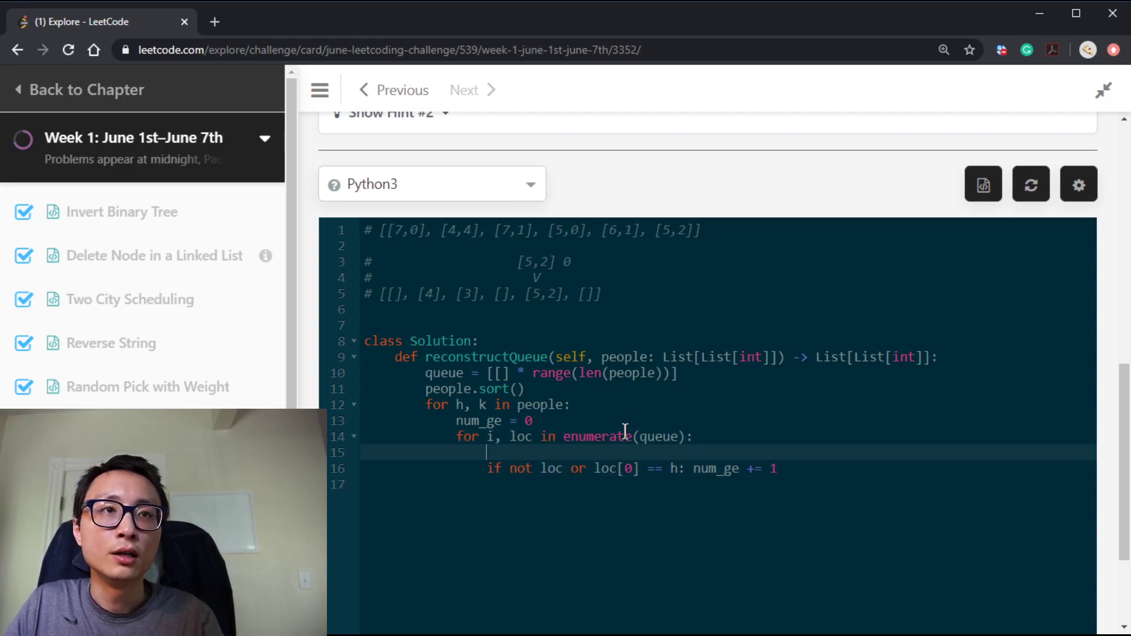
{"action": "type", "text": "if num"}
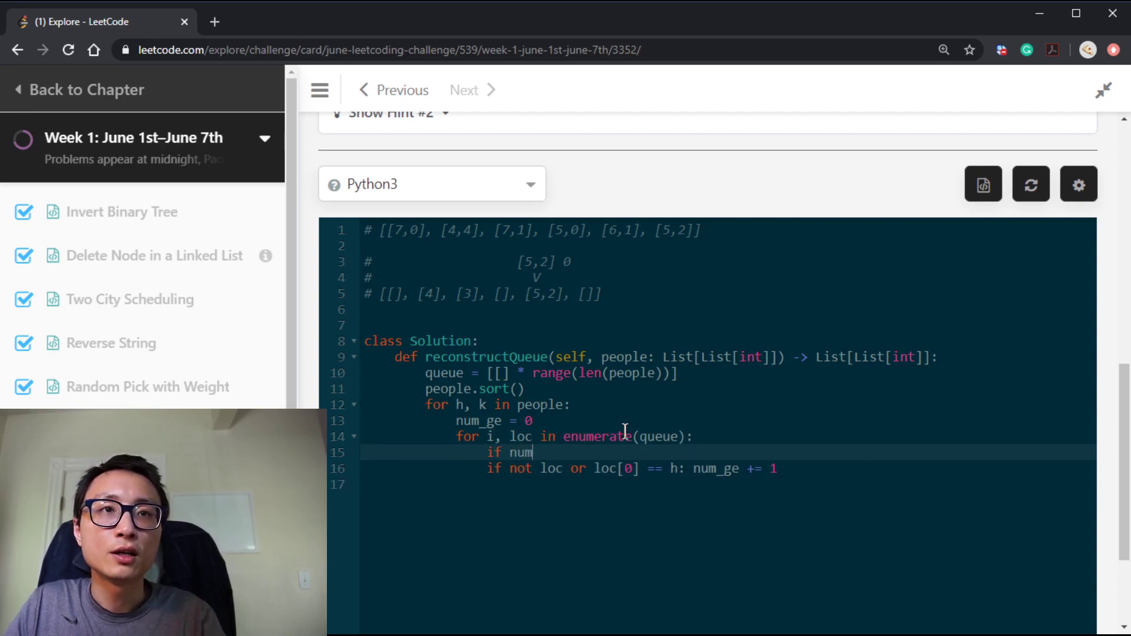
{"action": "type", "text": "_ge == k"}
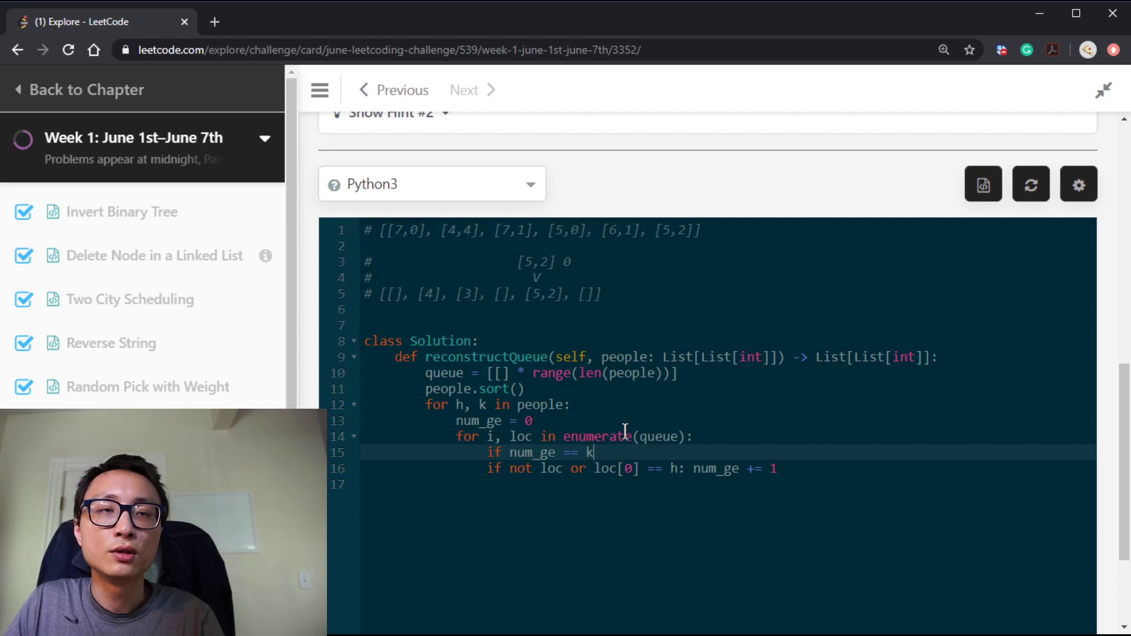
{"action": "type", "text": "and loc"}
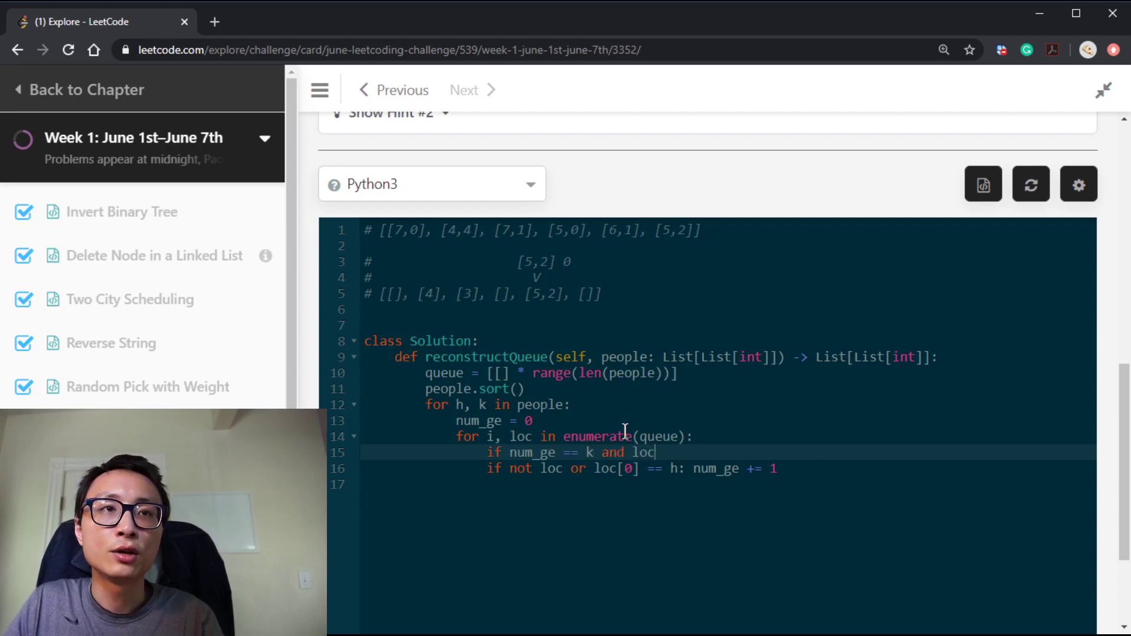
{"action": "type", "text": "not"}
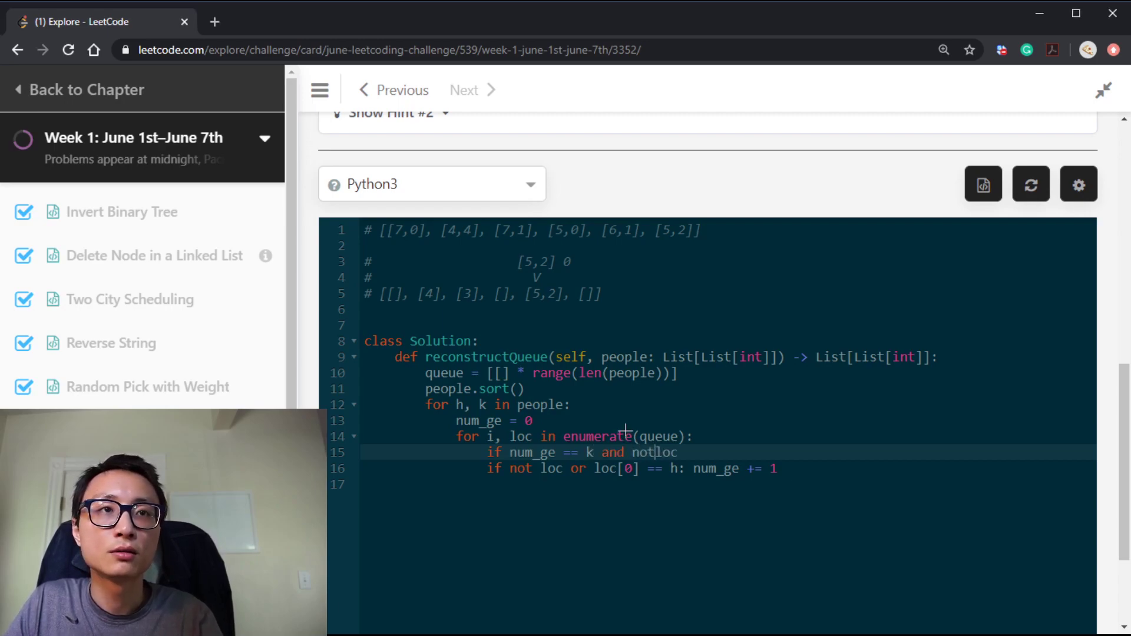
{"action": "type", "text": ": queue["}
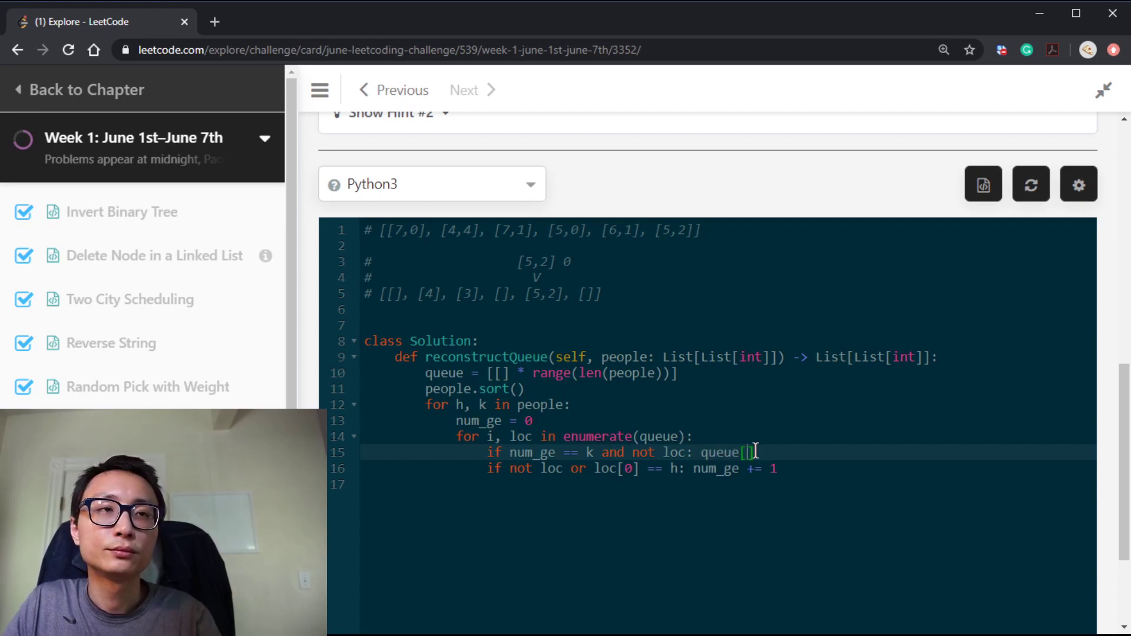
Place [h, k] into queue[i], break, and return queue.
{"action": "type", "text": "i"}
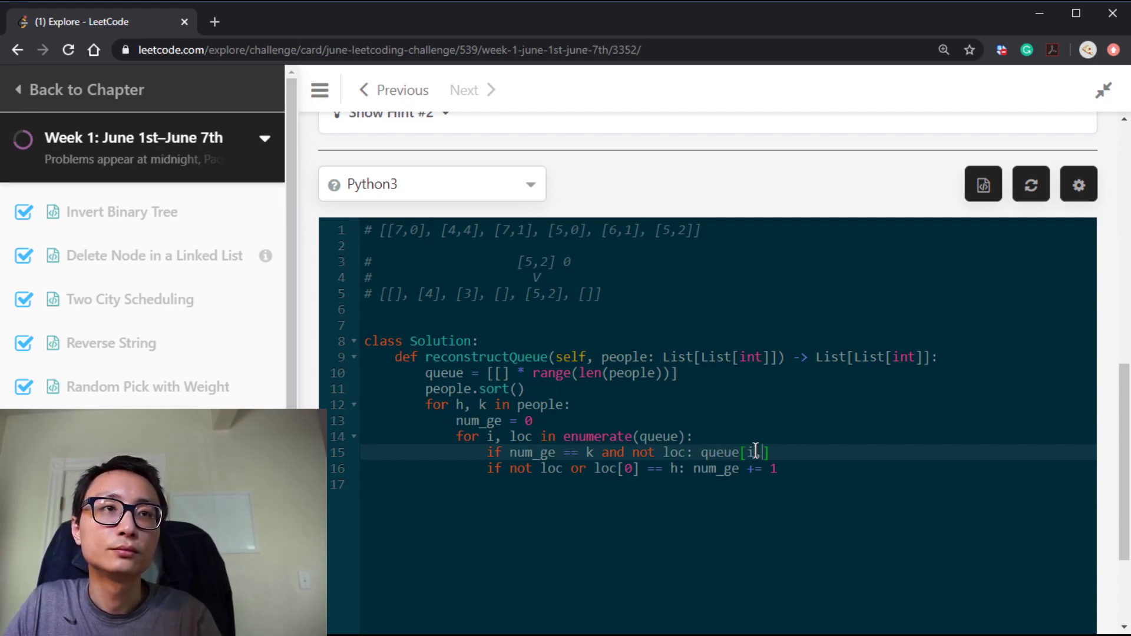
{"action": "type", "text": "="}
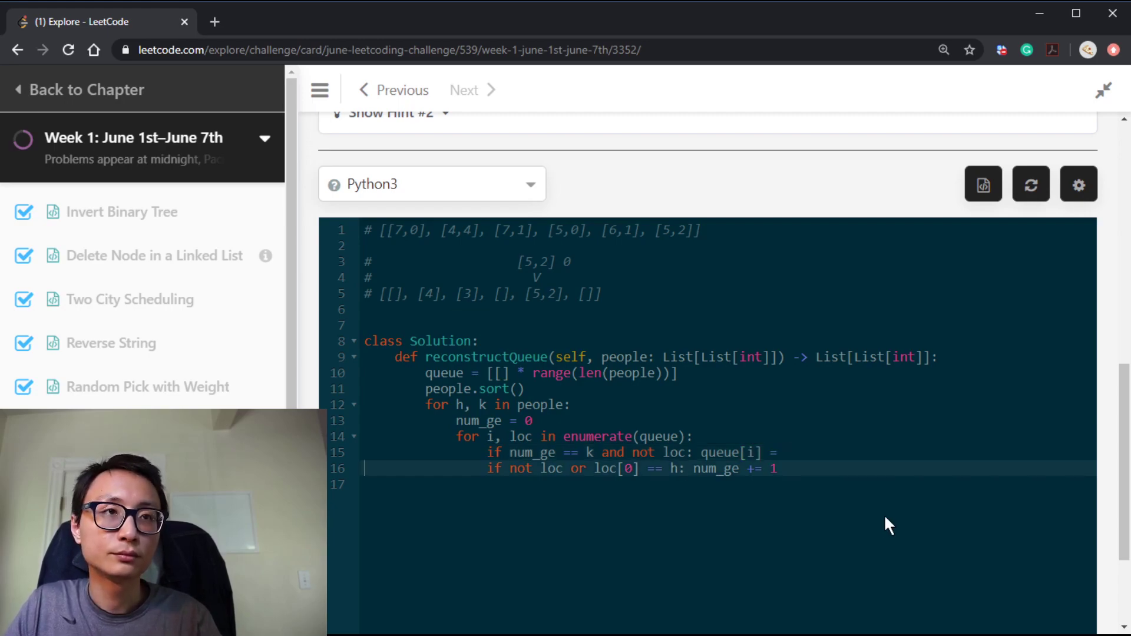
{"action": "type", "text": "[]"}
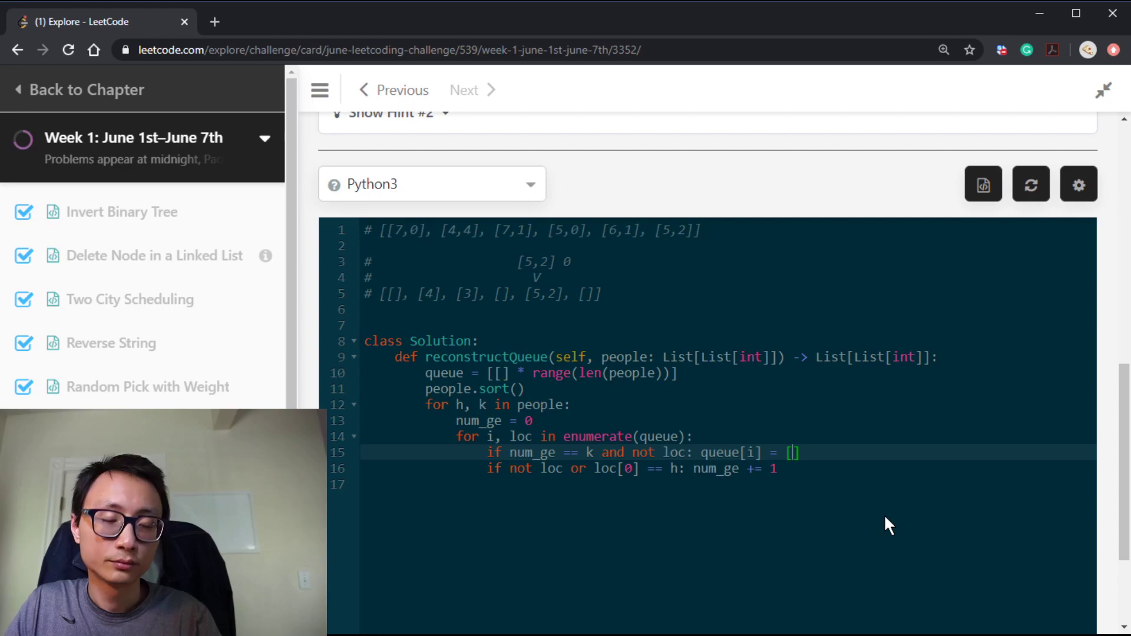
{"action": "type", "text": "h"}
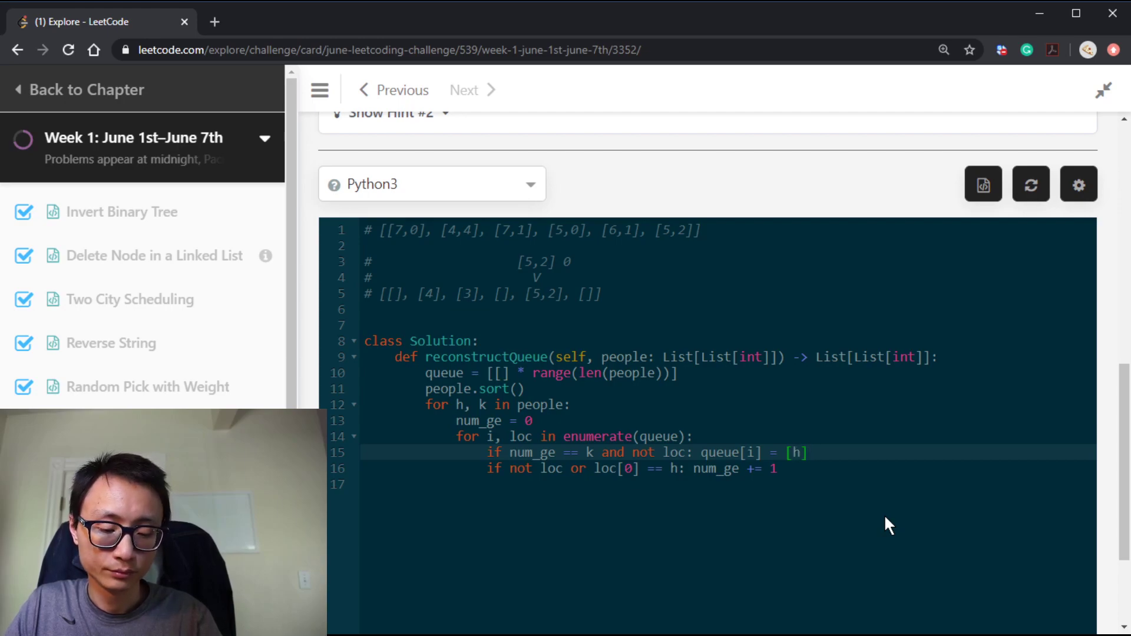
{"action": "type", "text": ", k]"}
{"action": "type", "text": "b"}
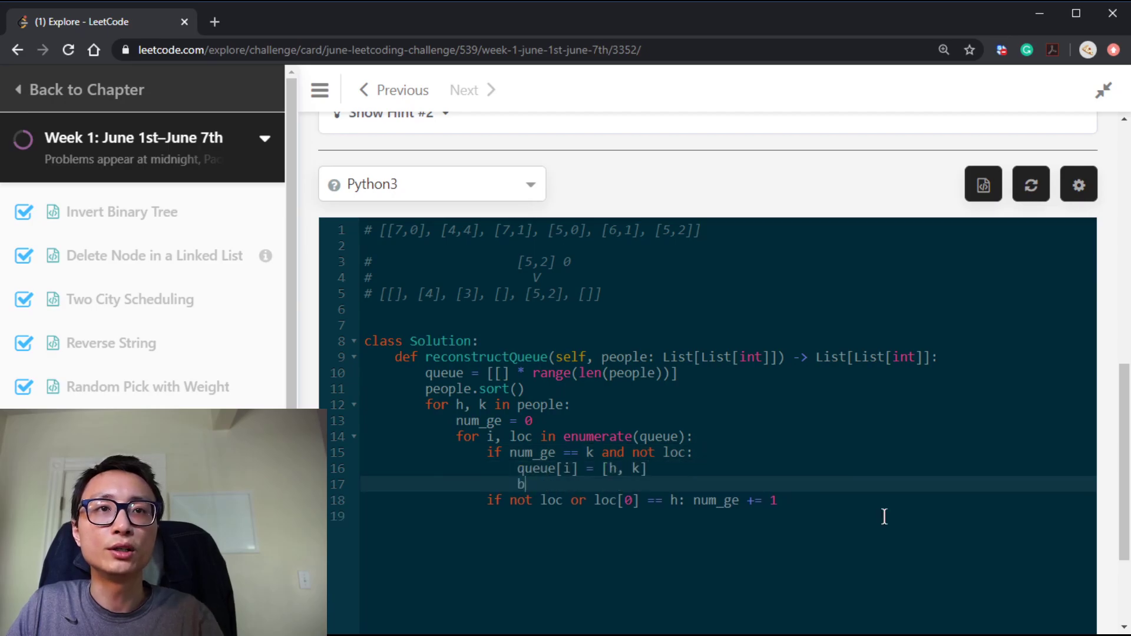
{"action": "type", "text": "reak"}
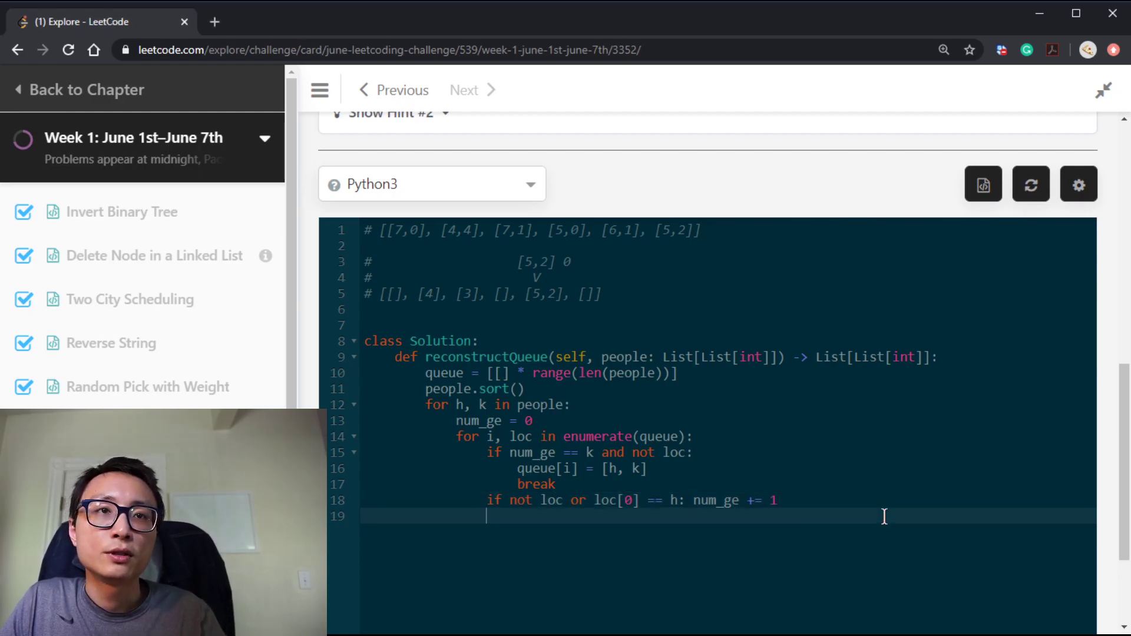
{"action": "type", "text": "re"}
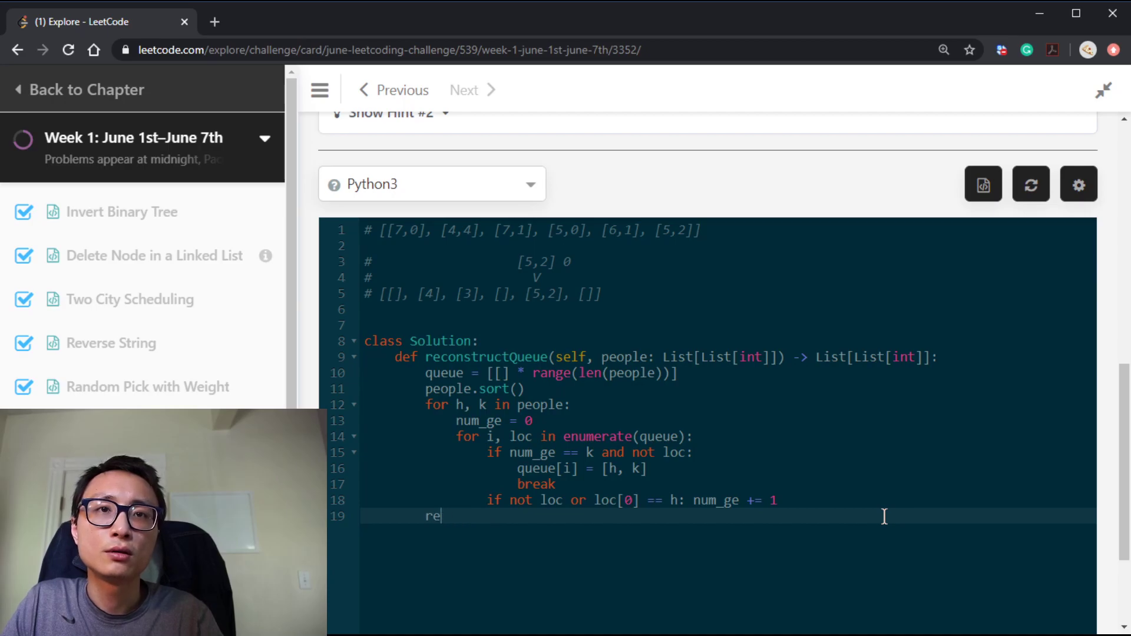
{"action": "type", "text": "turn queue"}
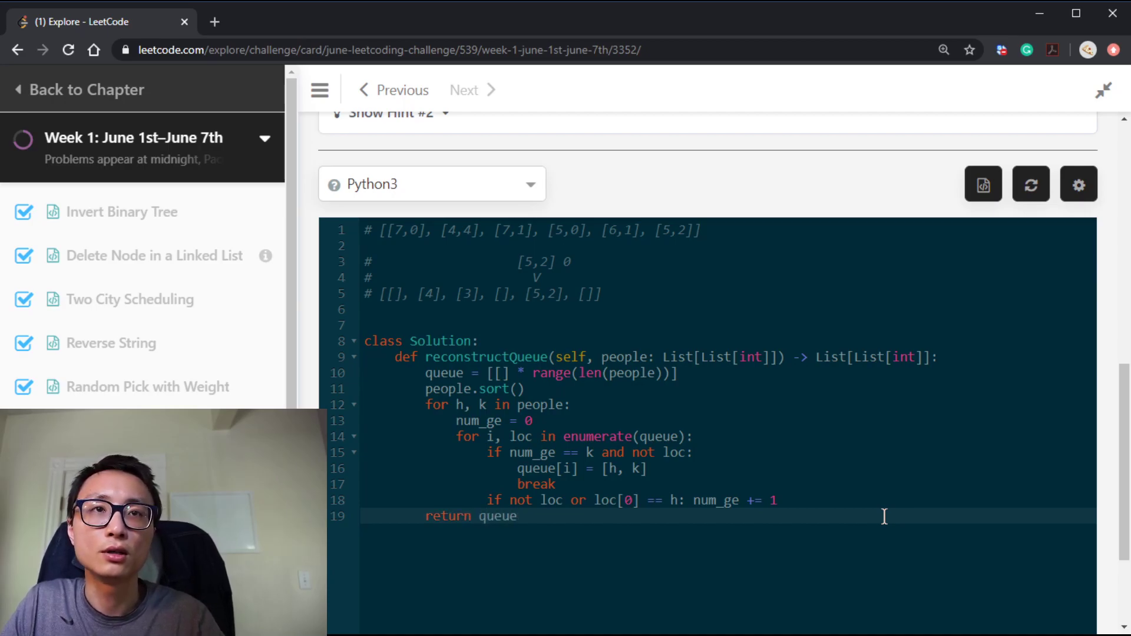
{"action": "scroll", "scroll_direction": "up", "scroll_amount": 3}
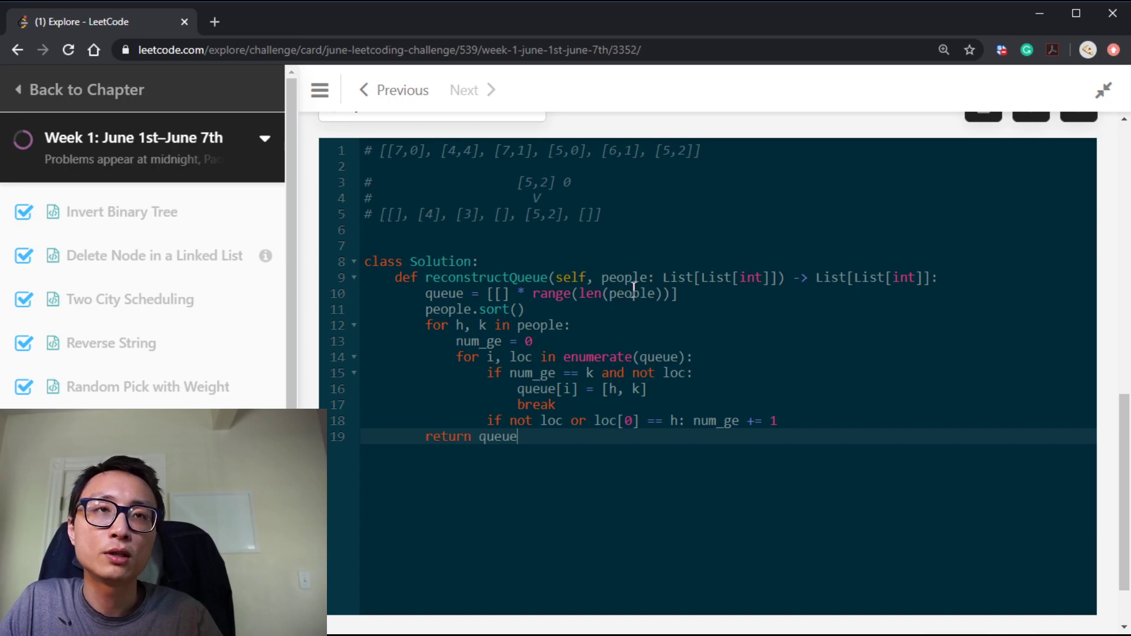
{"action": "mouse_move", "coordinate": [411, 328]}
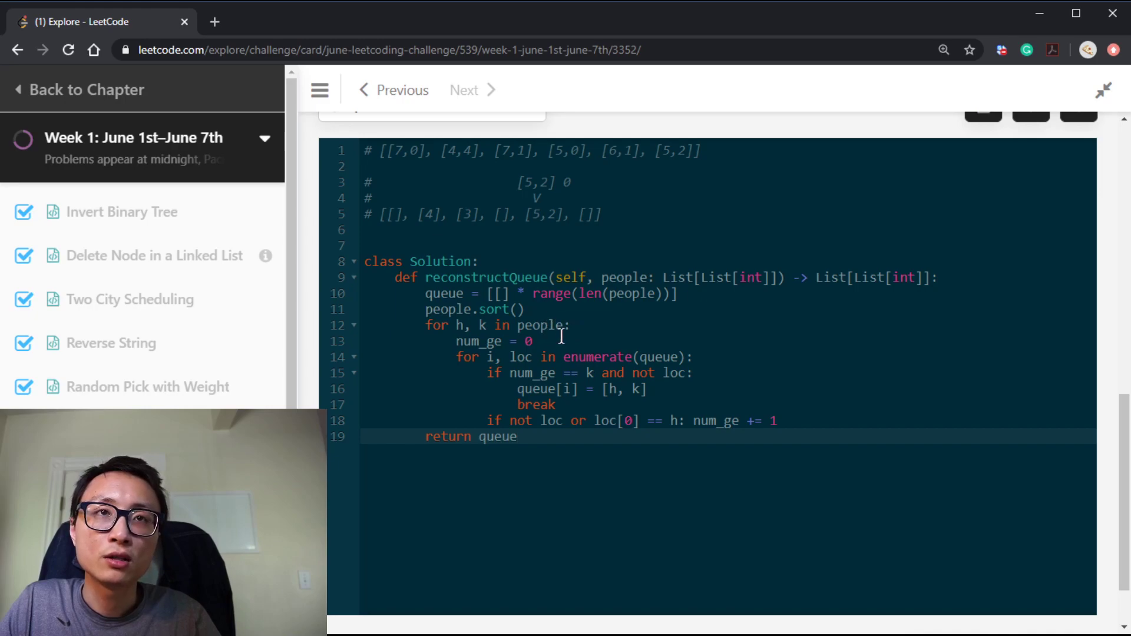
{"action": "mouse_move", "coordinate": [476, 341]}
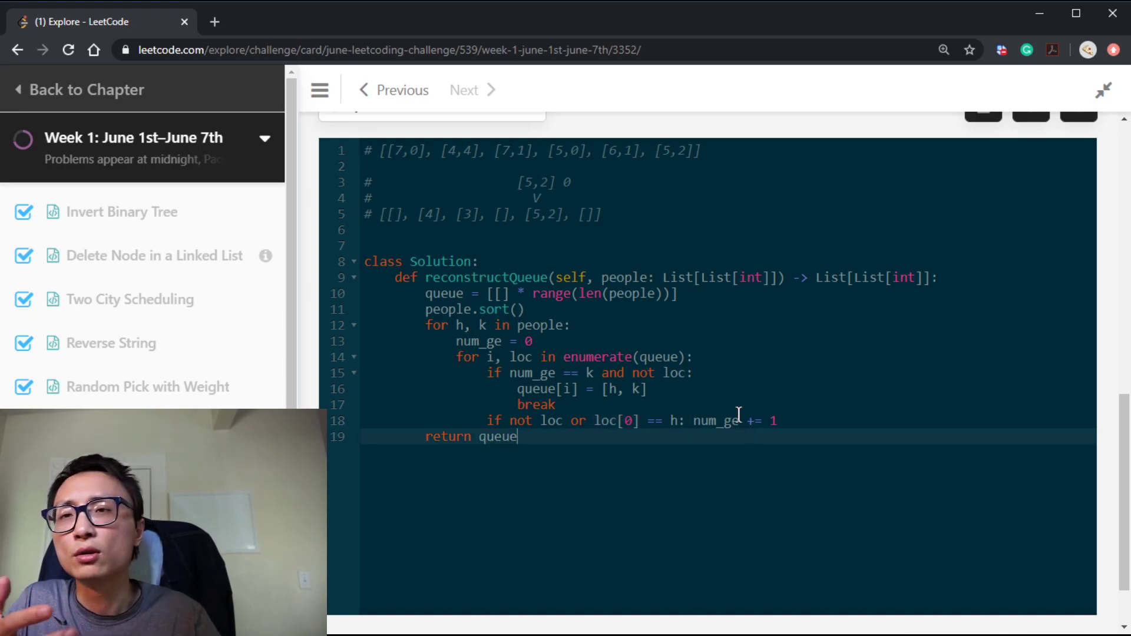
{"action": "mouse_move", "coordinate": [803, 443]}
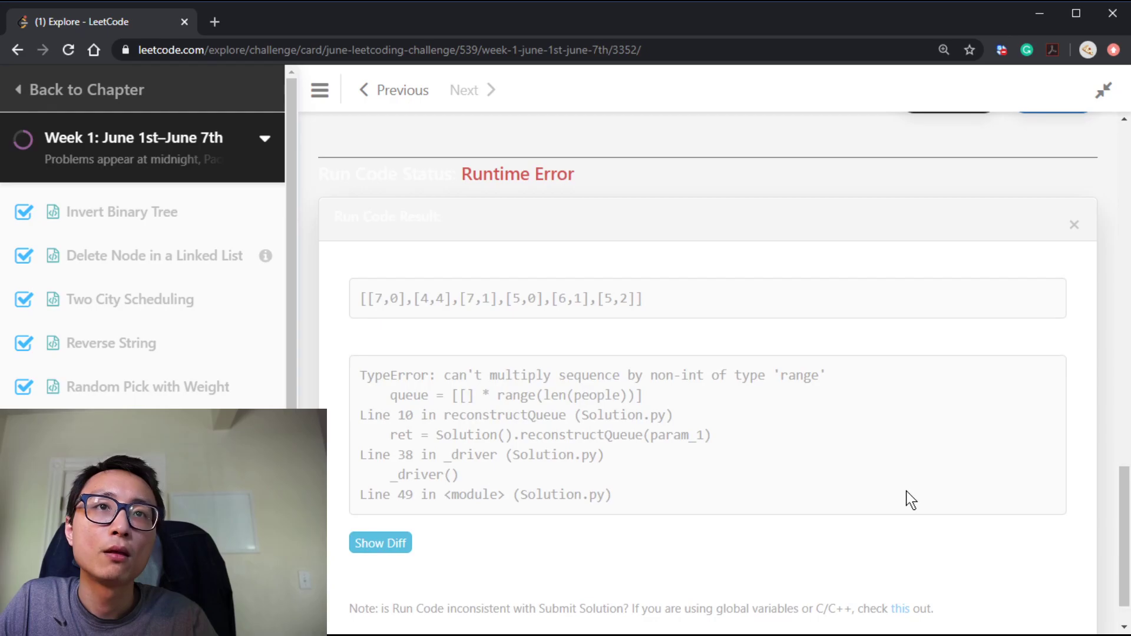
Submit the solution with the corrected queue initialisation for judging.
{"action": "scroll", "scroll_direction": "up", "scroll_amount": 3}
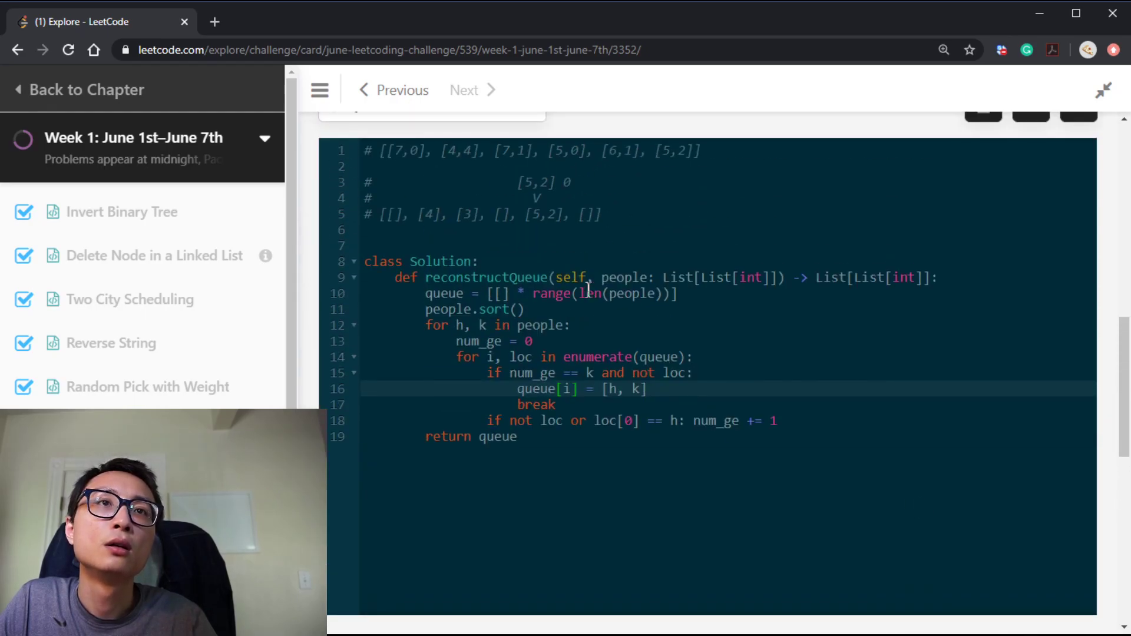
{"action": "scroll", "scroll_direction": "up", "scroll_amount": 3}
{"action": "type", "text": "for _ in"}
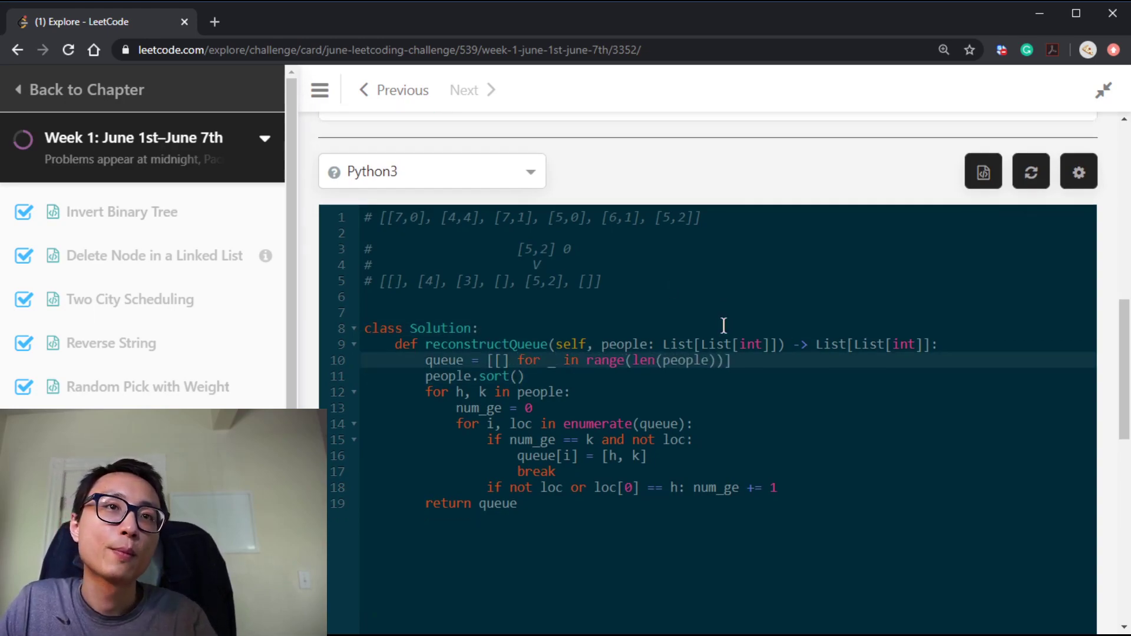
{"action": "left_click", "coordinate": [948, 127]}
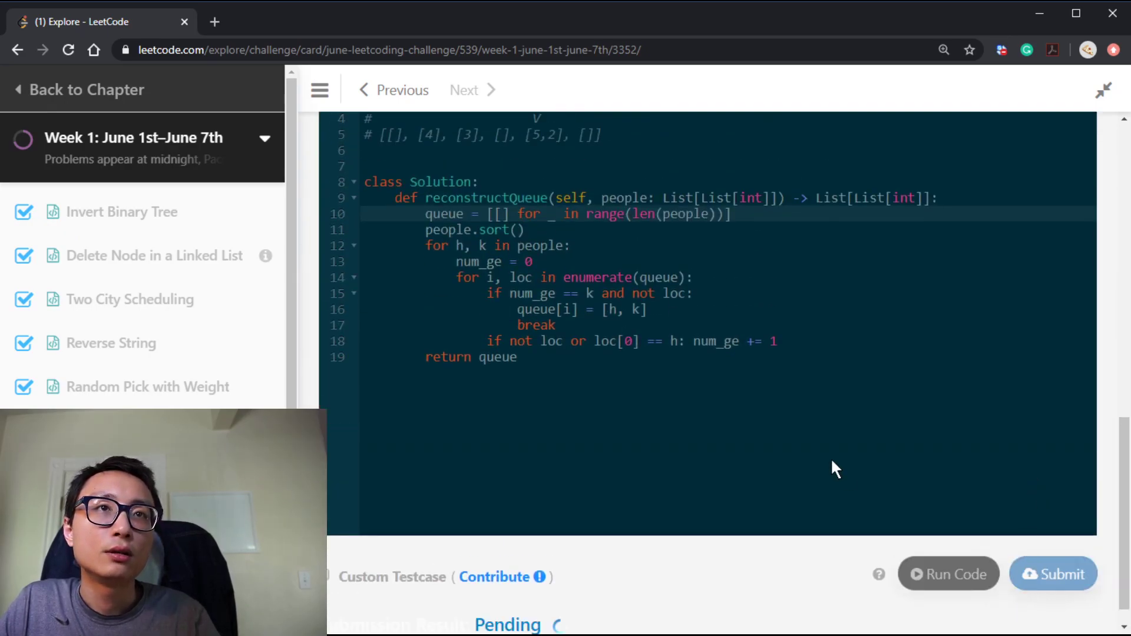
{"action": "scroll", "scroll_direction": "up", "scroll_amount": 3}
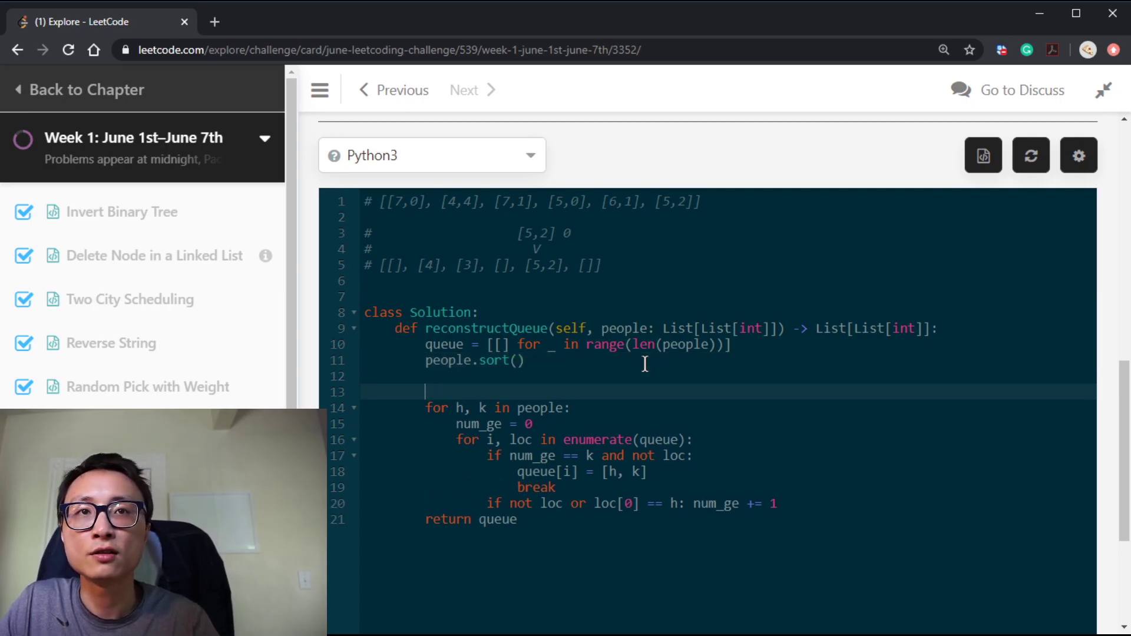
Add the '# O(N^2)' comment above the placement loop, then scroll back to the code.
{"action": "type", "text": "#"}
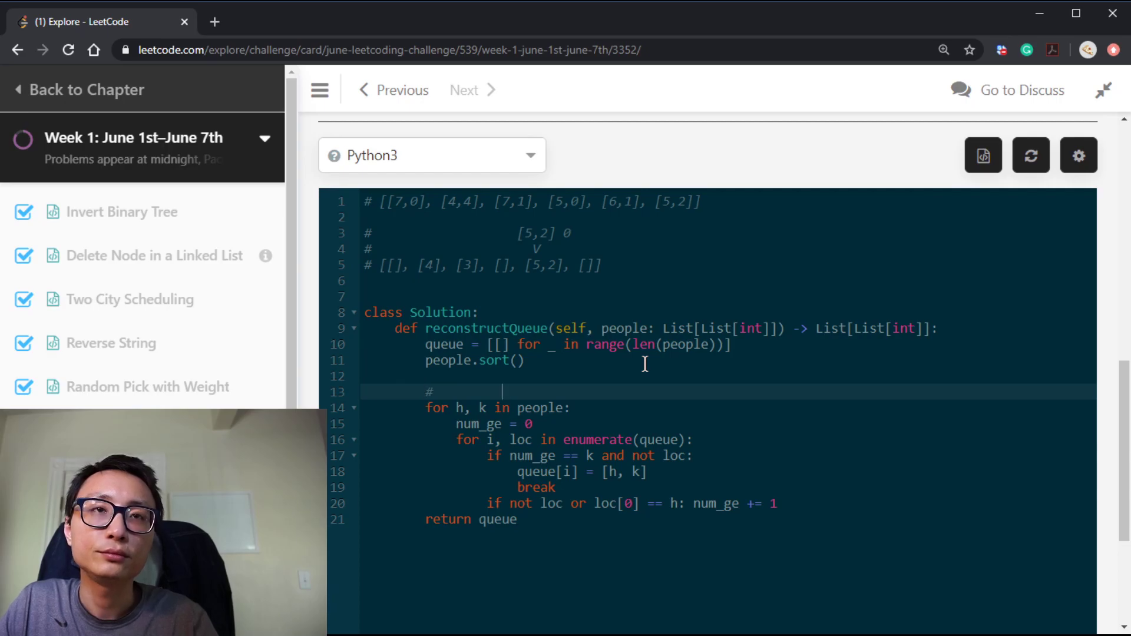
{"action": "type", "text": "P)"}
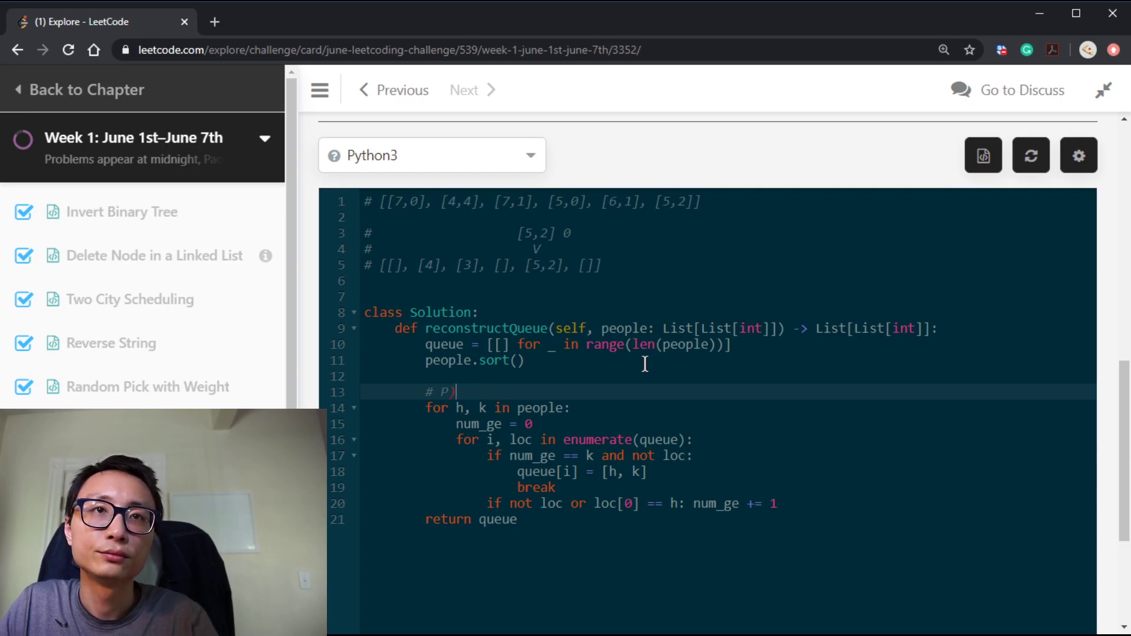
{"action": "type", "text": "c"}
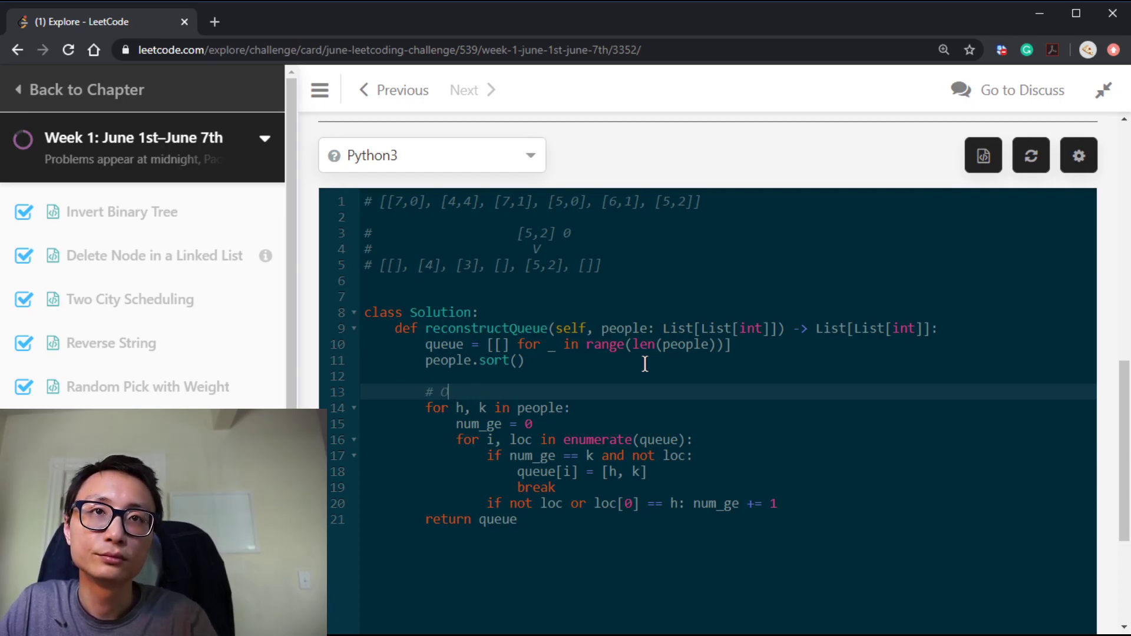
{"action": "type", "text": "O(N^2)"}
{"action": "left_click", "coordinate": [729, 360]}
{"action": "type", "text": " # O(NLOGN"}
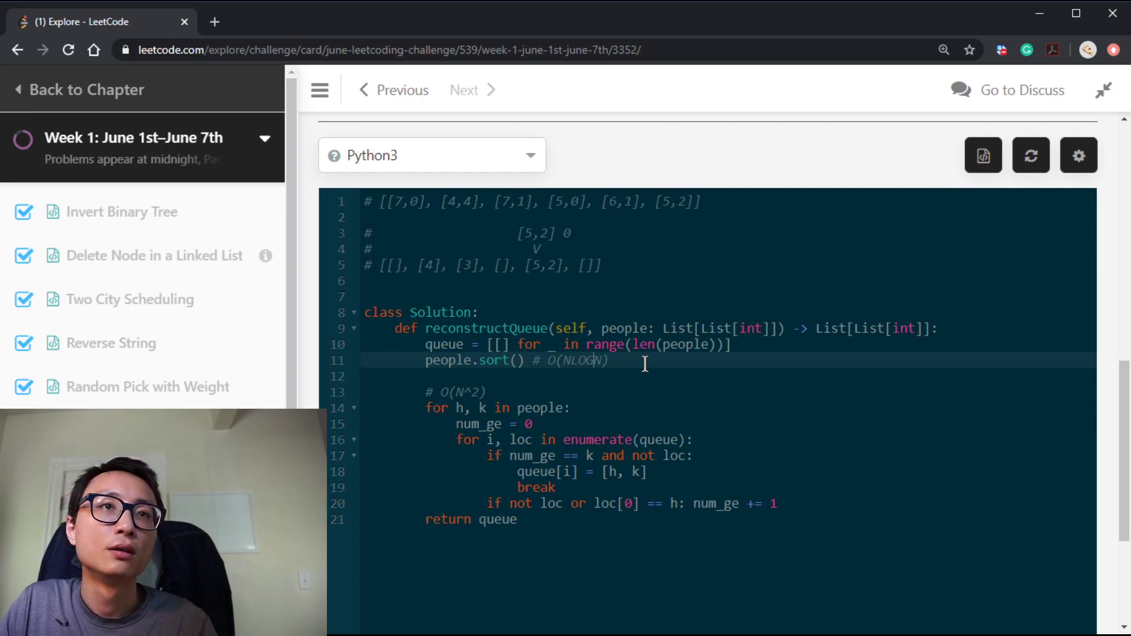
{"action": "mouse_move", "coordinate": [684, 385]}
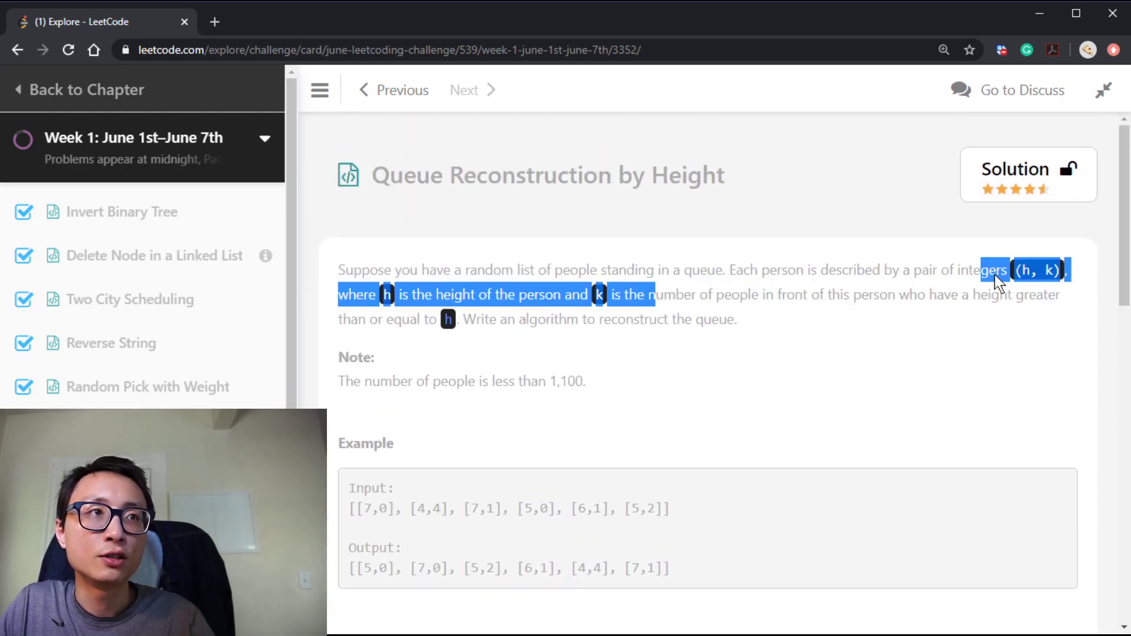
{"action": "scroll", "scroll_direction": "down", "scroll_amount": 3}
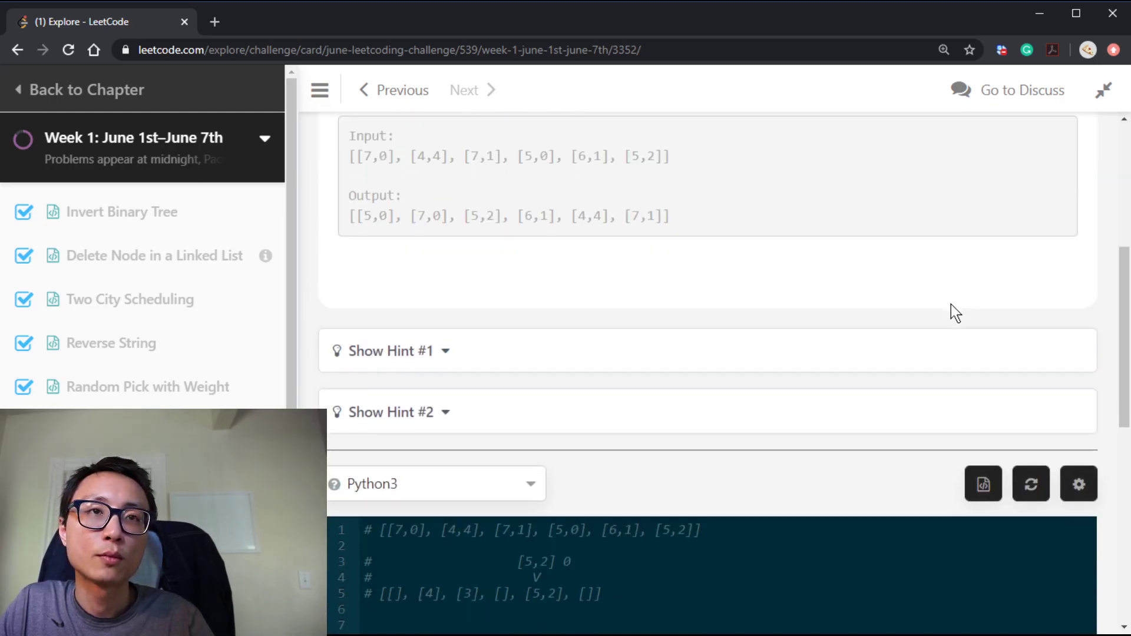
{"action": "scroll", "scroll_direction": "down", "scroll_amount": 3}
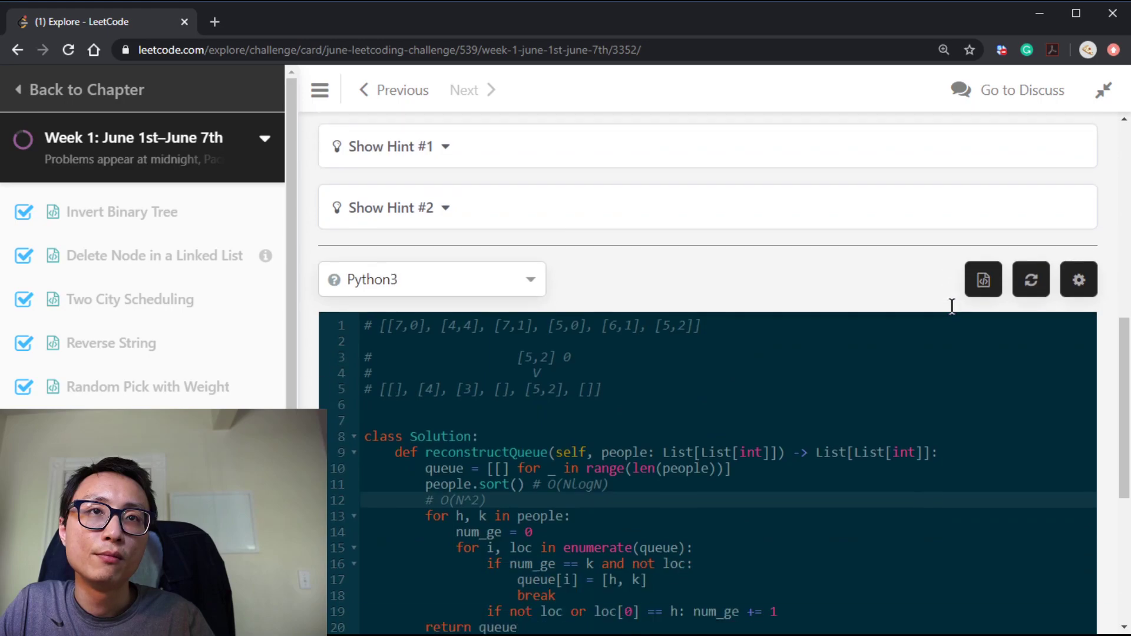
{"action": "scroll", "scroll_direction": "down", "scroll_amount": 3}
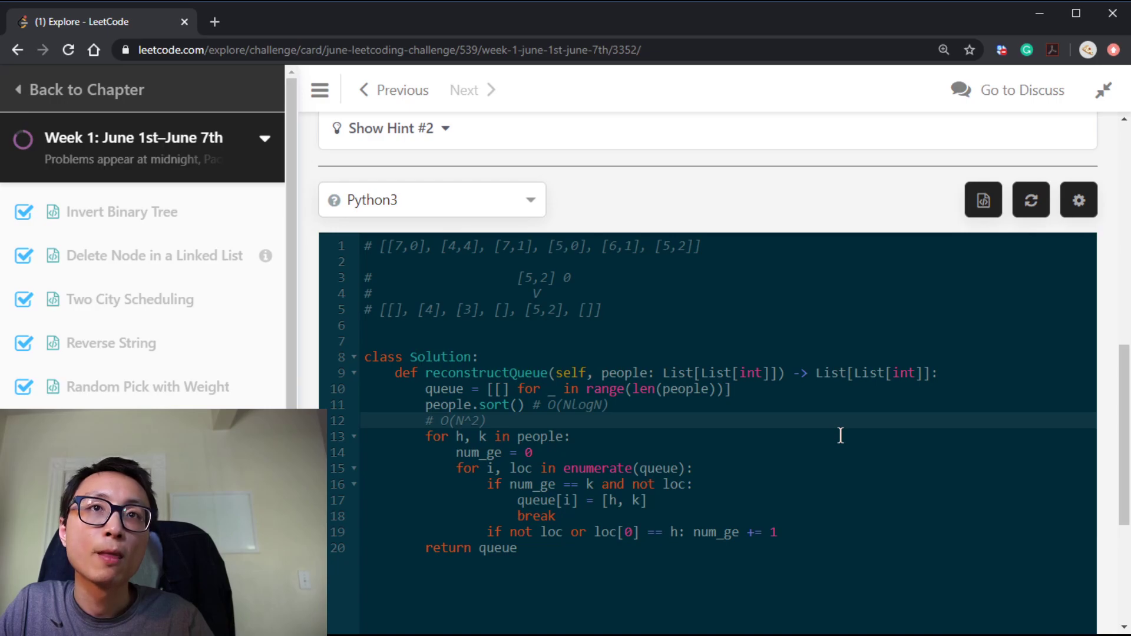
{"action": "mouse_move", "coordinate": [737, 356]}
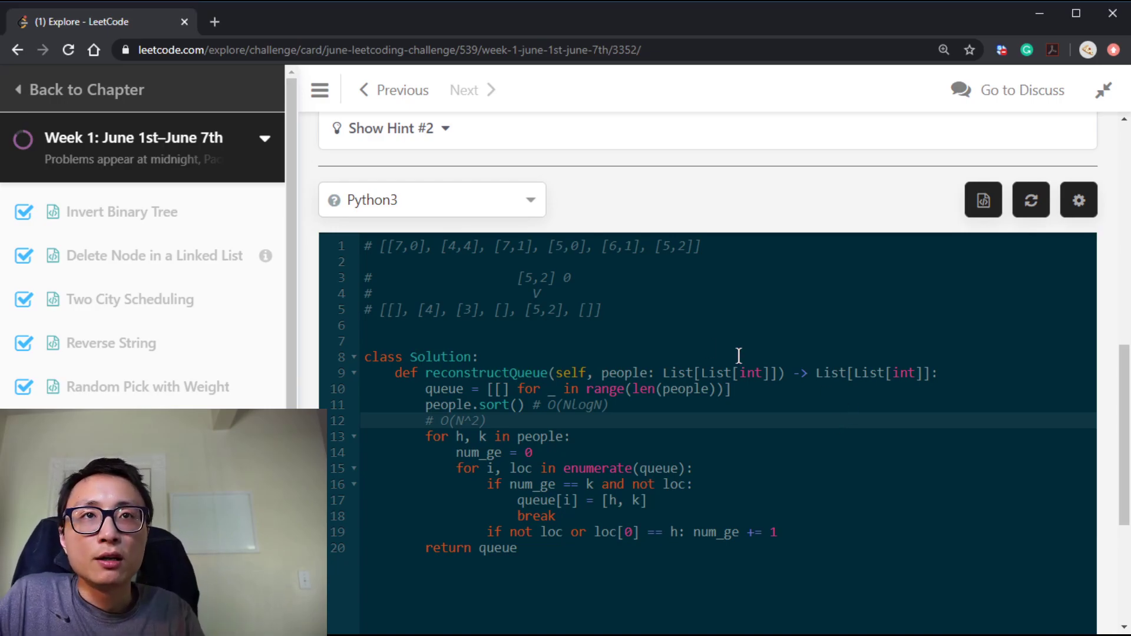
Copy the example input from the top comment below the solution to trace the queue.
{"action": "left_click", "coordinate": [730, 257]}
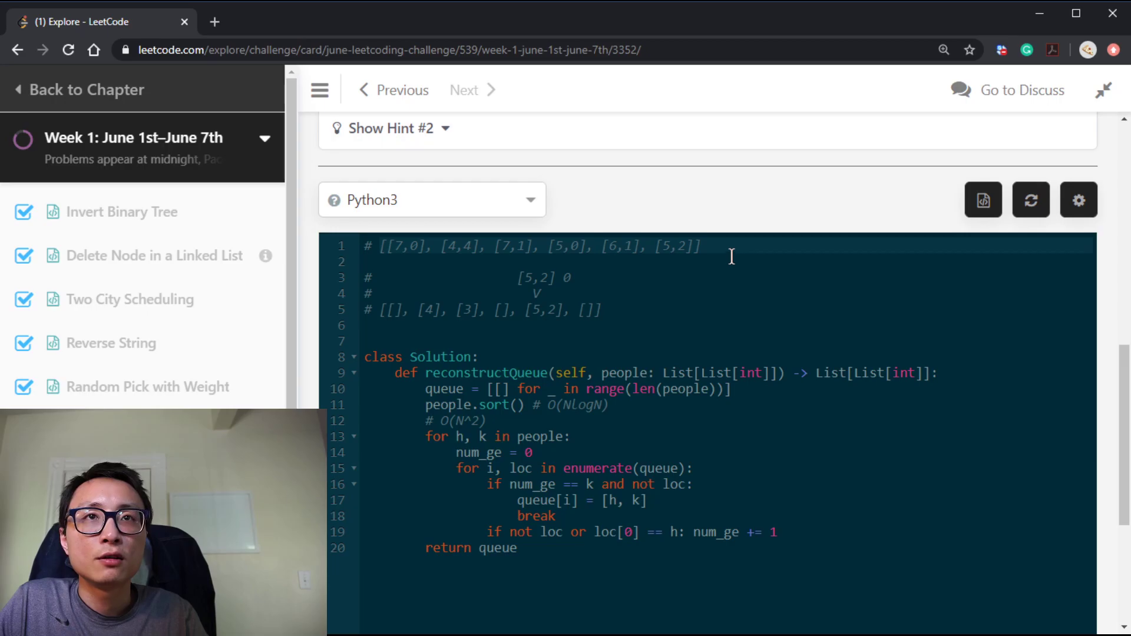
{"action": "scroll", "scroll_direction": "down", "scroll_amount": 3}
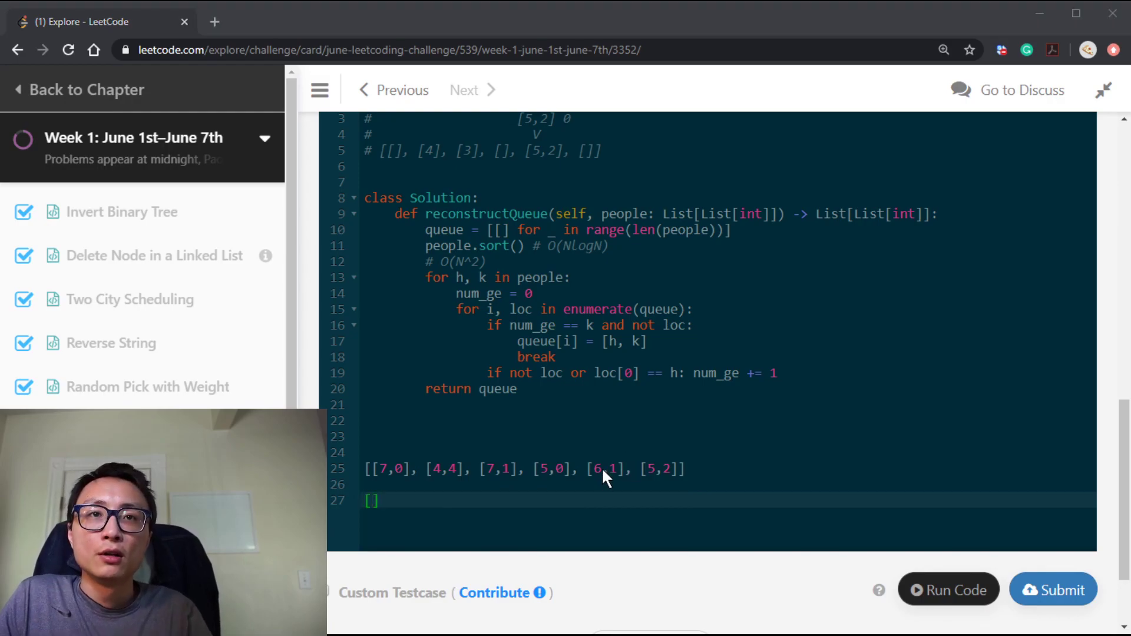
{"action": "left_click", "coordinate": [1053, 589]}
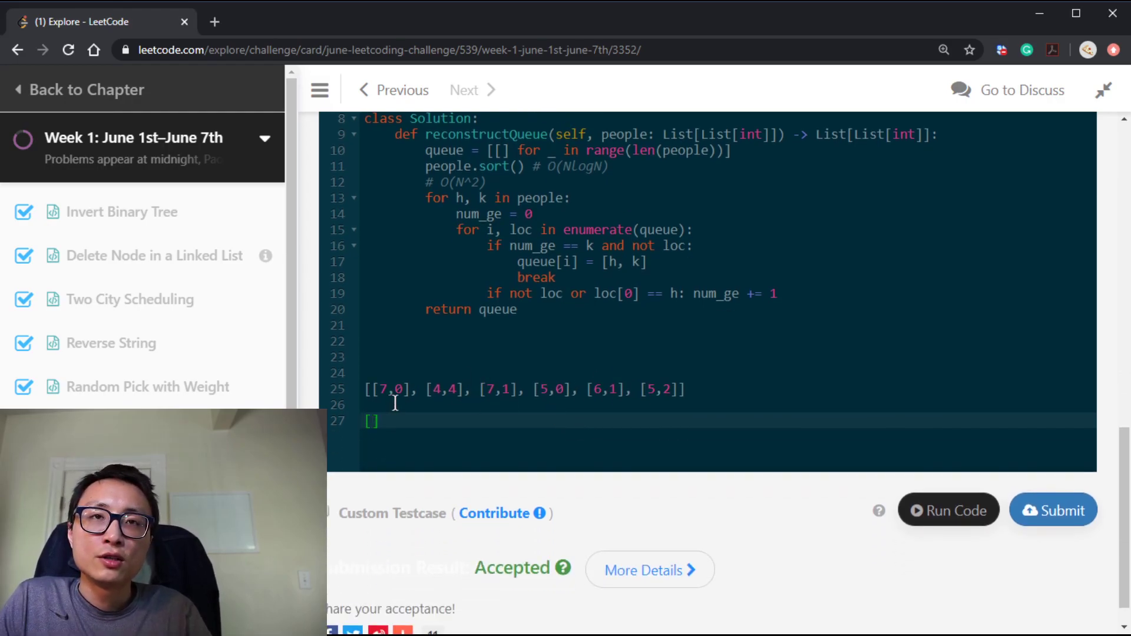
{"action": "mouse_move", "coordinate": [463, 367]}
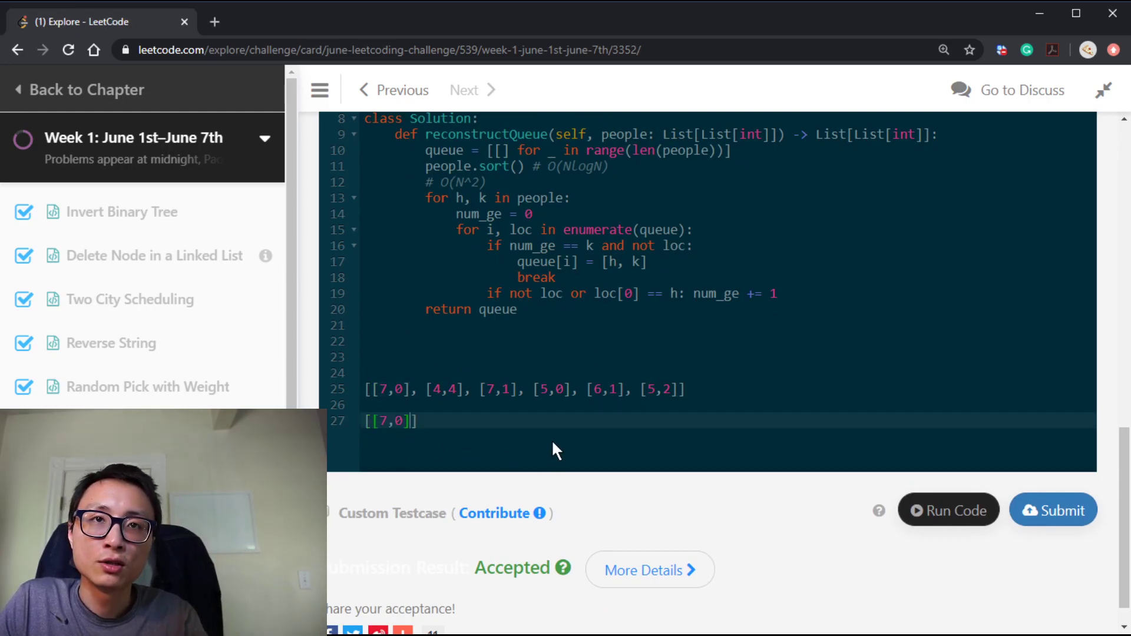
{"action": "mouse_move", "coordinate": [389, 444]}
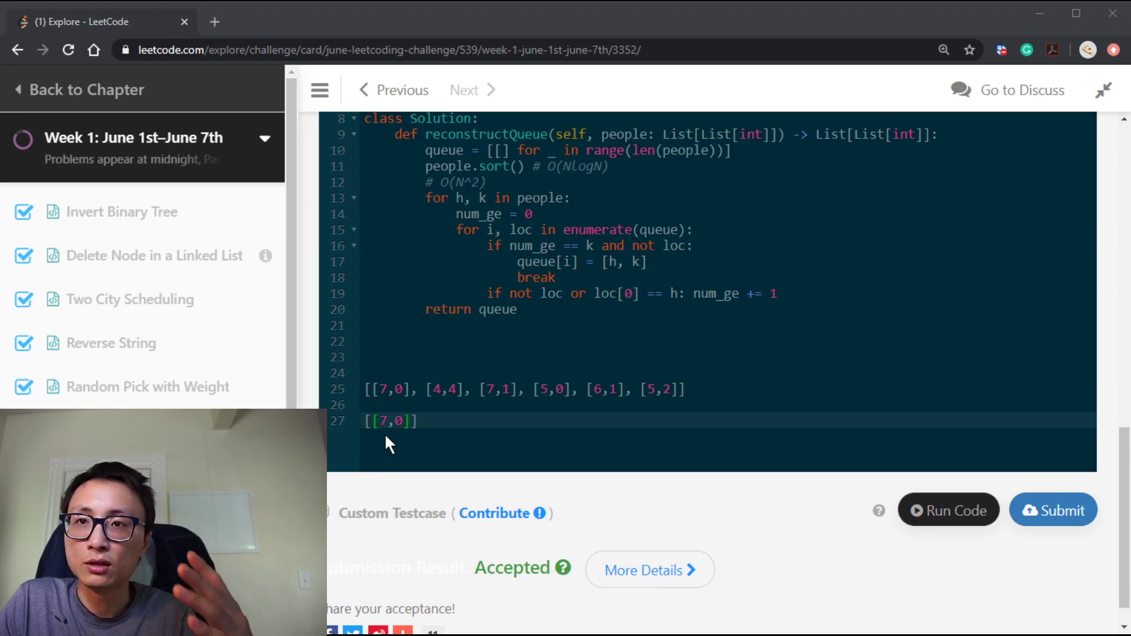
{"action": "scroll", "scroll_direction": "up", "scroll_amount": 3}
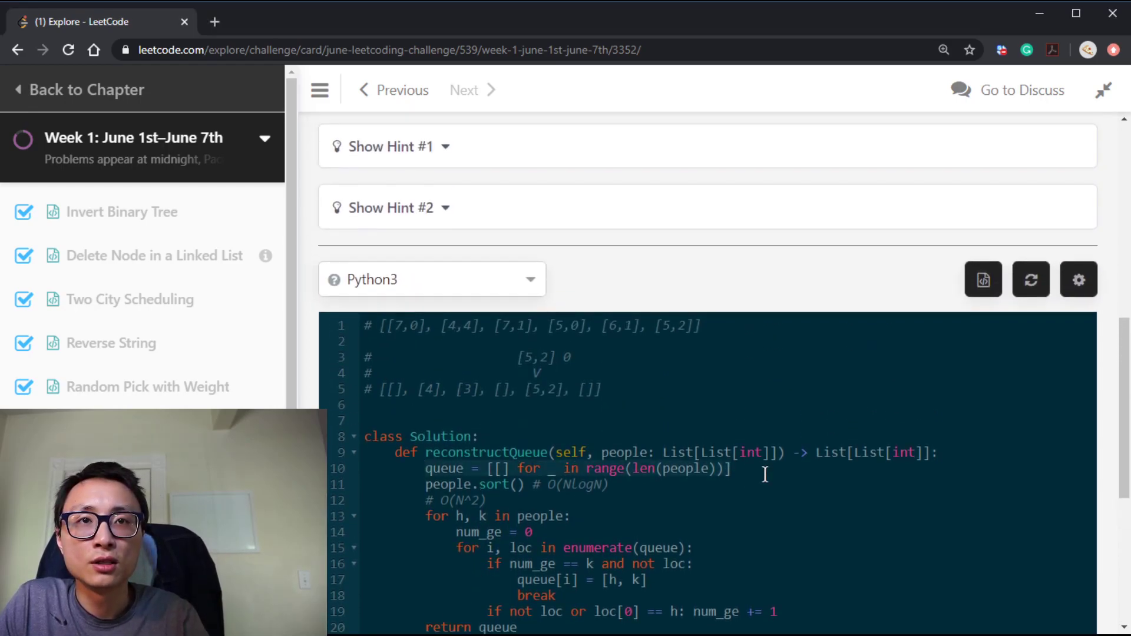
{"action": "mouse_move", "coordinate": [518, 492]}
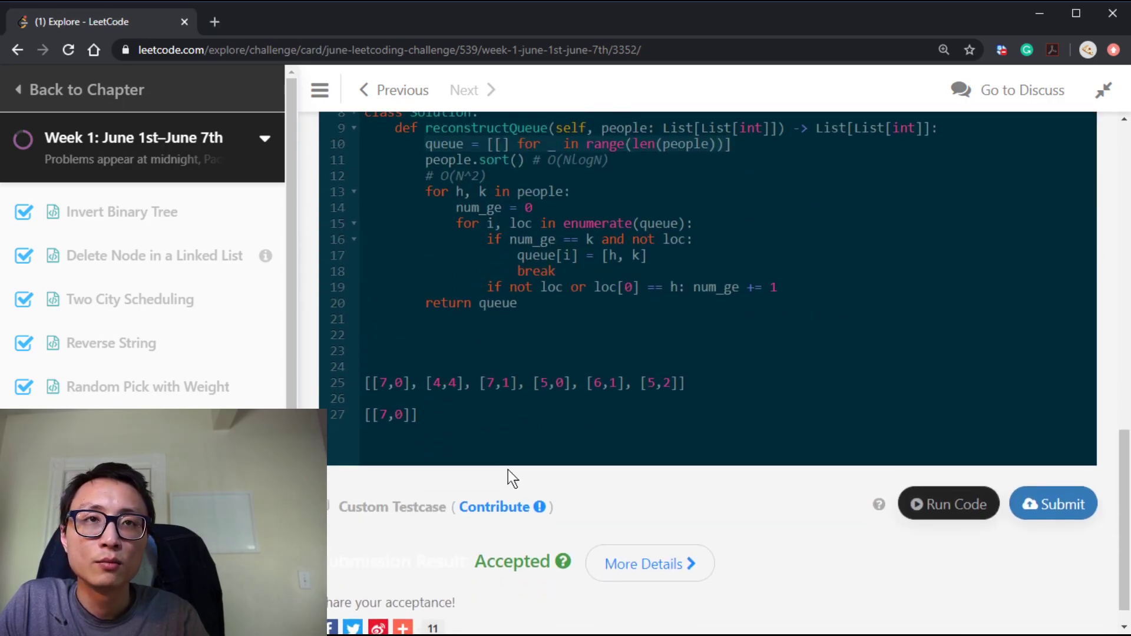
{"action": "scroll", "scroll_direction": "up", "scroll_amount": 3}
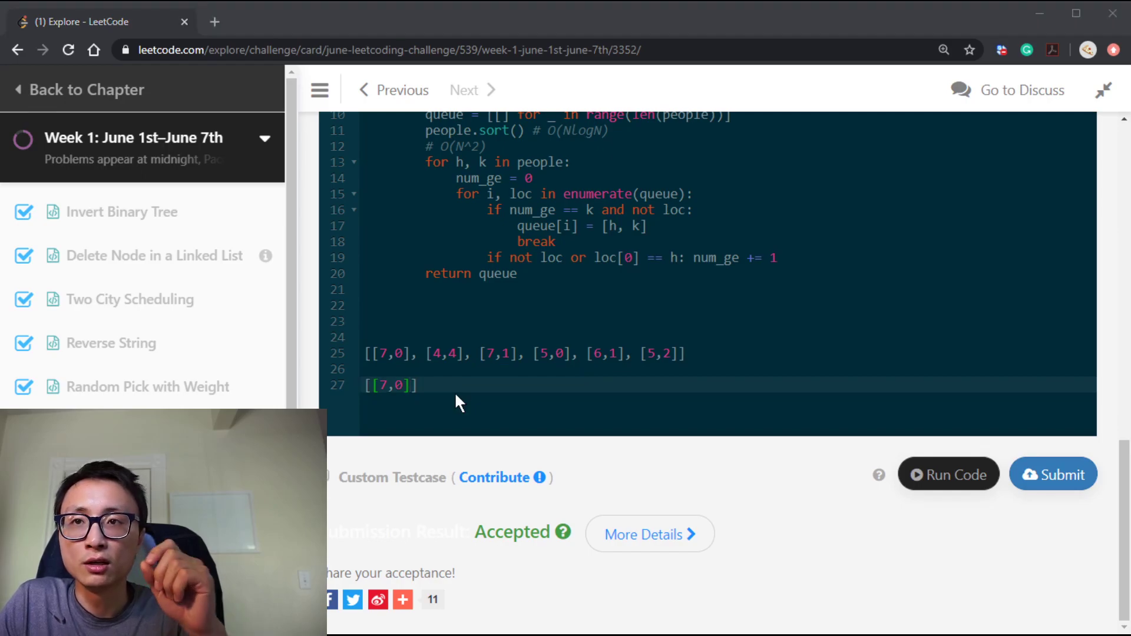
{"action": "mouse_move", "coordinate": [443, 405]}
{"action": "type", "text": ","}
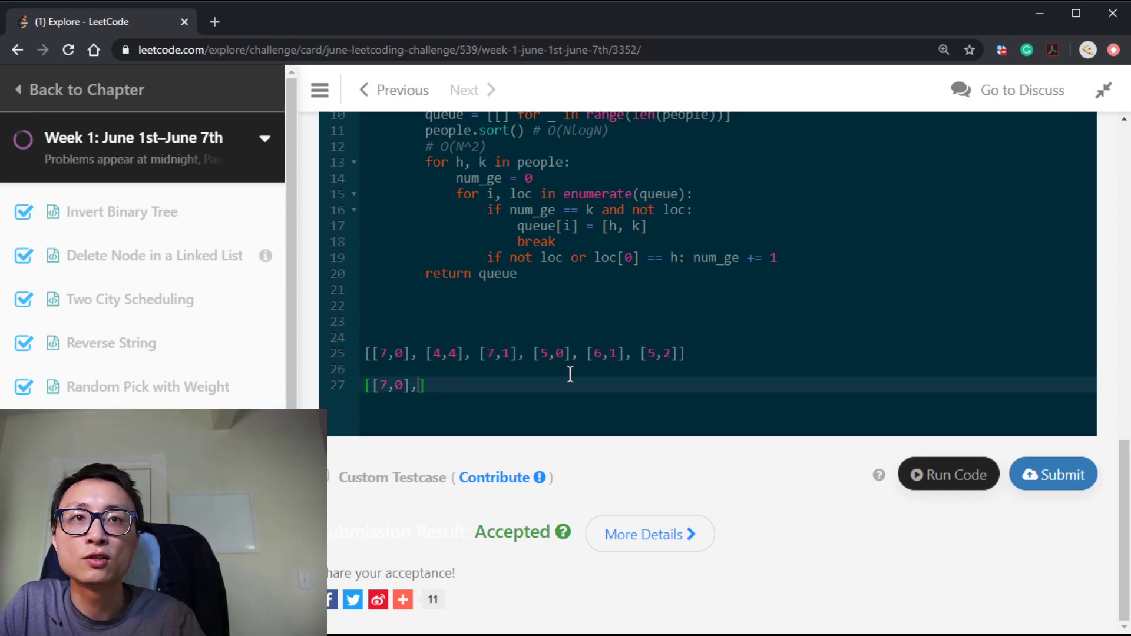
Close the traced queue with [7,1]] and paste the expected output above it.
{"action": "type", "text": "[7,1]]"}
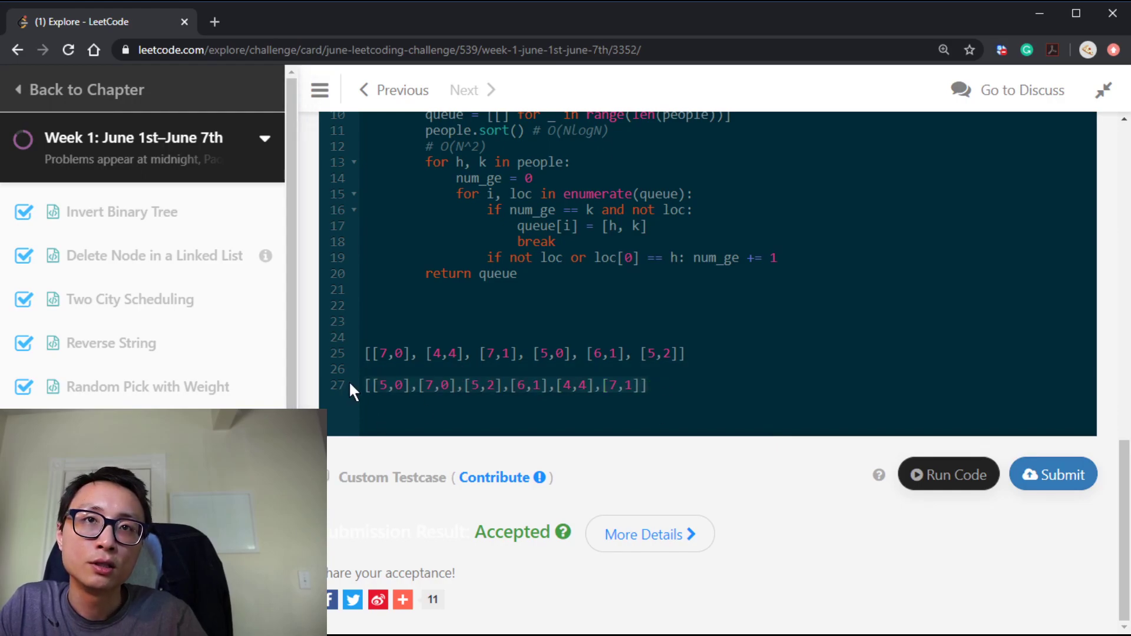
{"action": "scroll", "scroll_direction": "up", "scroll_amount": 3}
{"action": "type", "text": "[[5,0], [7,0], [5,2], [6,1], [4,4], [7,1]]"}
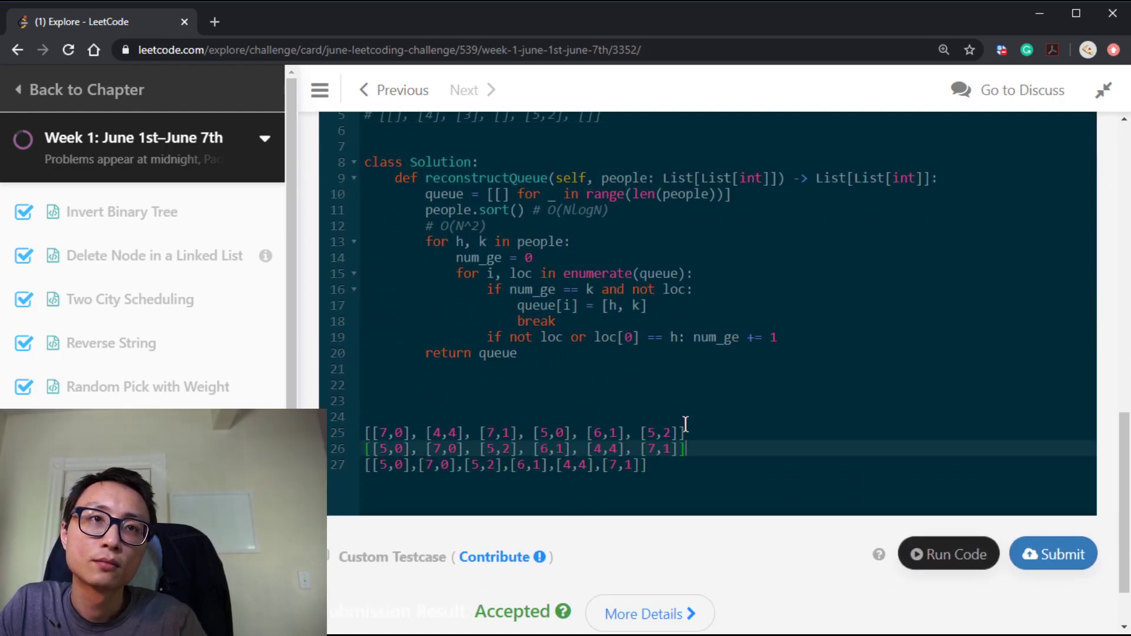
{"action": "key", "text": "Enter"}
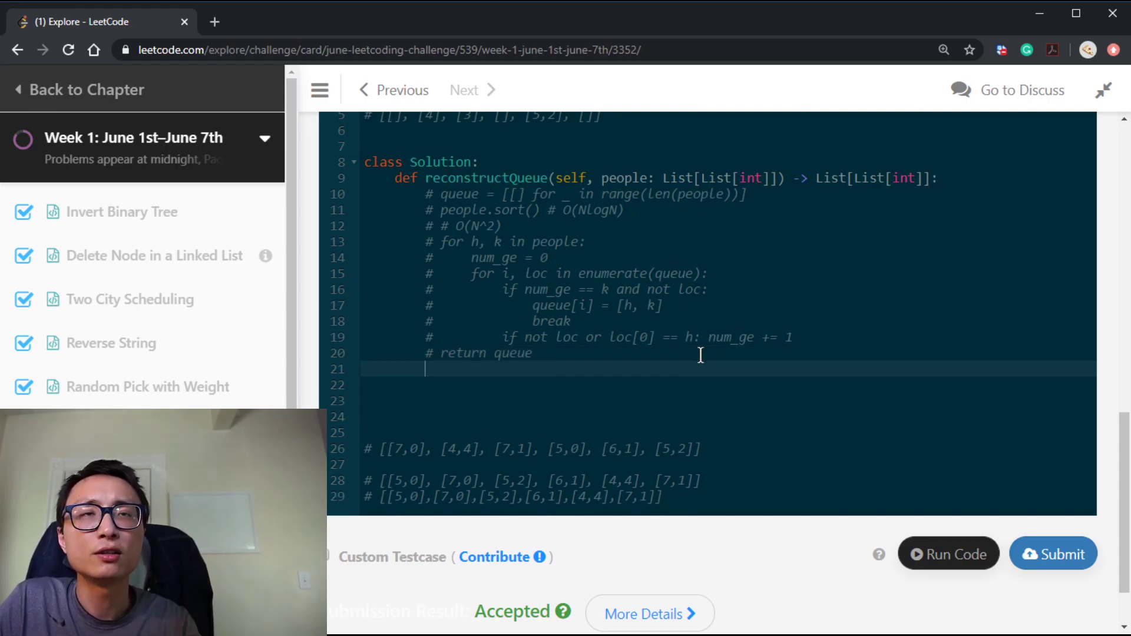
Start the new approach with an empty list: queue = list().
{"action": "type", "text": "li"}
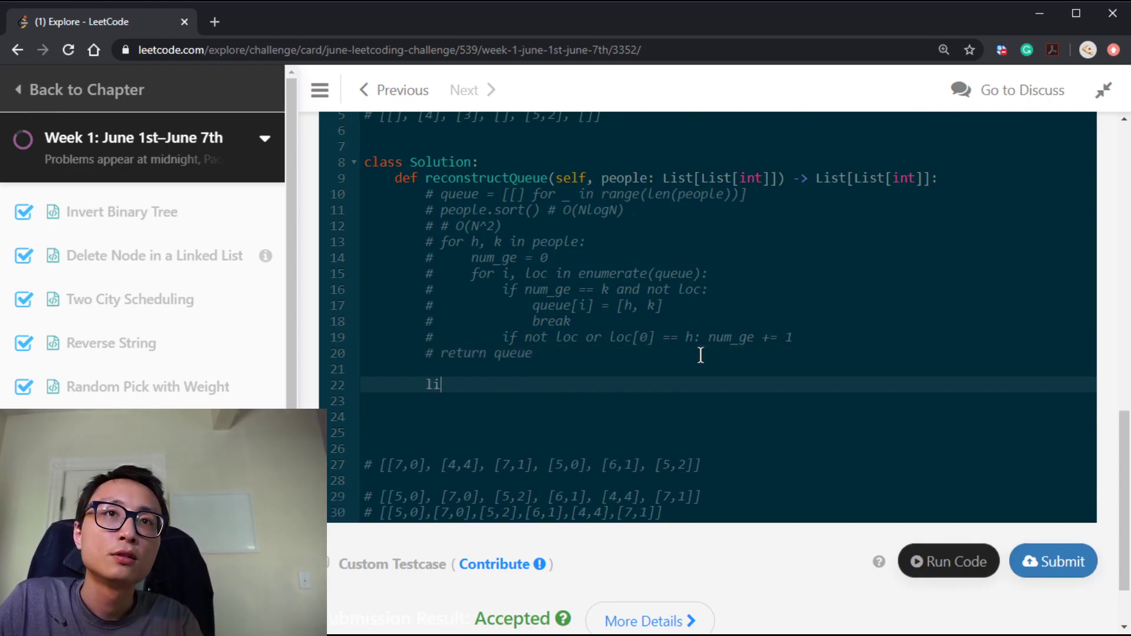
{"action": "type", "text": "queue ="}
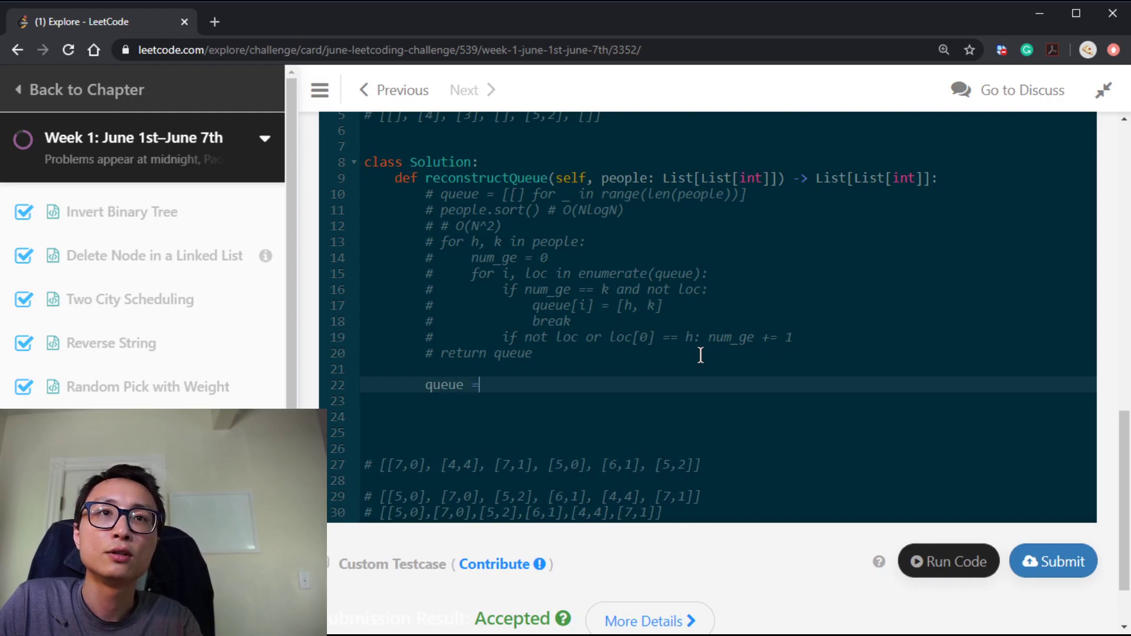
{"action": "type", "text": "list()"}
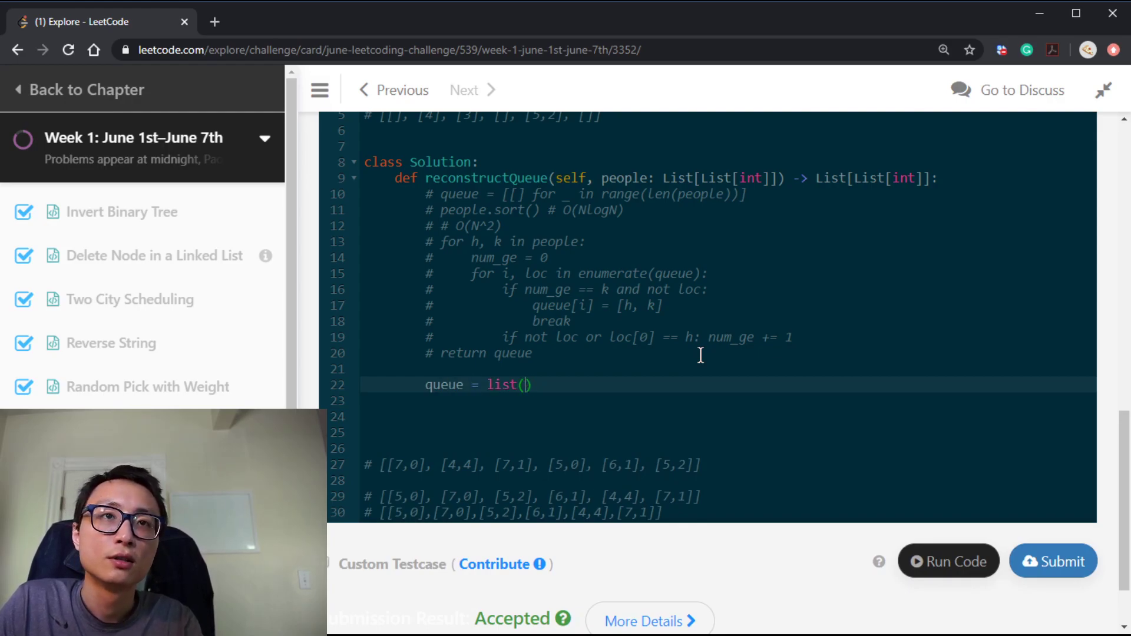
Write the loop for p in sorted(people, key=lambda x: [-x[0]]), fixing the loop variable.
{"action": "type", "text": "for"}
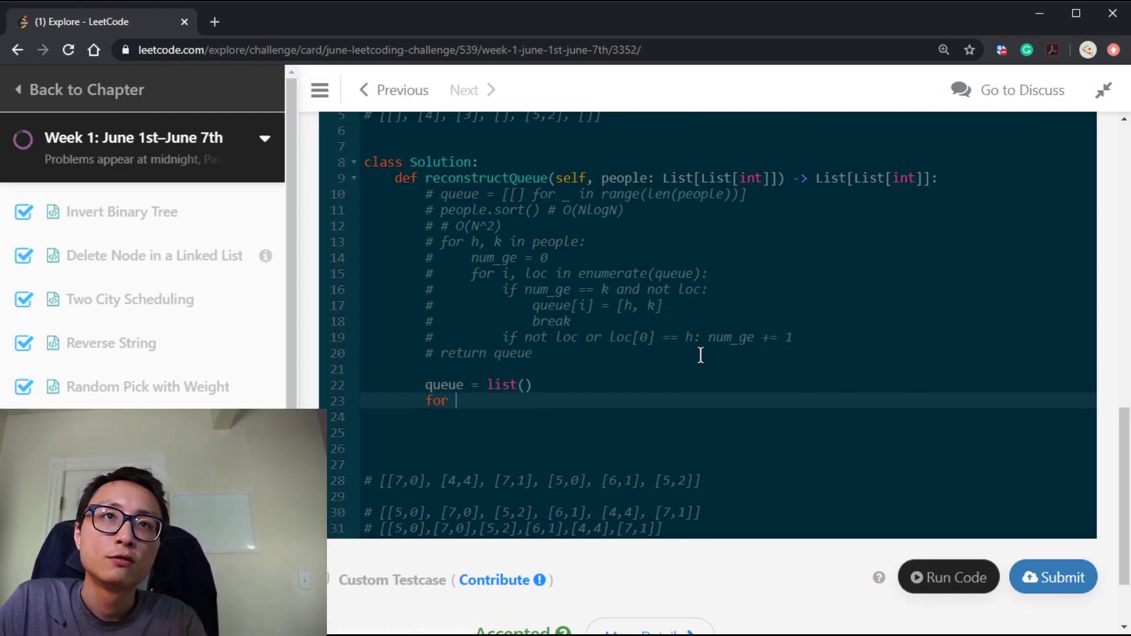
{"action": "type", "text": "h,"}
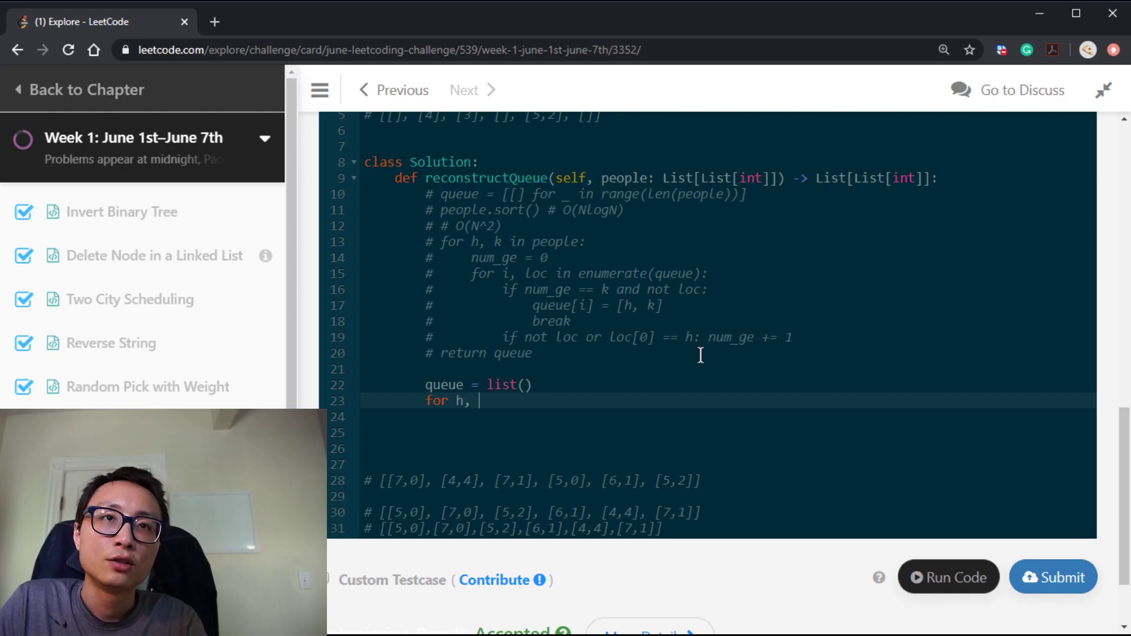
{"action": "type", "text": "k in"}
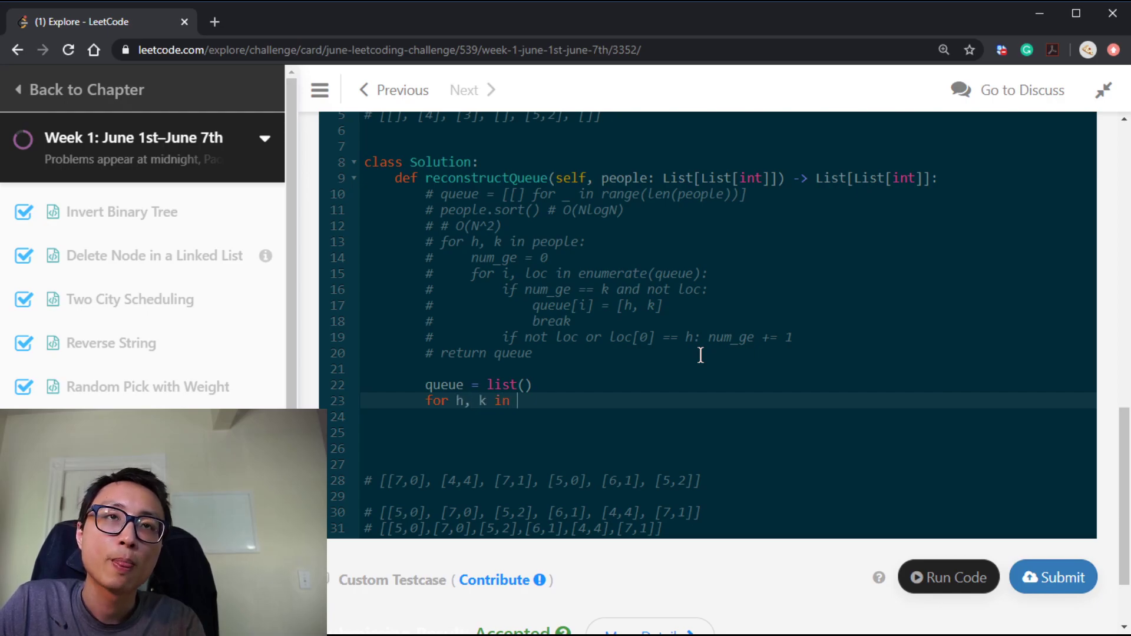
{"action": "key", "text": "Backspace"}
{"action": "type", "text": "p"}
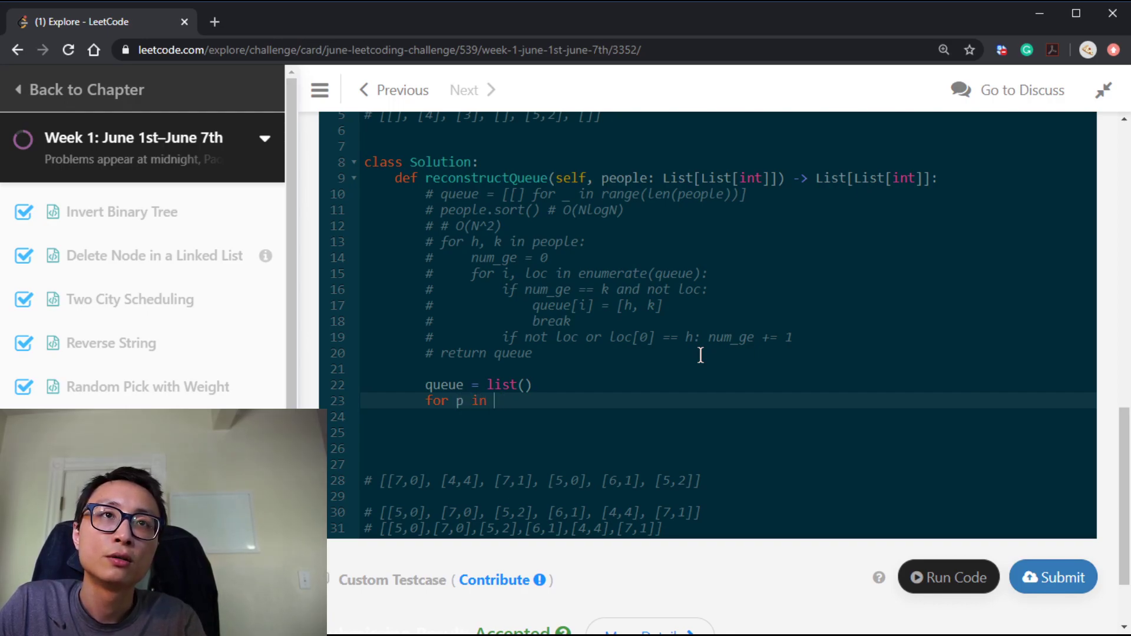
{"action": "type", "text": "sorted(people, k"}
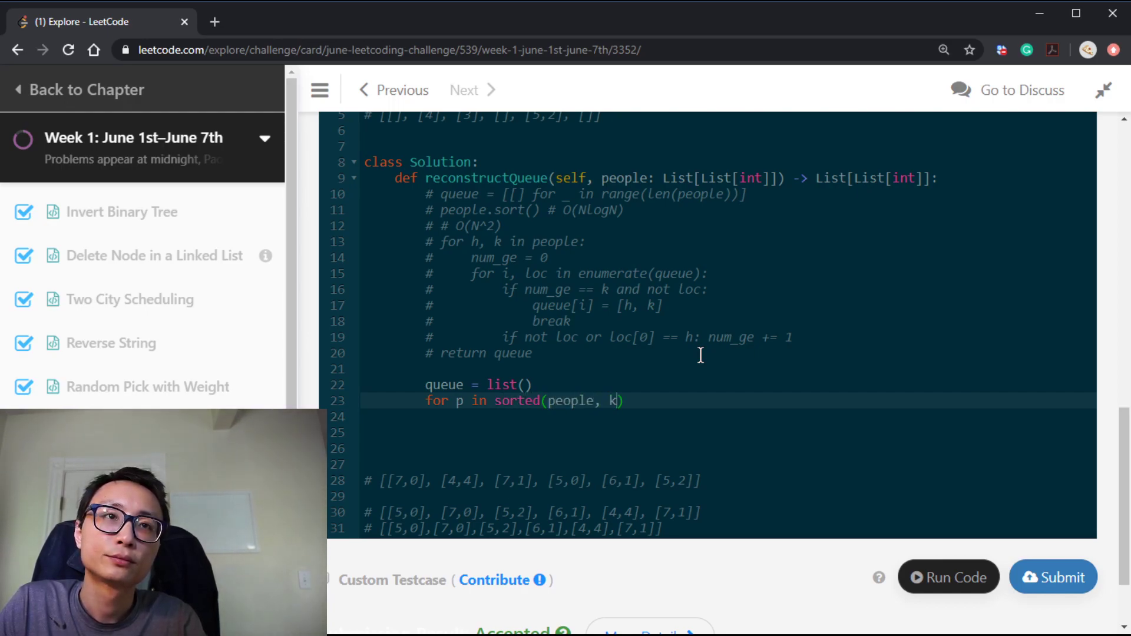
{"action": "type", "text": "ey=lambda x: [x["}
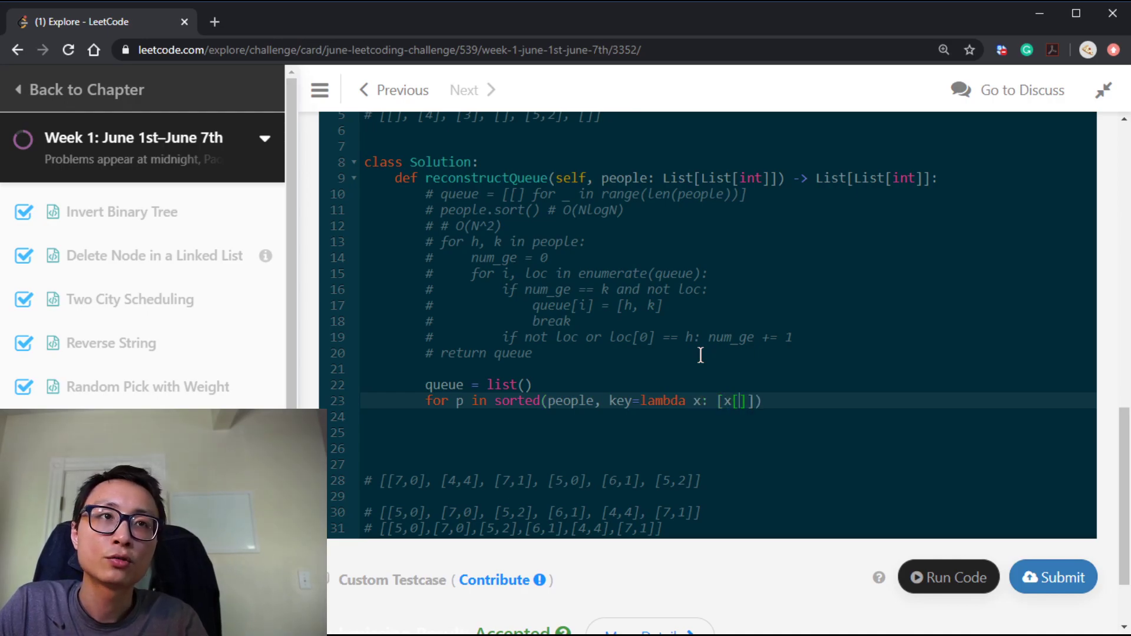
{"action": "type", "text": "-"}
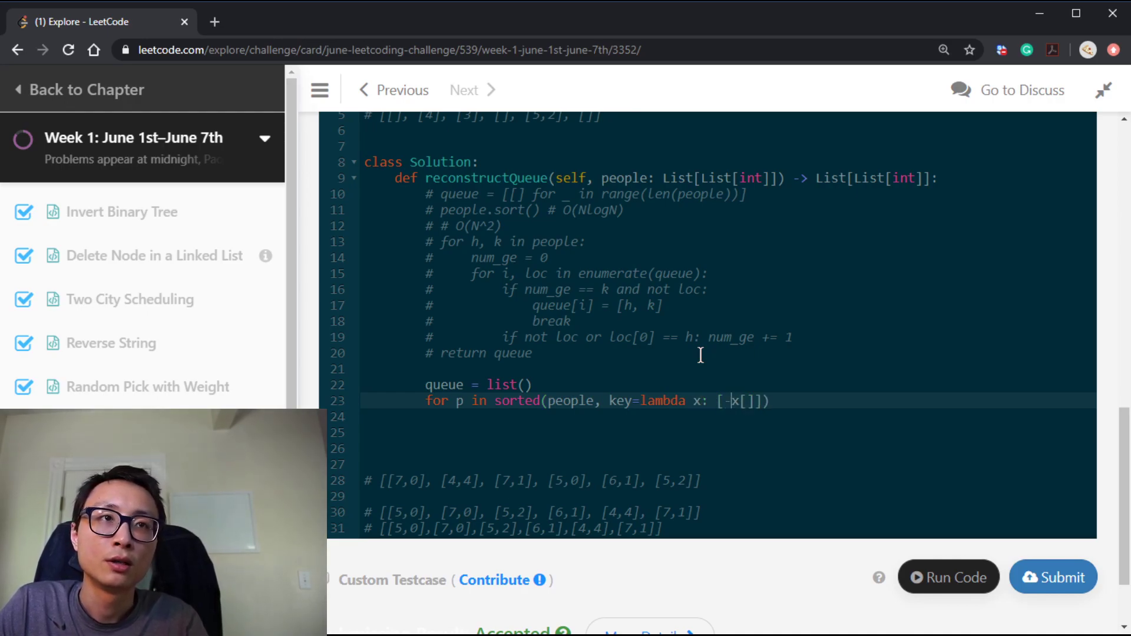
{"action": "type", "text": "0"}
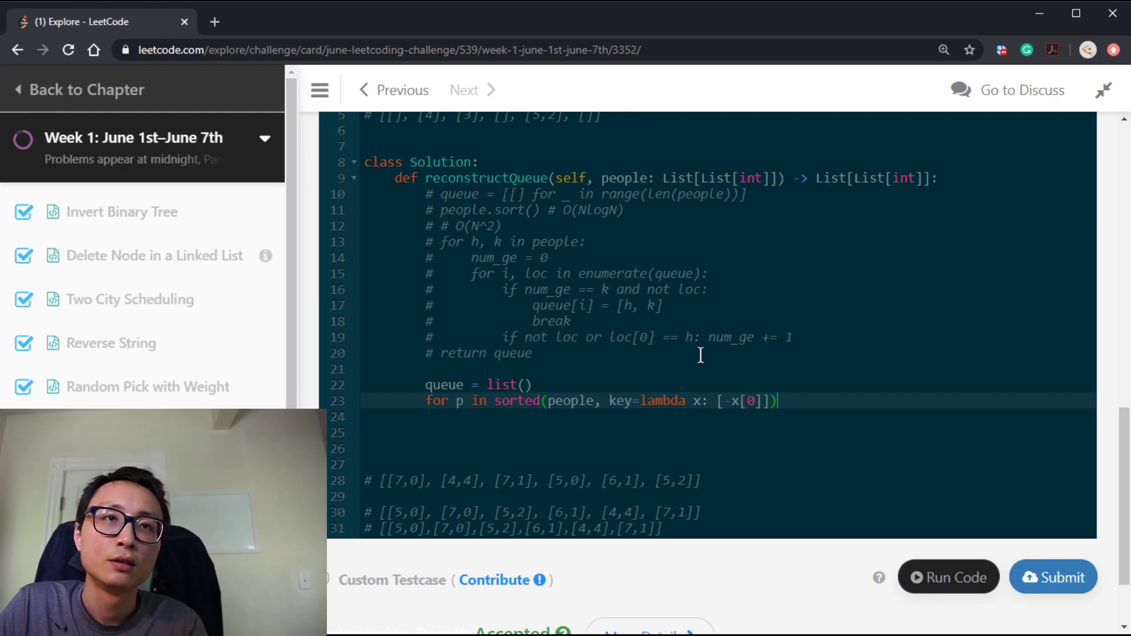
{"action": "scroll", "scroll_direction": "down", "scroll_amount": 3}
{"action": "type", "text": ":"}
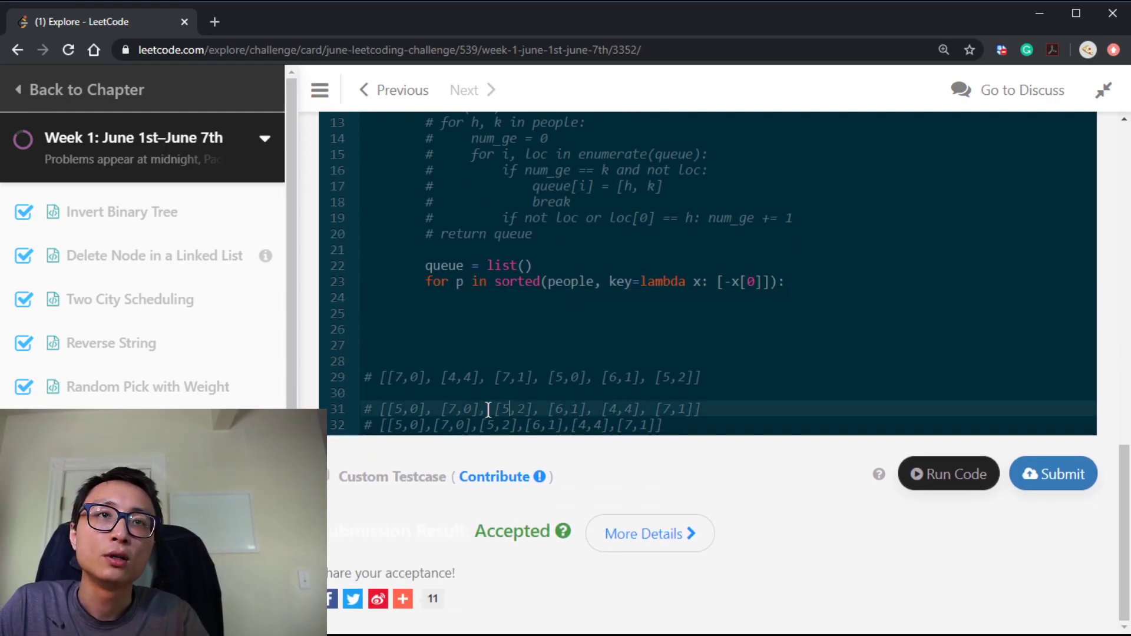
{"action": "mouse_move", "coordinate": [516, 430]}
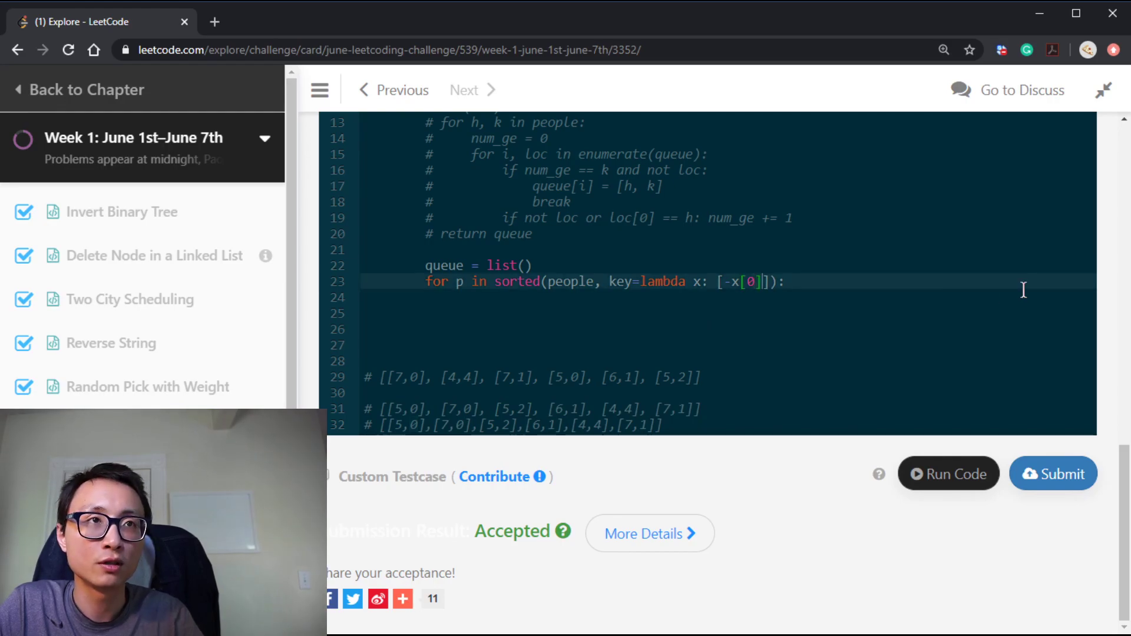
Add x[1] to the sort key, insert with queue.insert(p, p[1]), return queue, and run.
{"action": "type", "text": ", x[1]"}
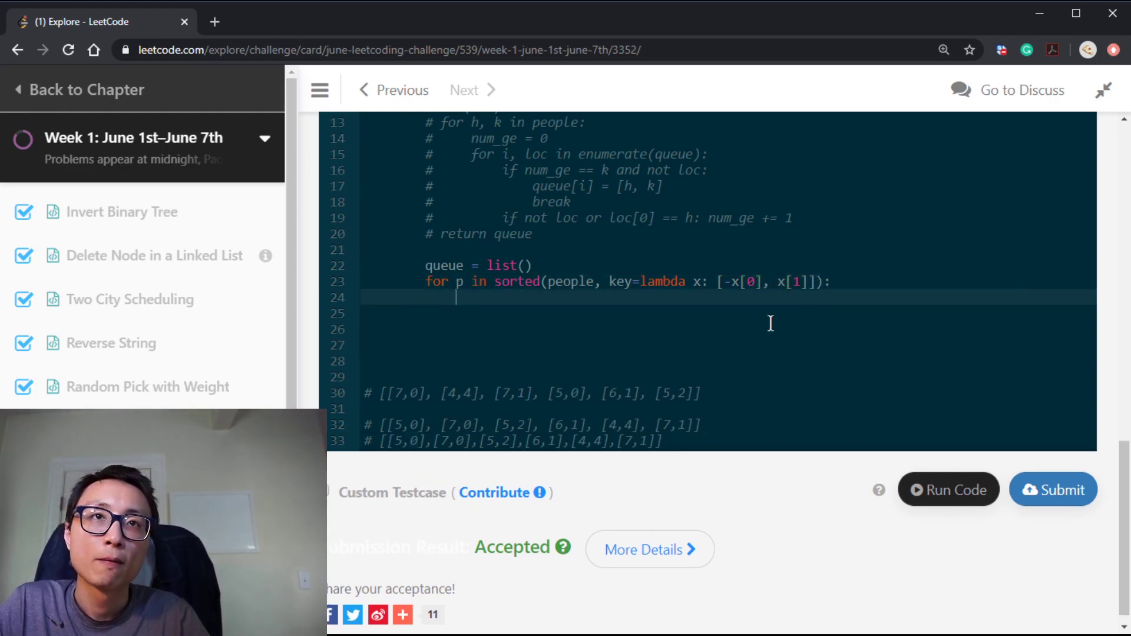
{"action": "scroll", "scroll_direction": "up", "scroll_amount": 3}
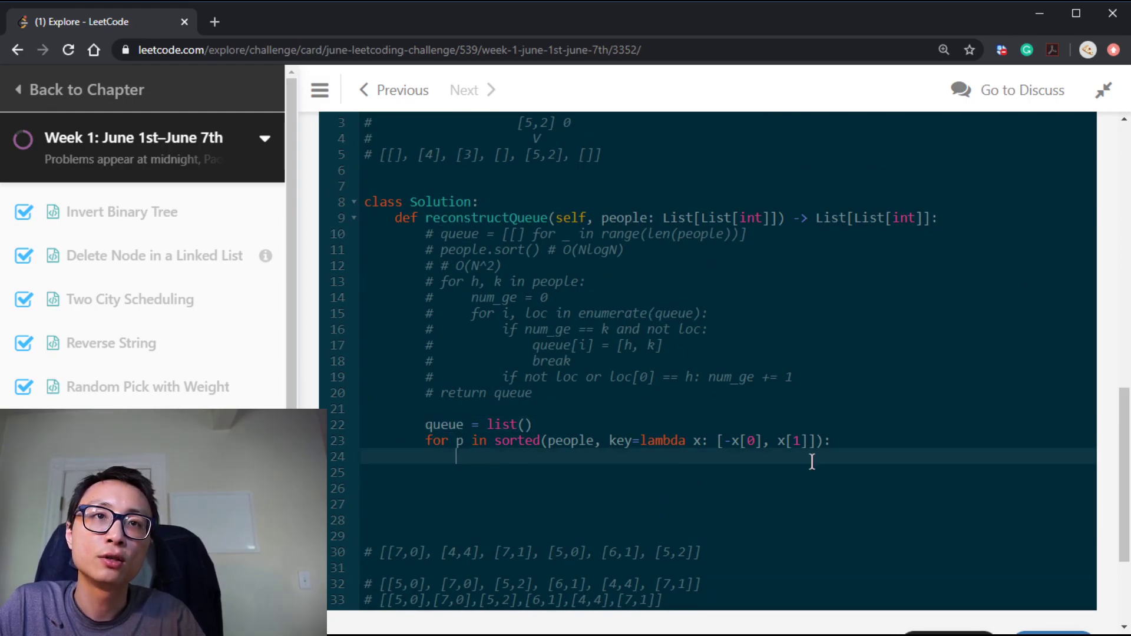
{"action": "type", "text": "queue.insert("}
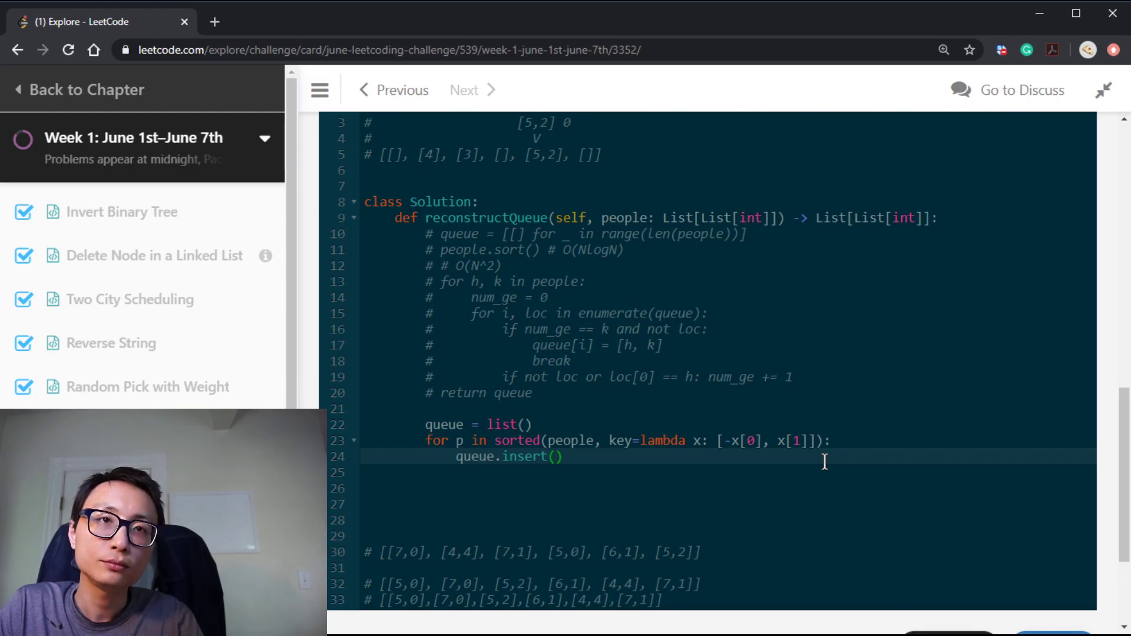
{"action": "type", "text": "[]"}
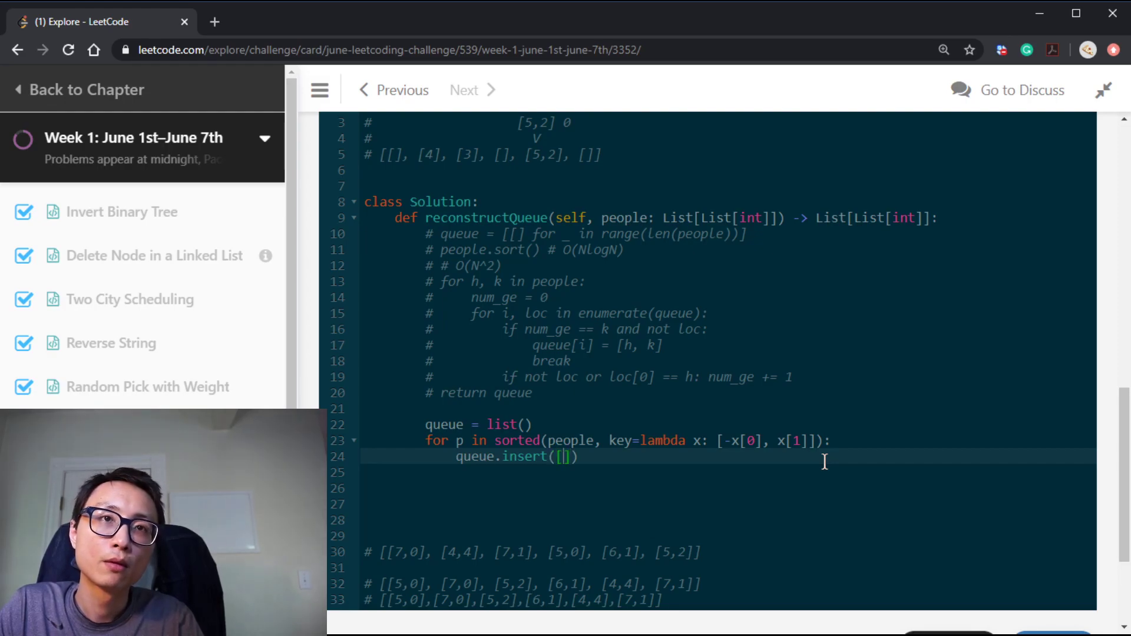
{"action": "type", "text": "o"}
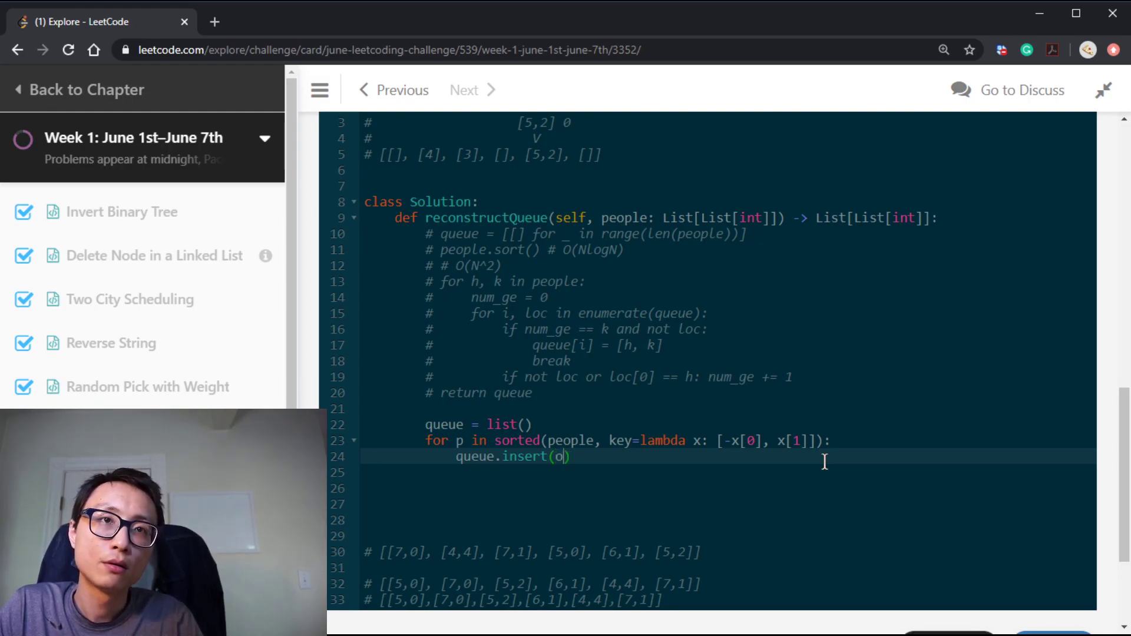
{"action": "type", "text": "p,"}
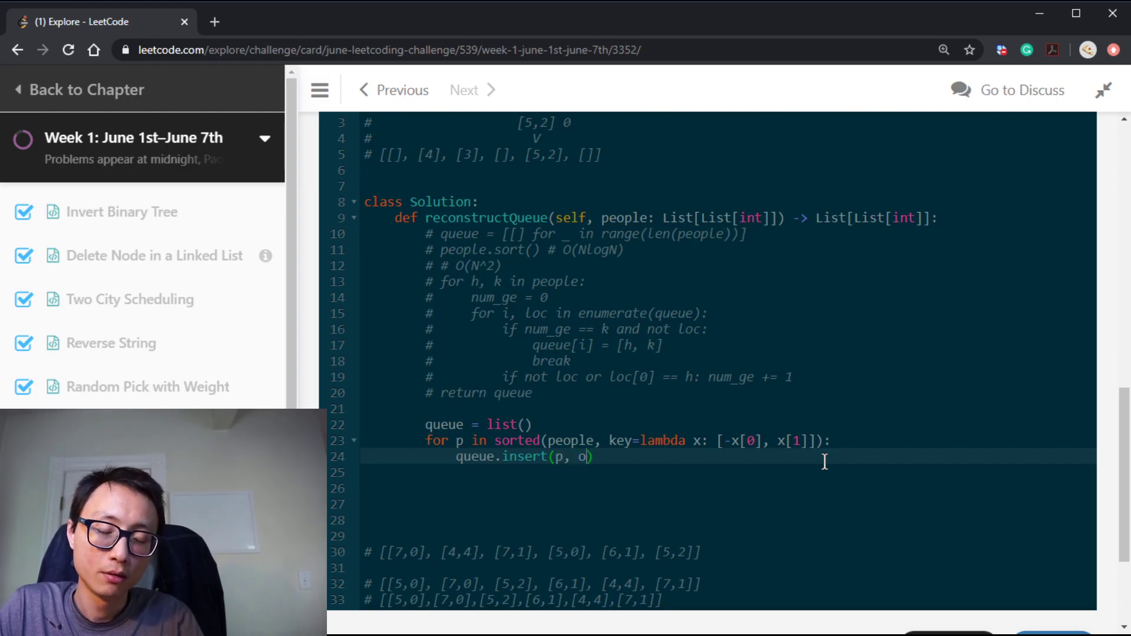
{"action": "type", "text": "[1]"}
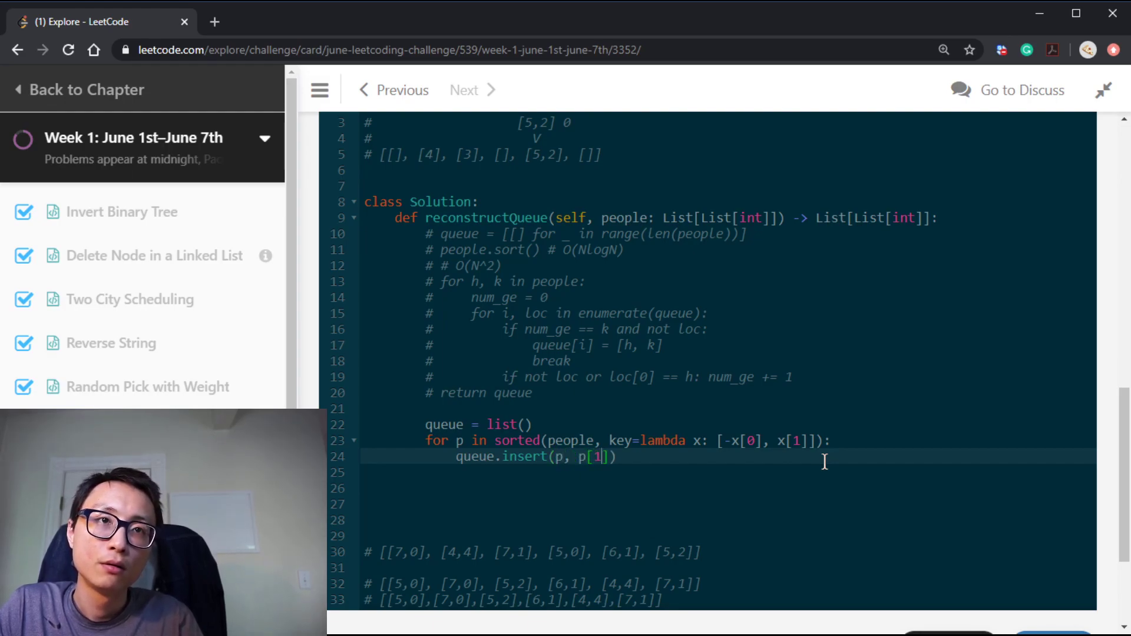
{"action": "type", "text": "retutrn queue"}
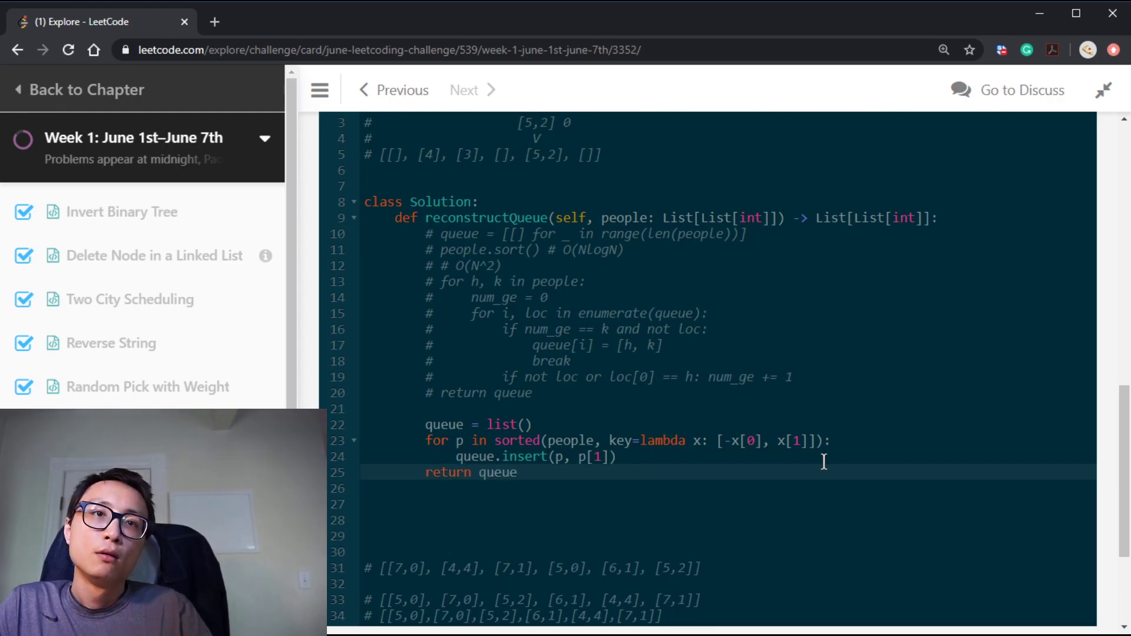
{"action": "left_click", "coordinate": [1052, 474]}
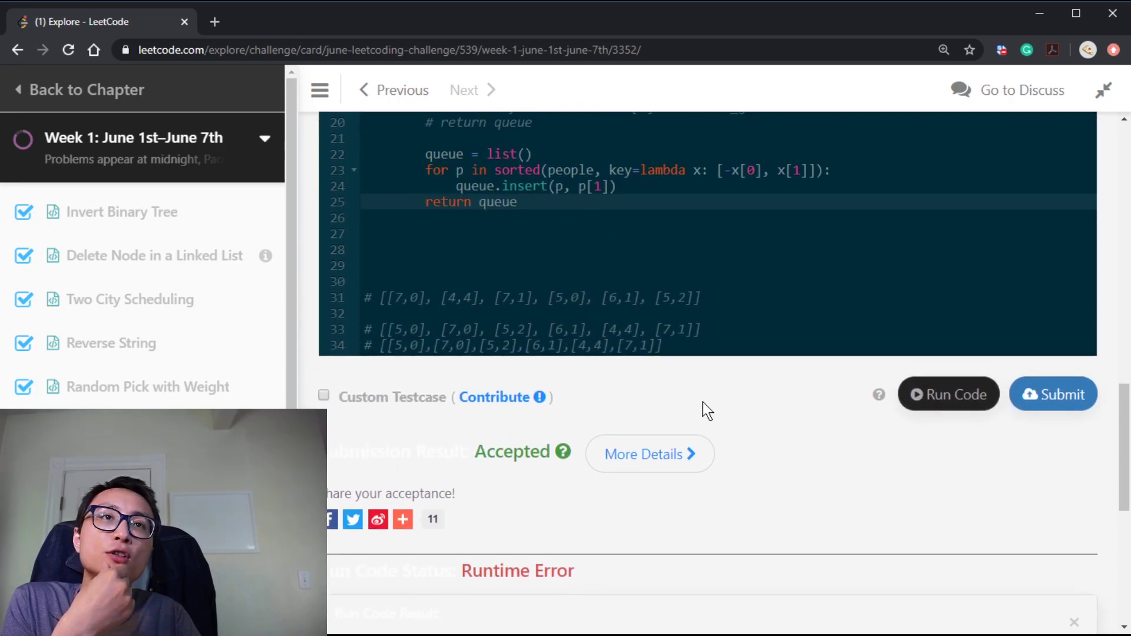
Correct the insert call to queue.insert(p[1], p).
{"action": "scroll", "scroll_direction": "up", "scroll_amount": 3}
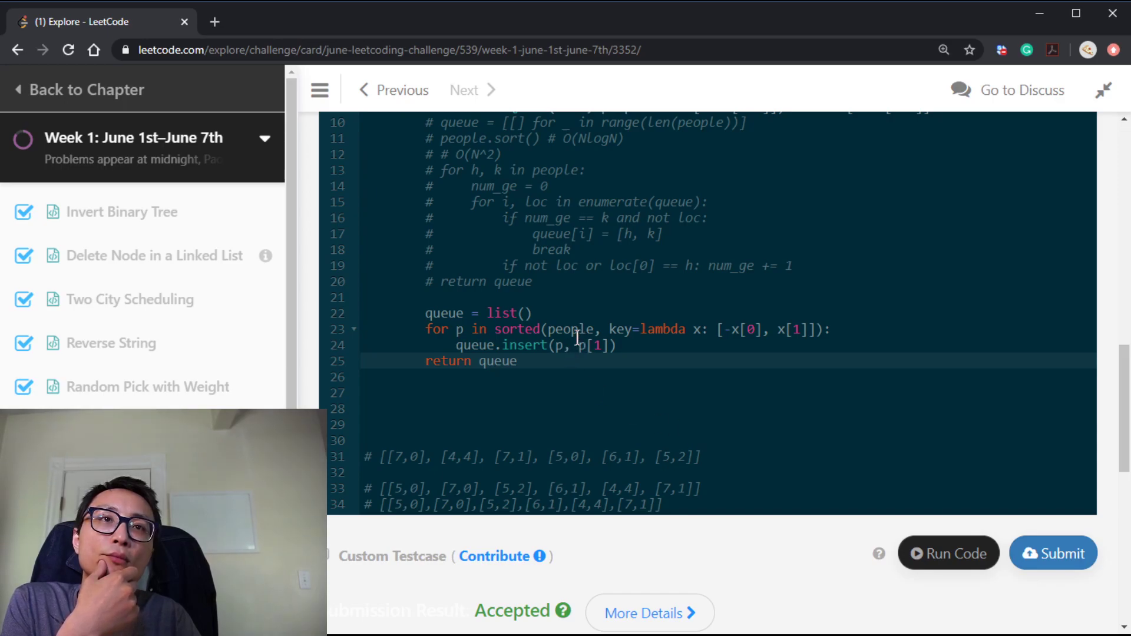
{"action": "scroll", "scroll_direction": "up", "scroll_amount": 3}
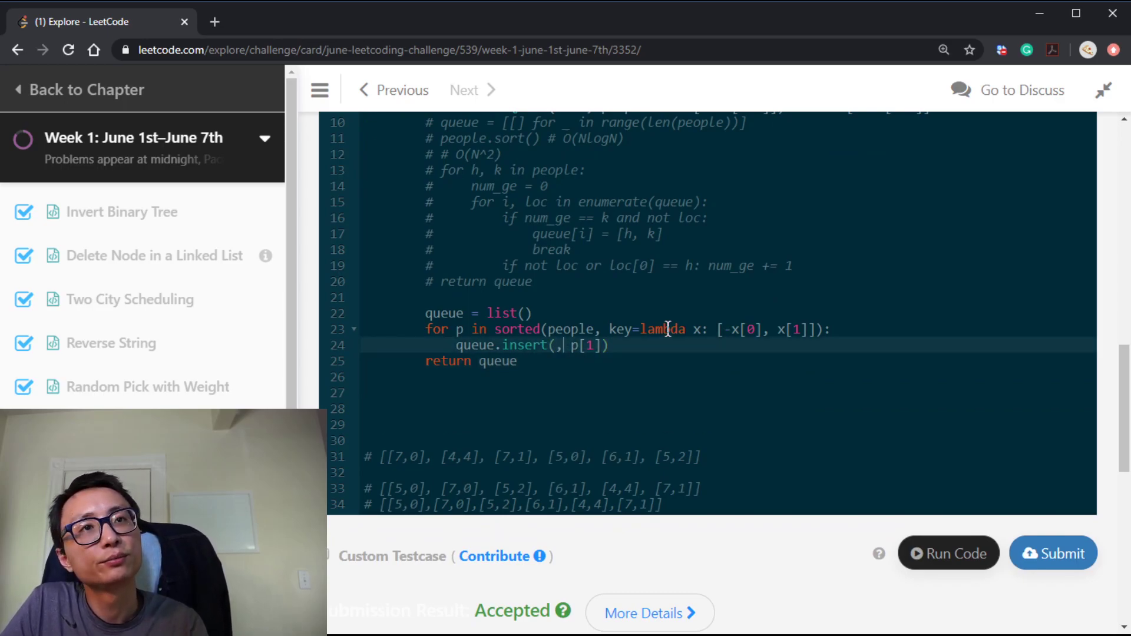
{"action": "key", "text": "Backspace"}
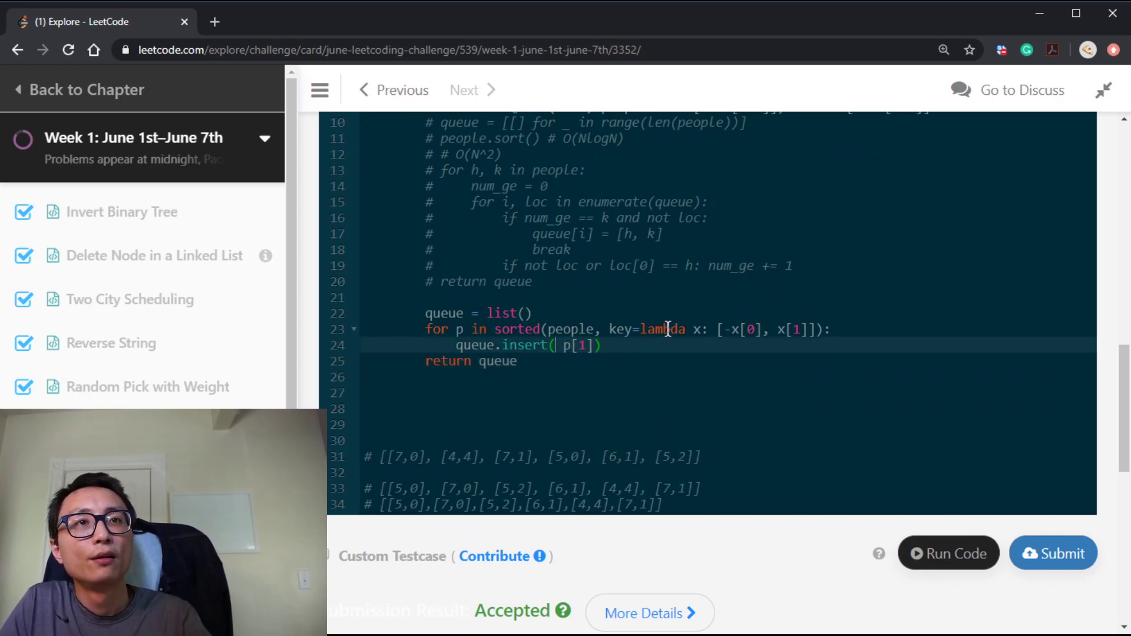
{"action": "type", "text": ","}
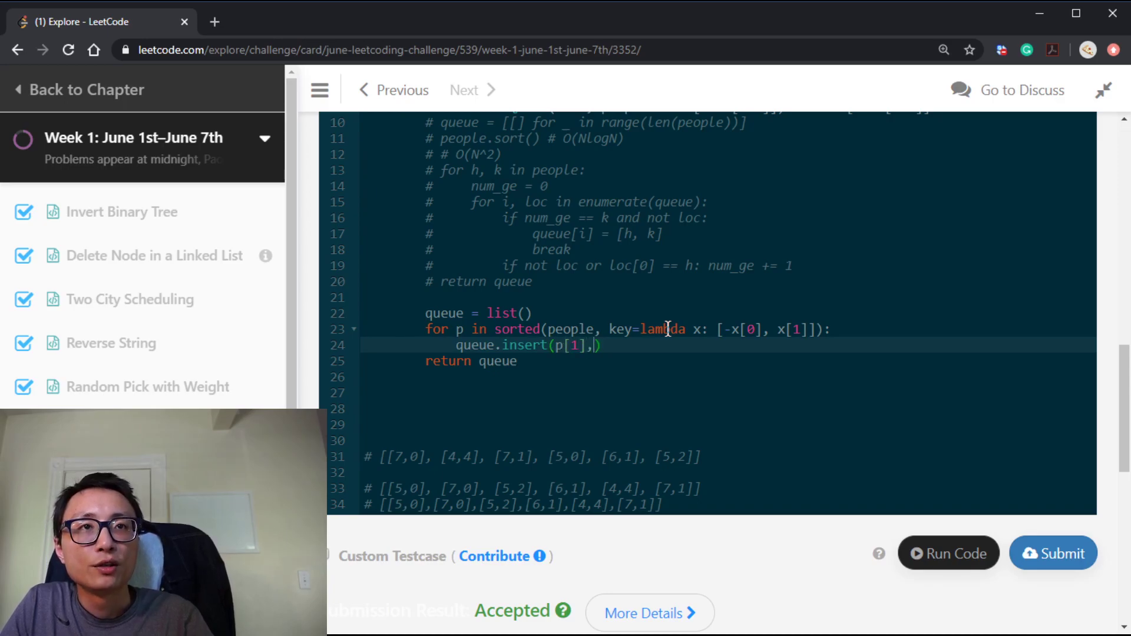
{"action": "type", "text": "p"}
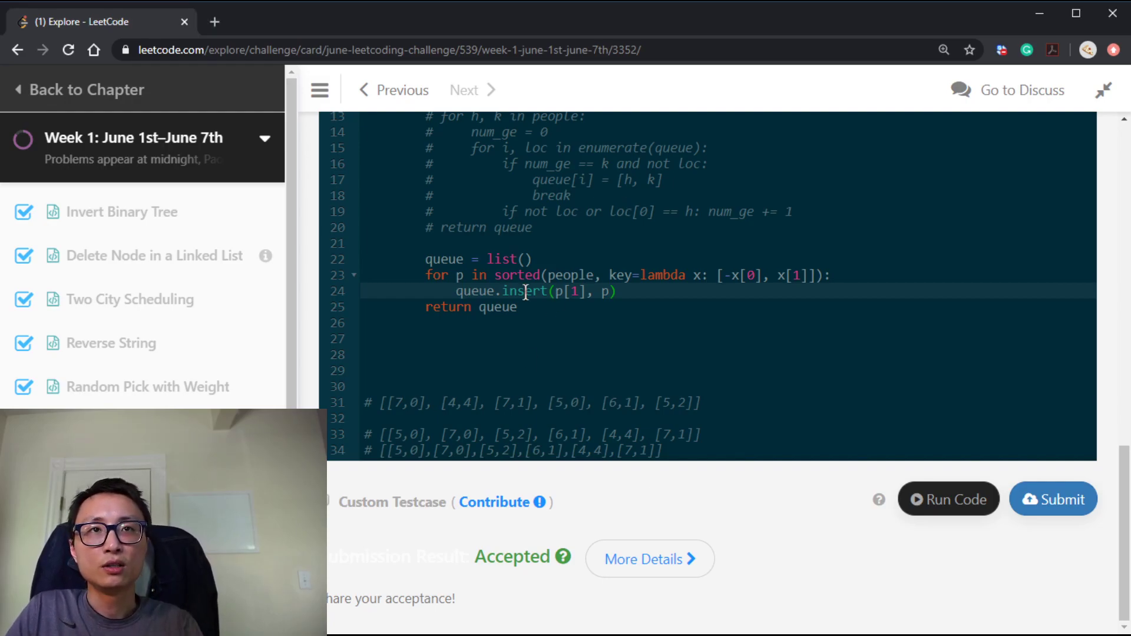
{"action": "double_click", "coordinate": [524, 291]}
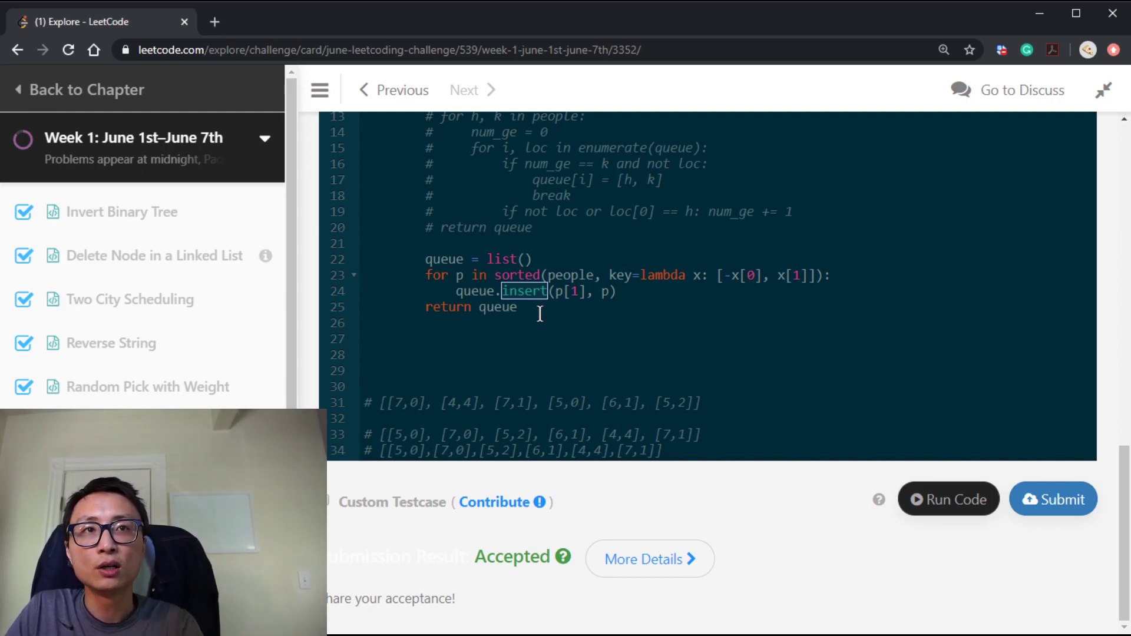
{"action": "mouse_move", "coordinate": [573, 314]}
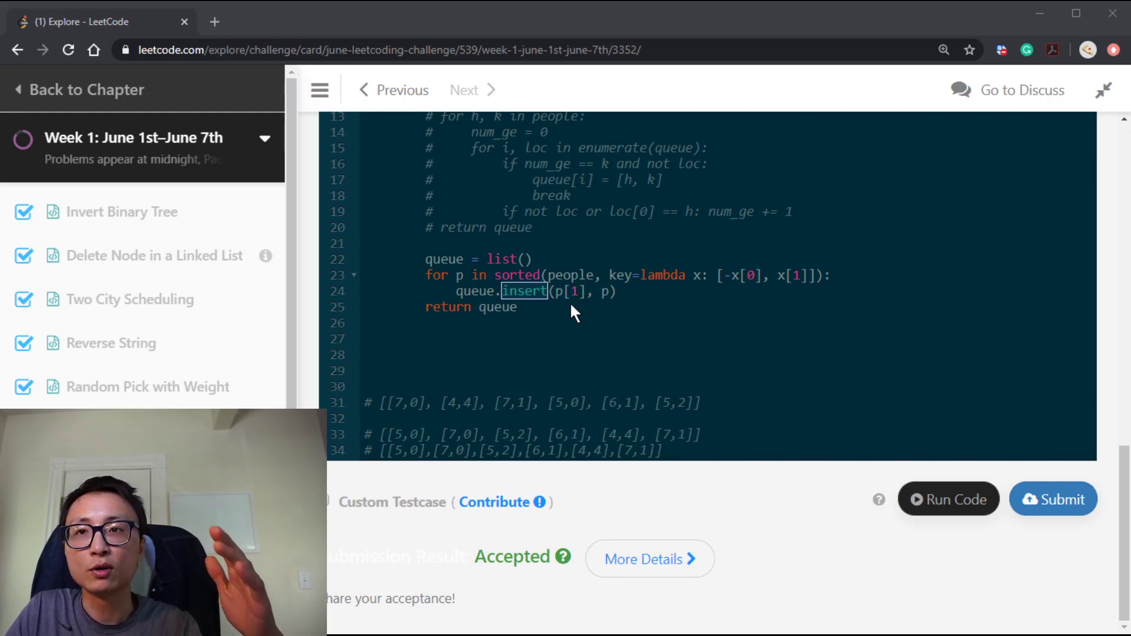